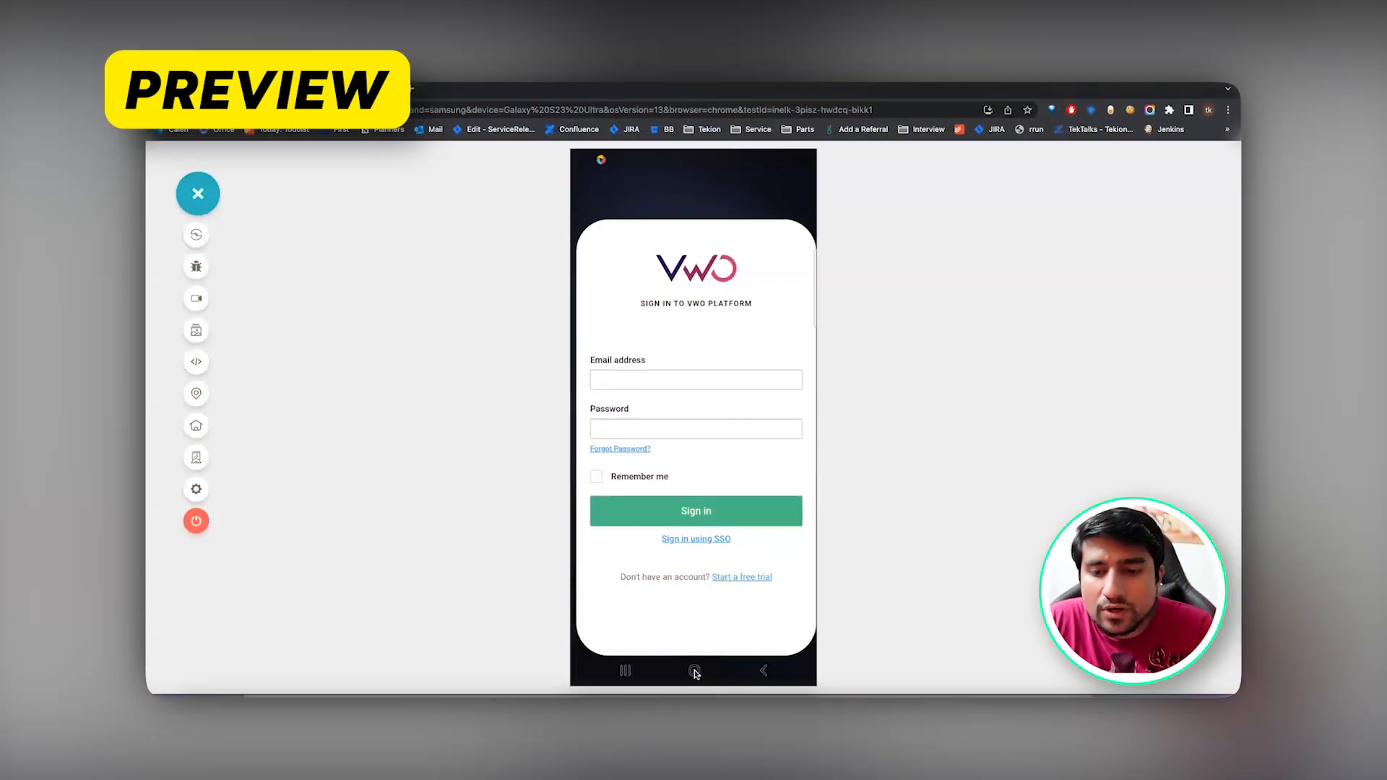
End the real Galaxy device session showing the VWO sign-in page.
left_click(694, 671)
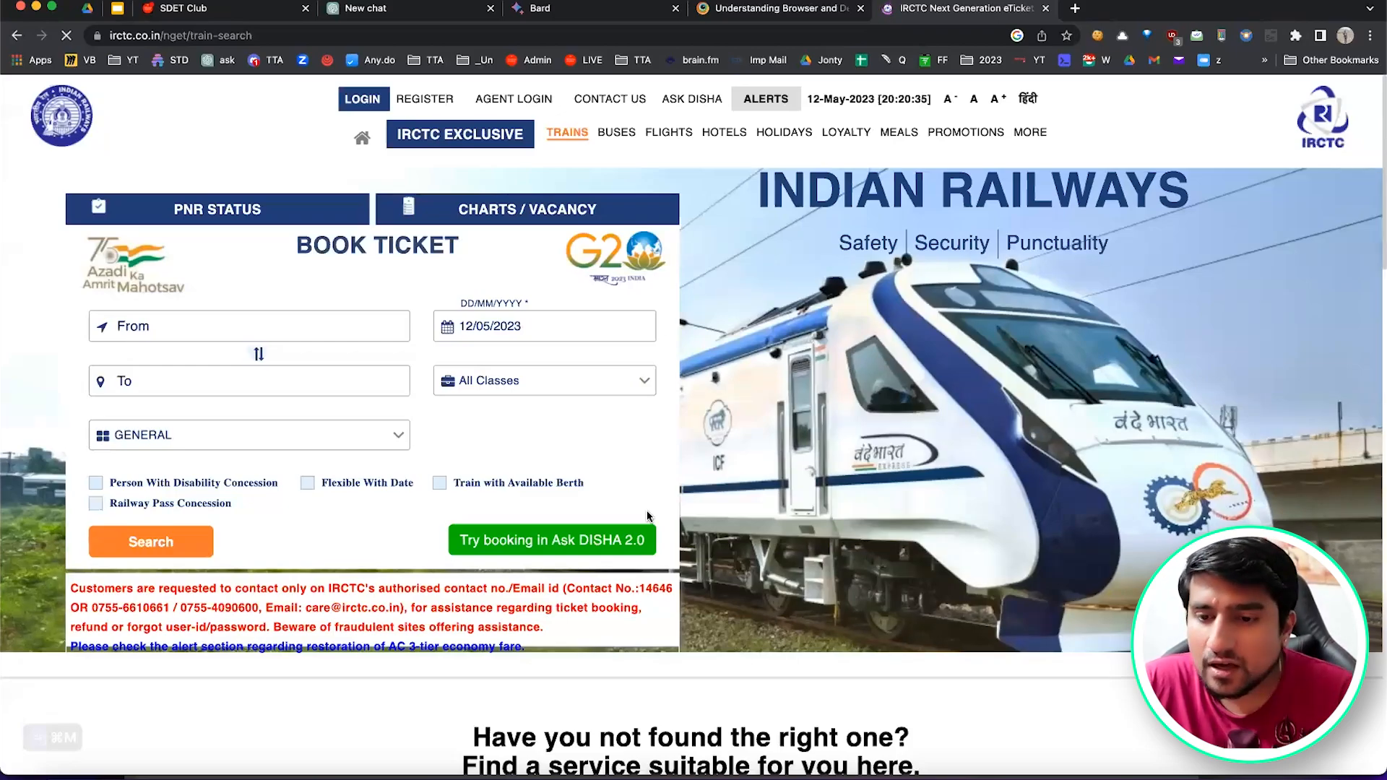
Bring up the IRCTC login dialog with captcha, OTP and register options.
scroll("down", 3)
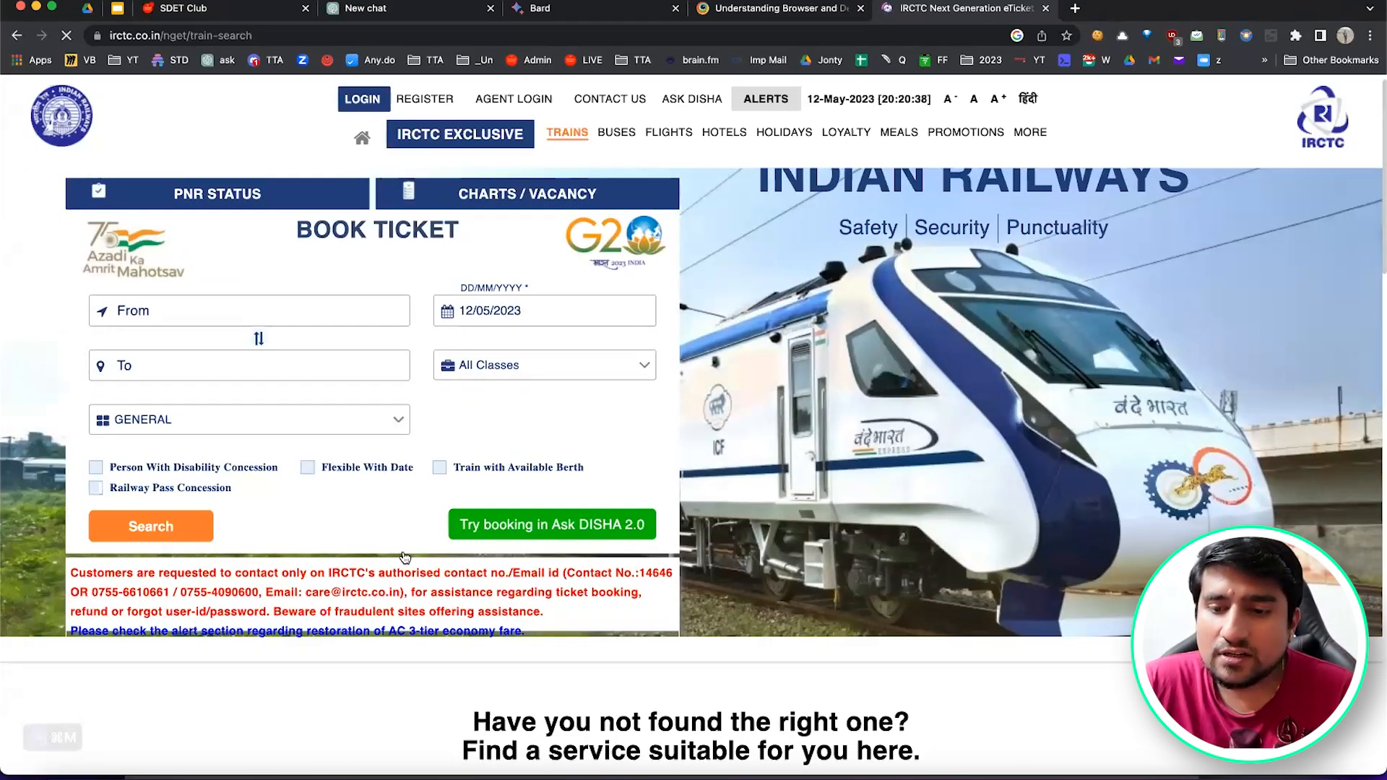
left_click(362, 98)
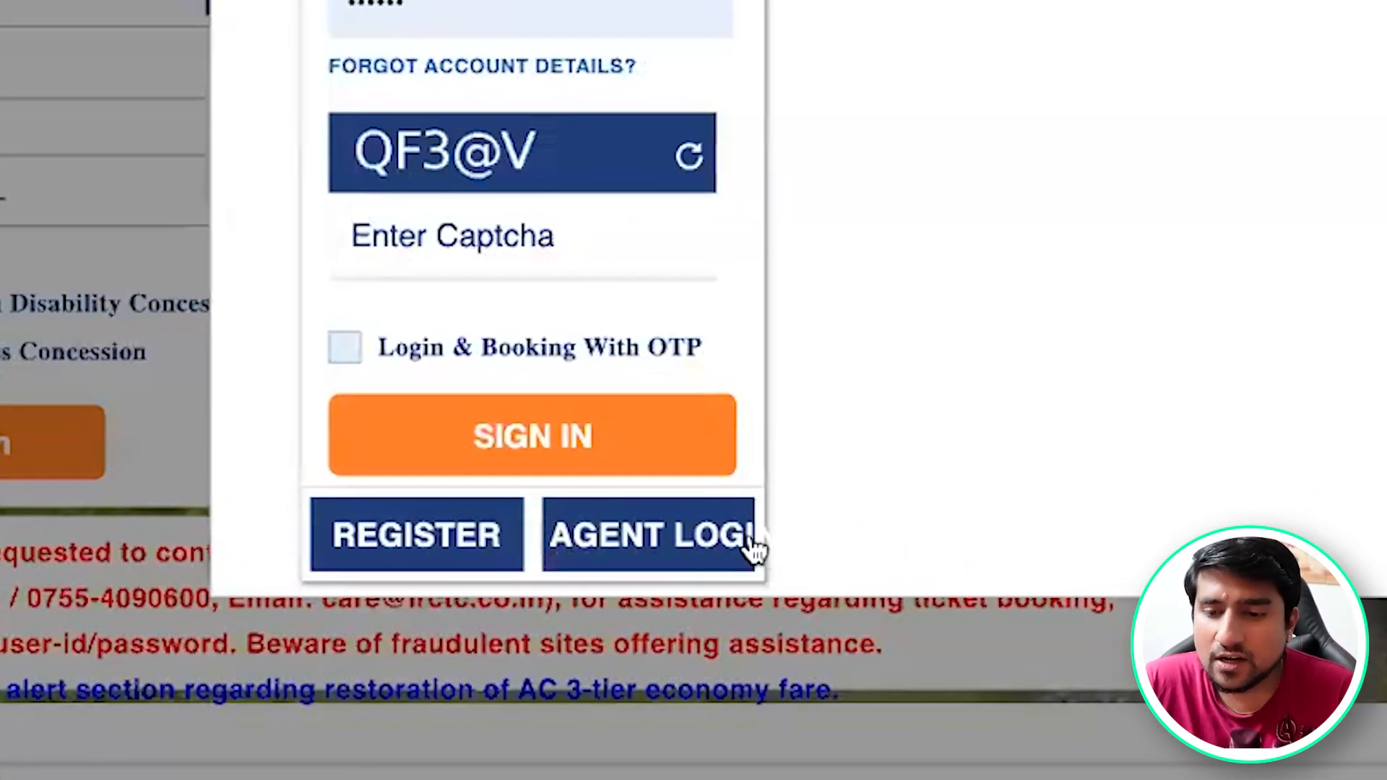
mouse_move(766, 577)
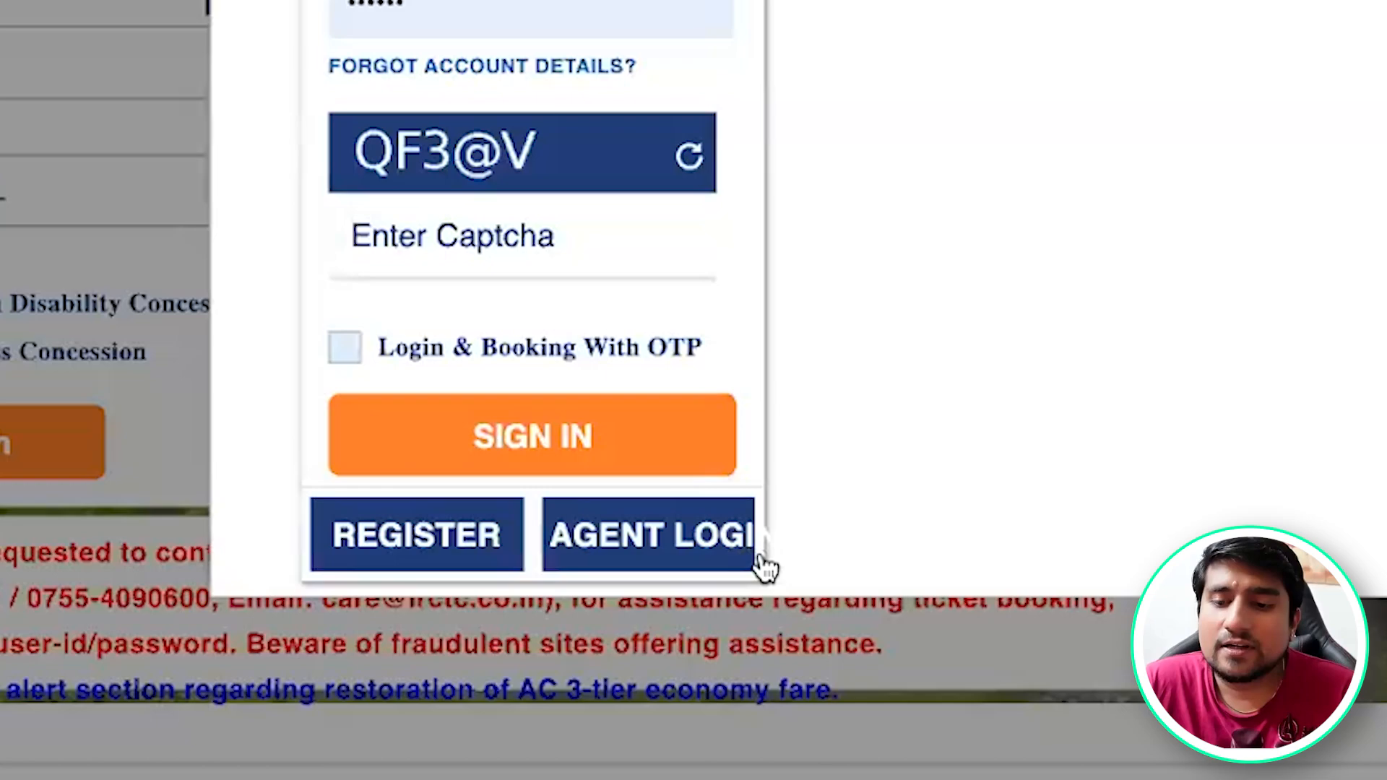
mouse_move(780, 560)
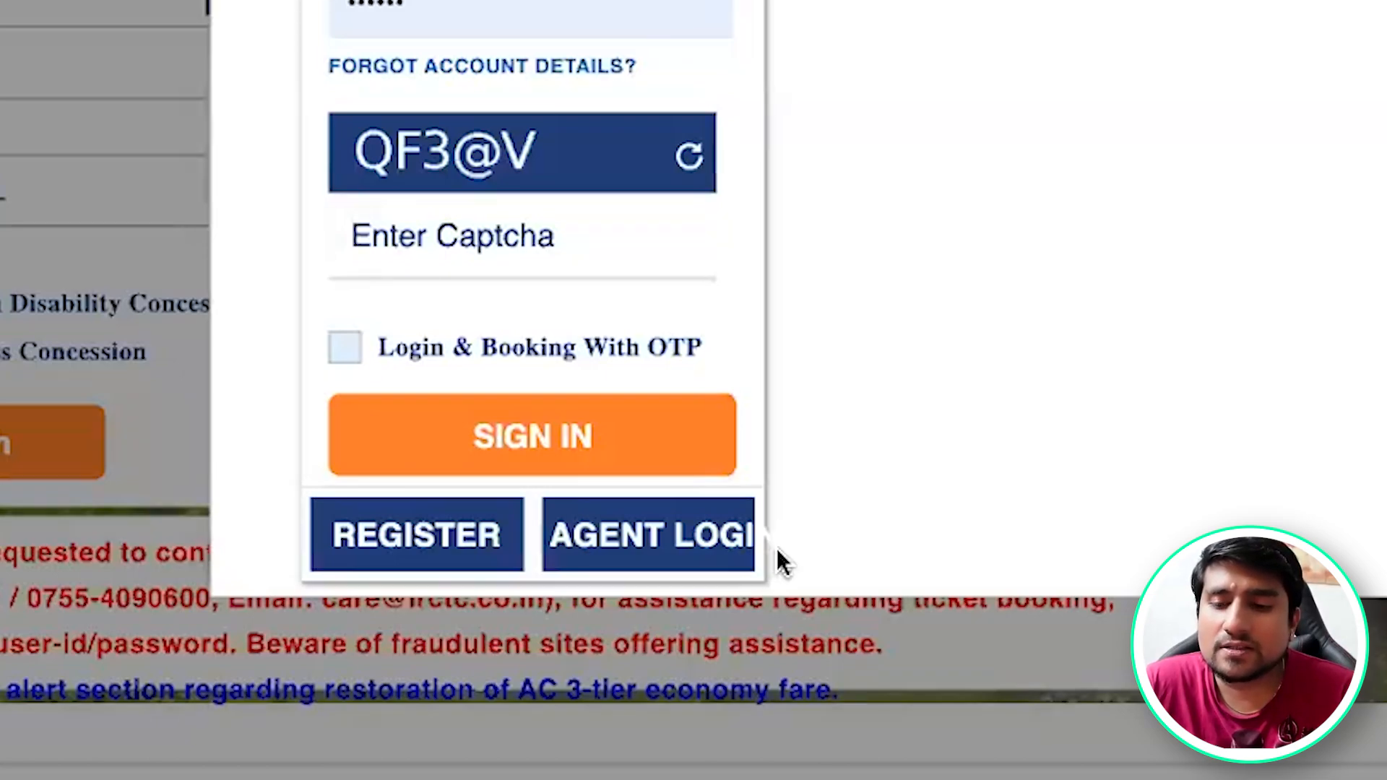
mouse_move(718, 562)
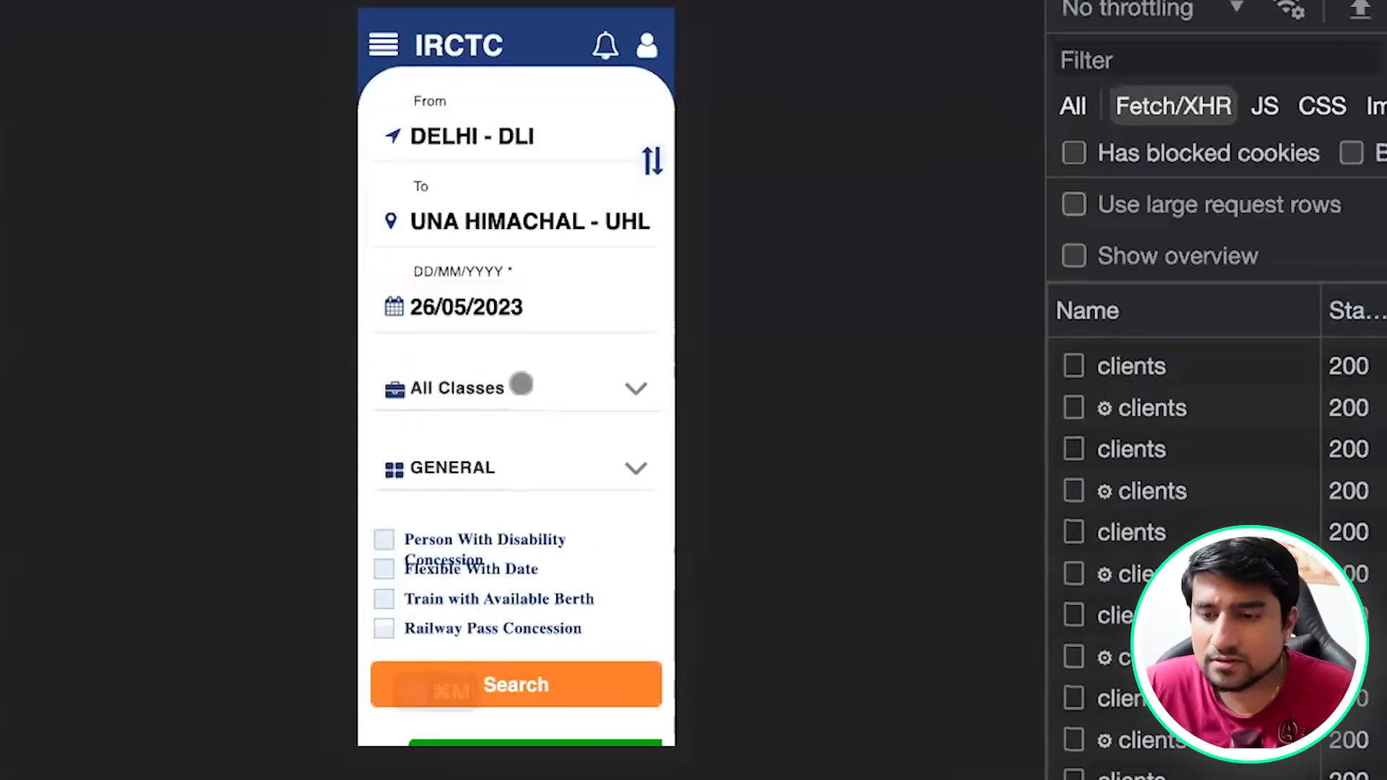
Search flexible-date trains from Delhi to Una Himachal on 26/05/2023 across all classes.
left_click(514, 387)
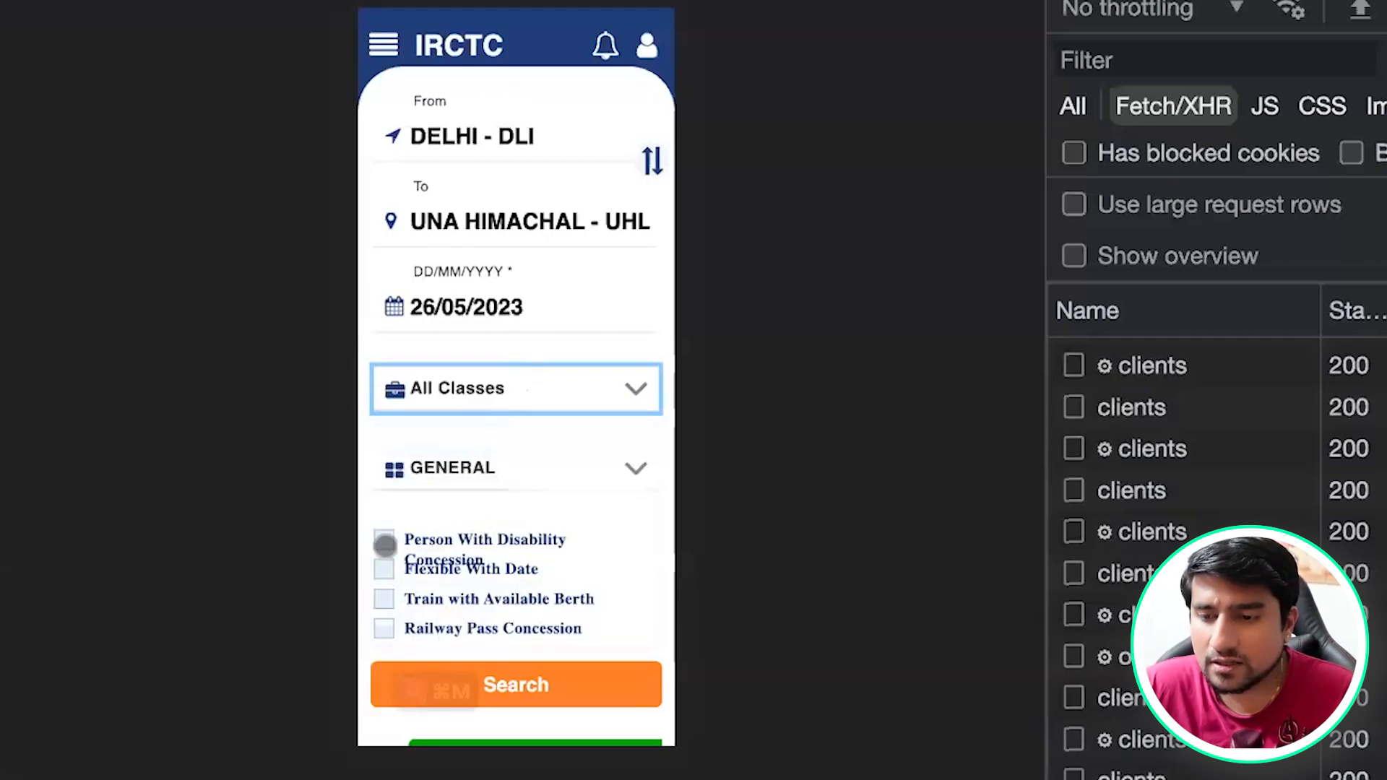
left_click(384, 546)
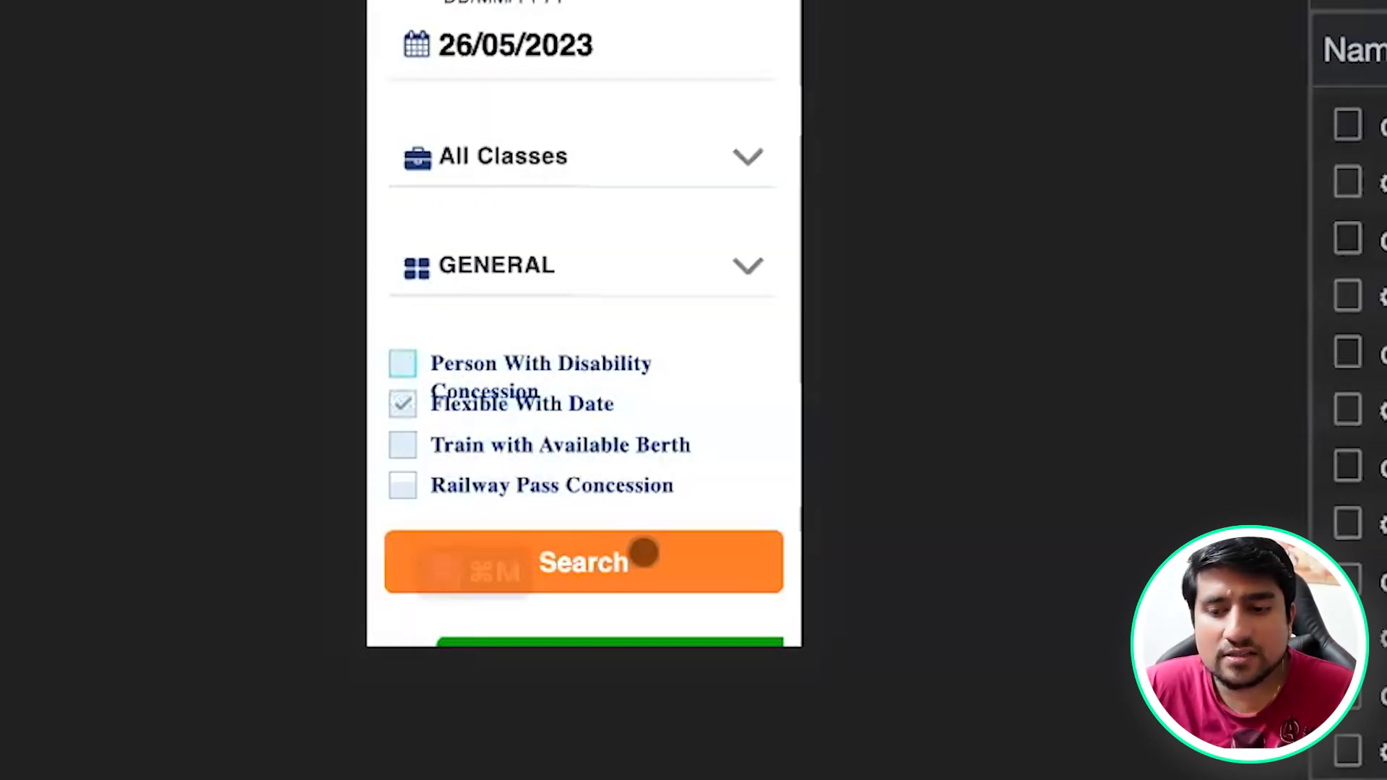
left_click(584, 562)
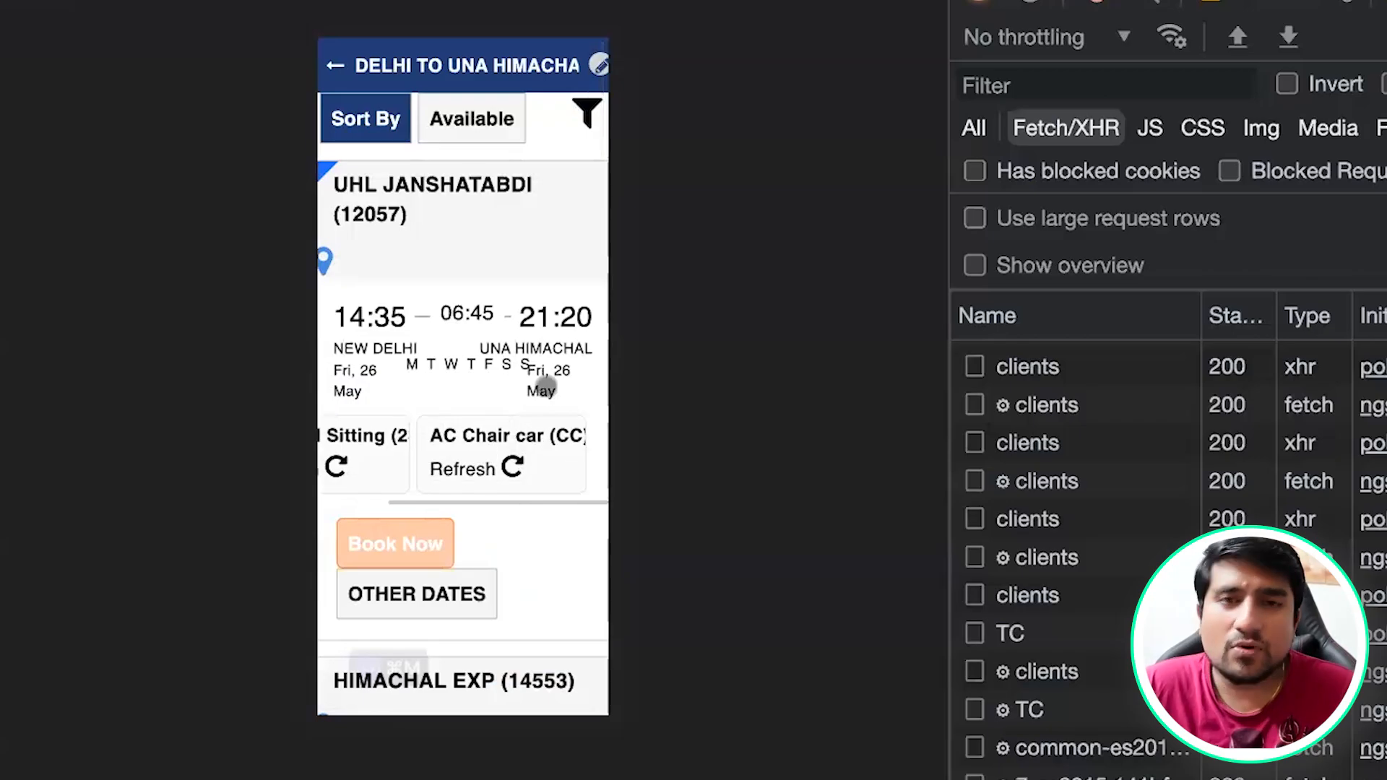
scroll("down", 3)
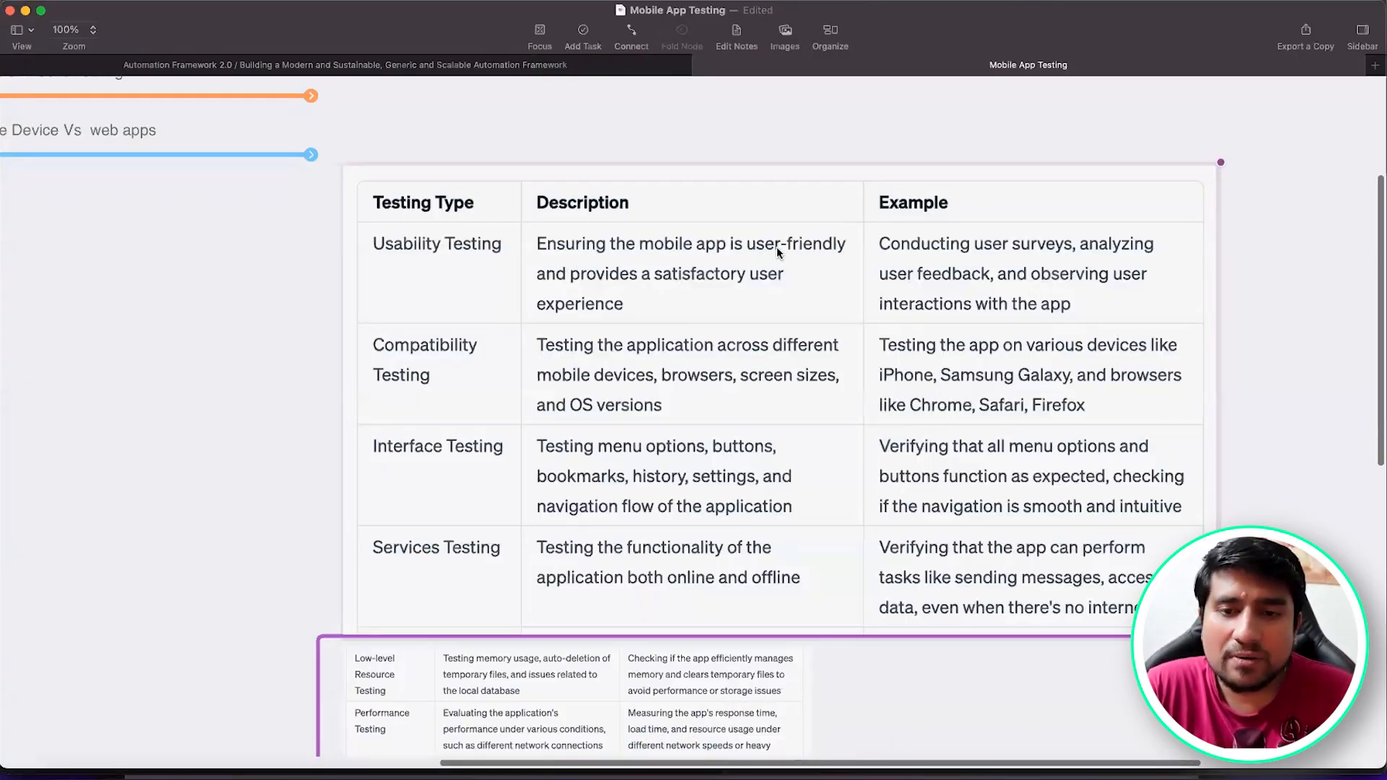
mouse_move(627, 290)
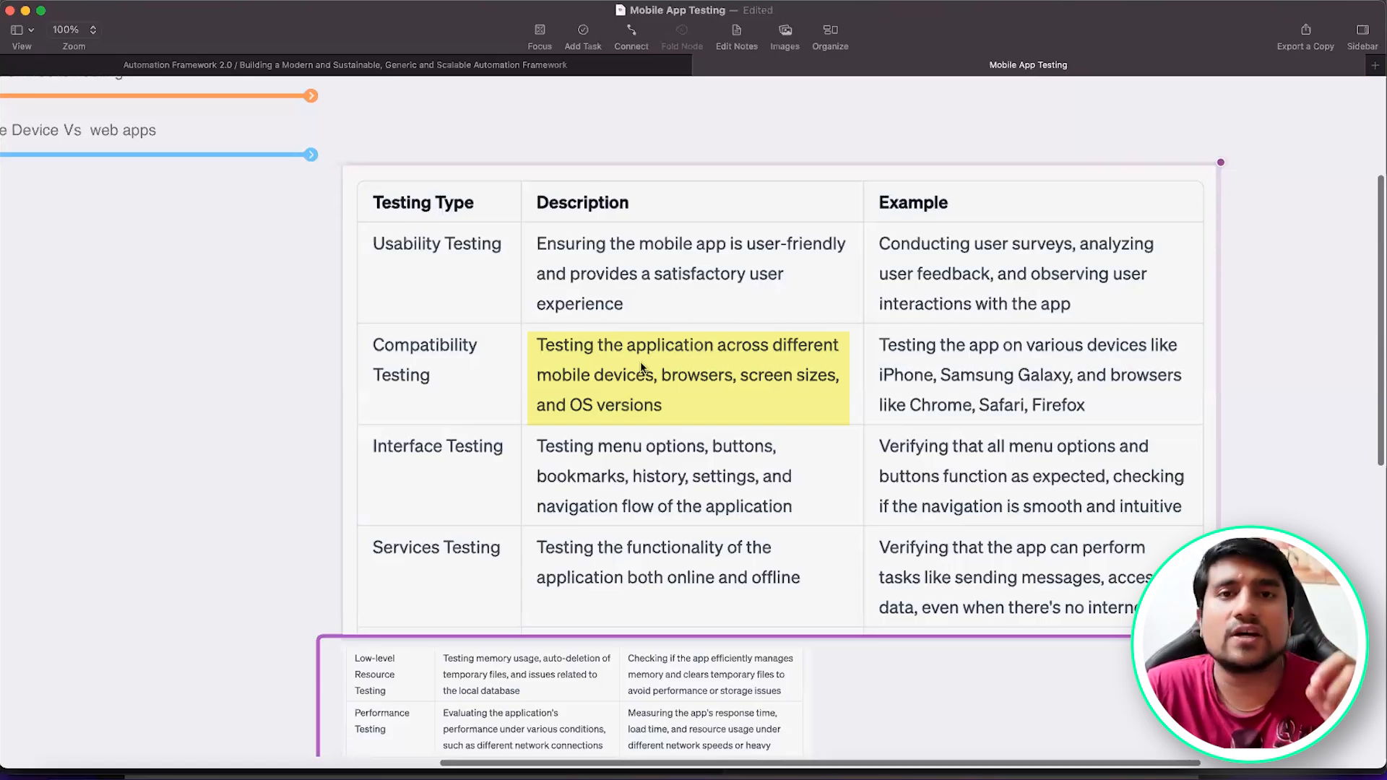
Select the Compatibility and Interface Testing descriptions, then move to the Low-level Resource Testing table.
left_click(1028, 375)
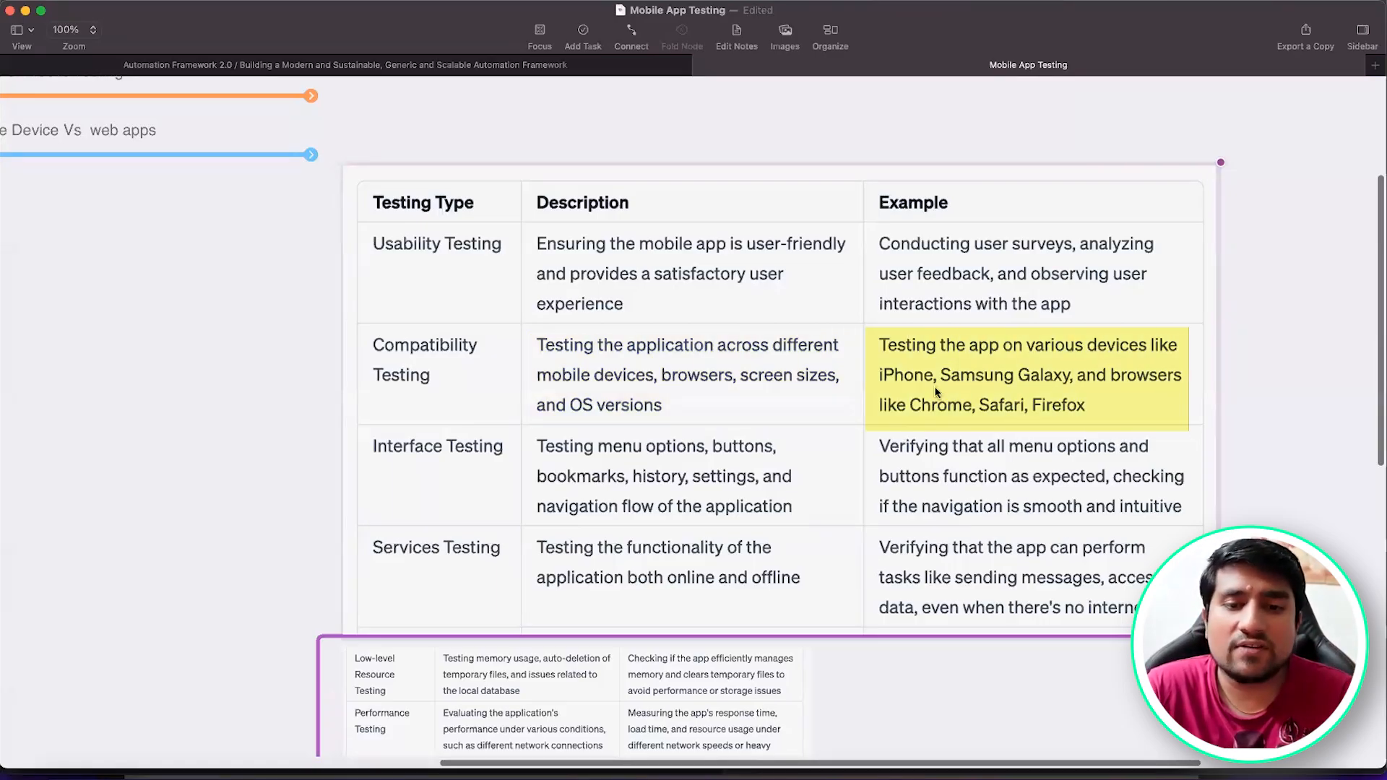
mouse_move(1031, 418)
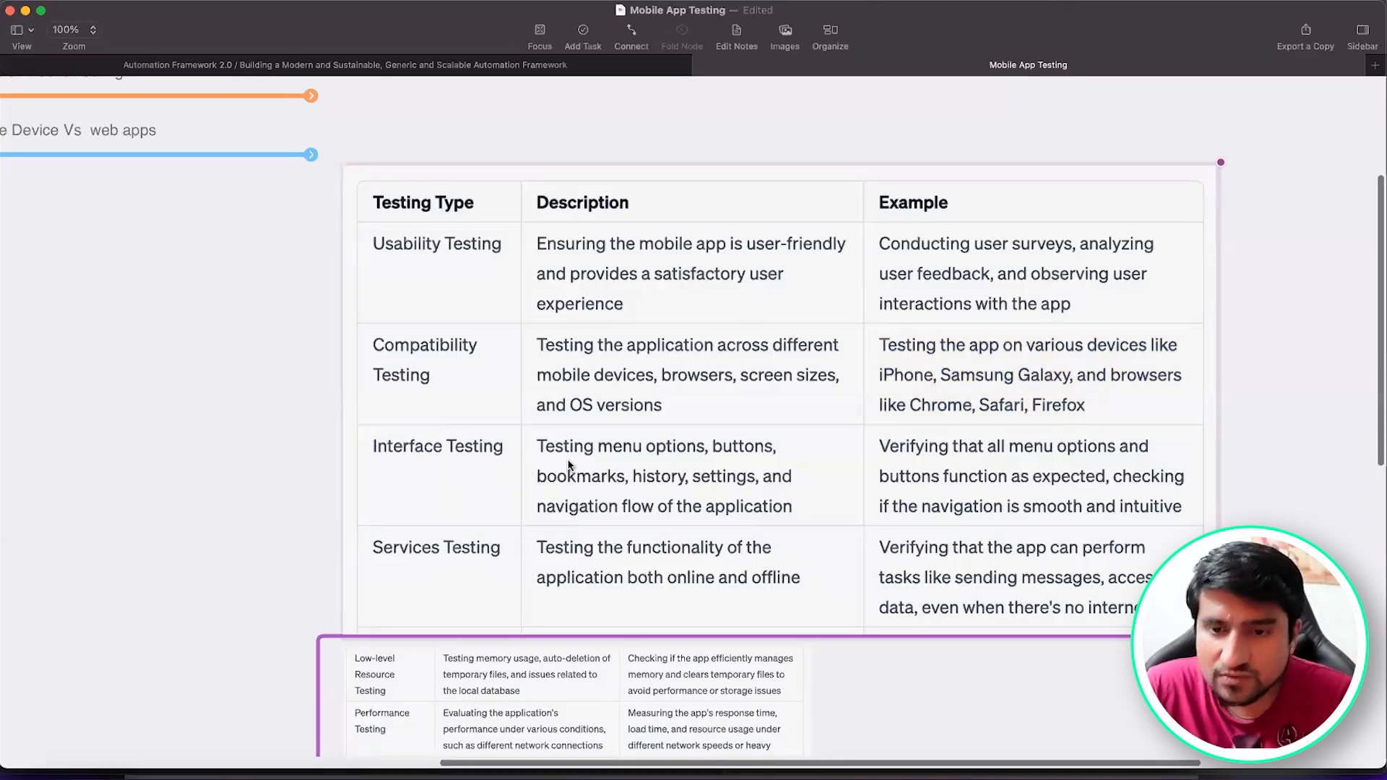
double_click(682, 477)
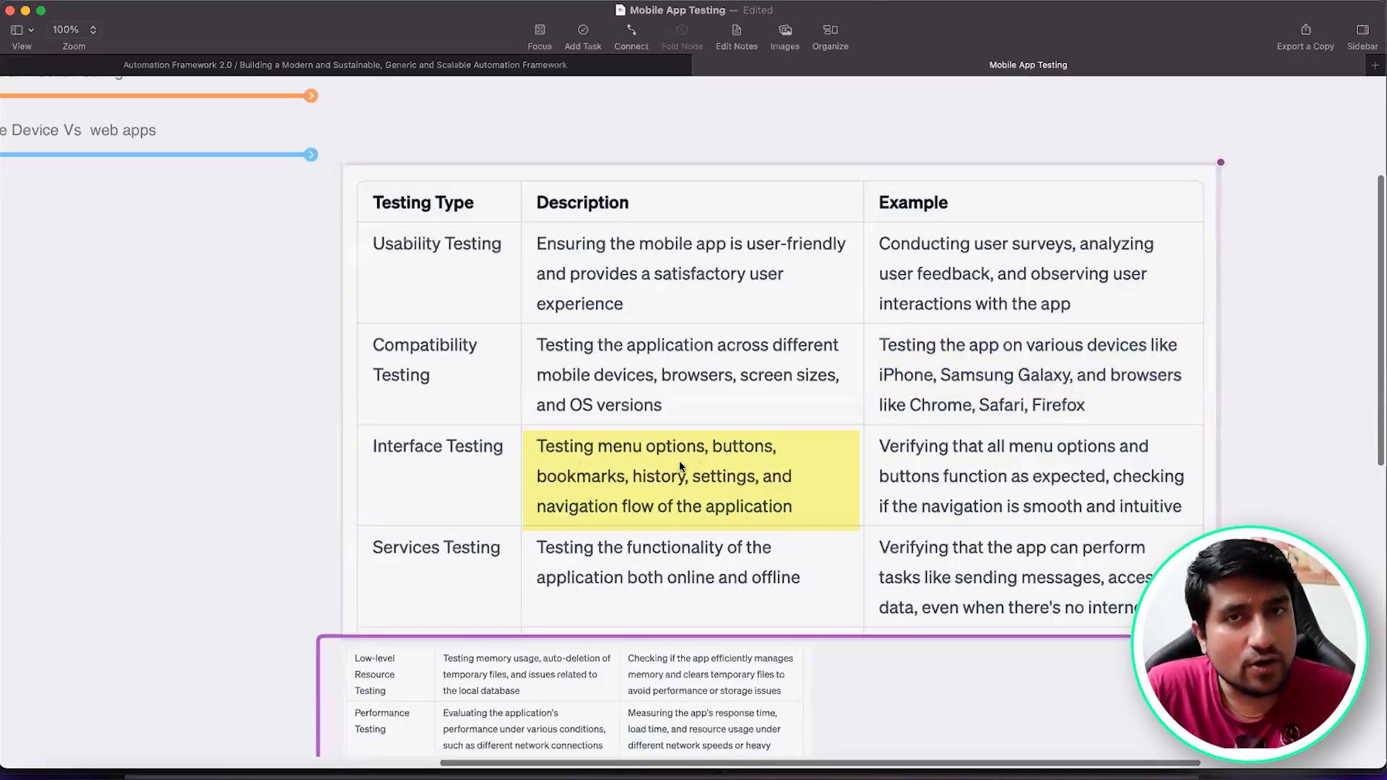
mouse_move(615, 476)
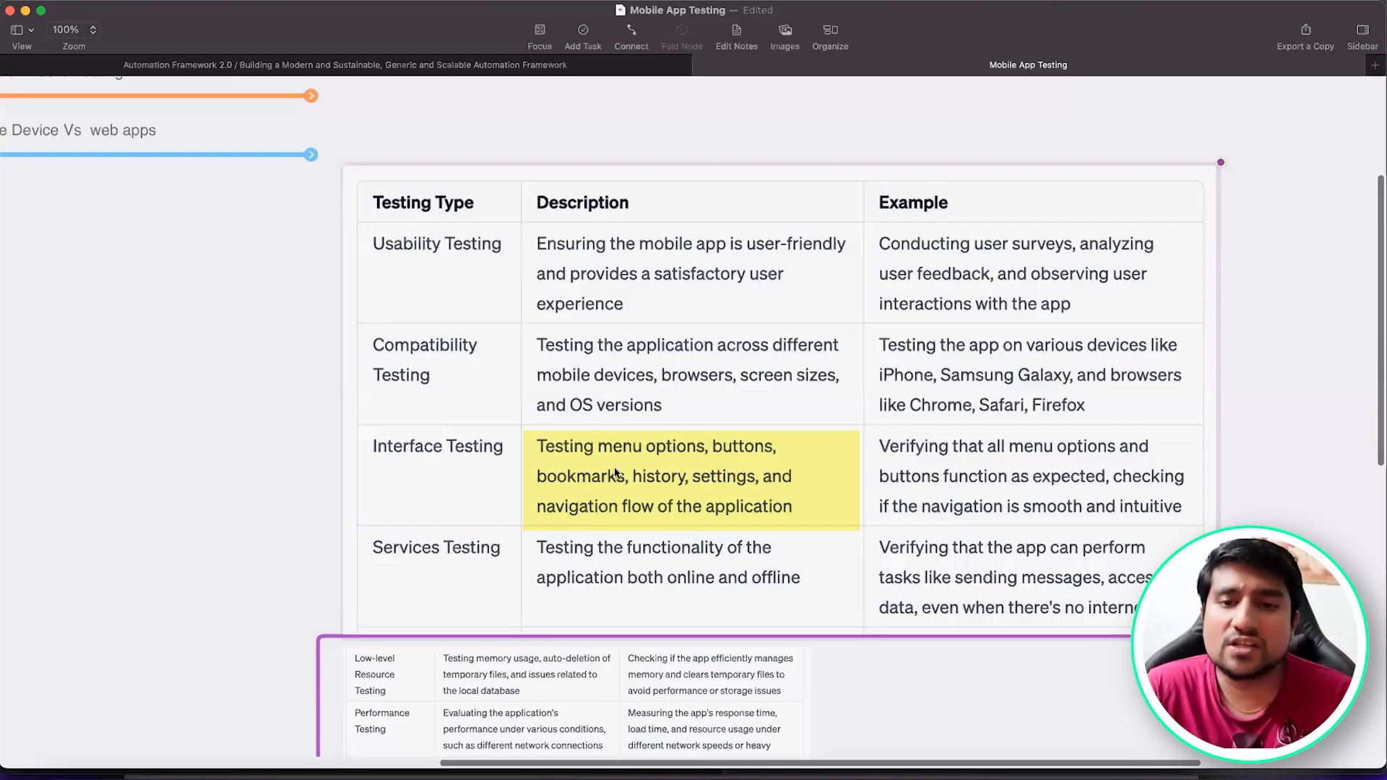
scroll("down", 3)
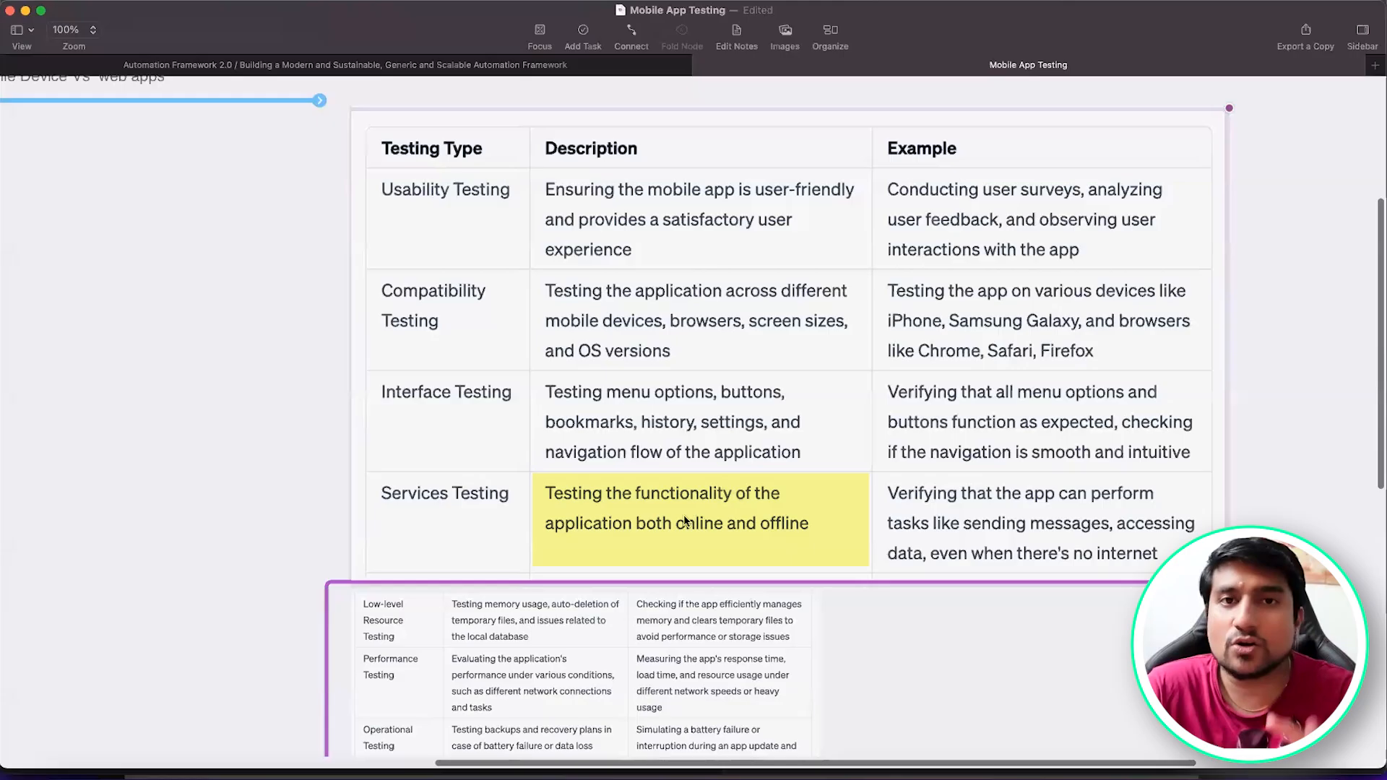
scroll("down", 3)
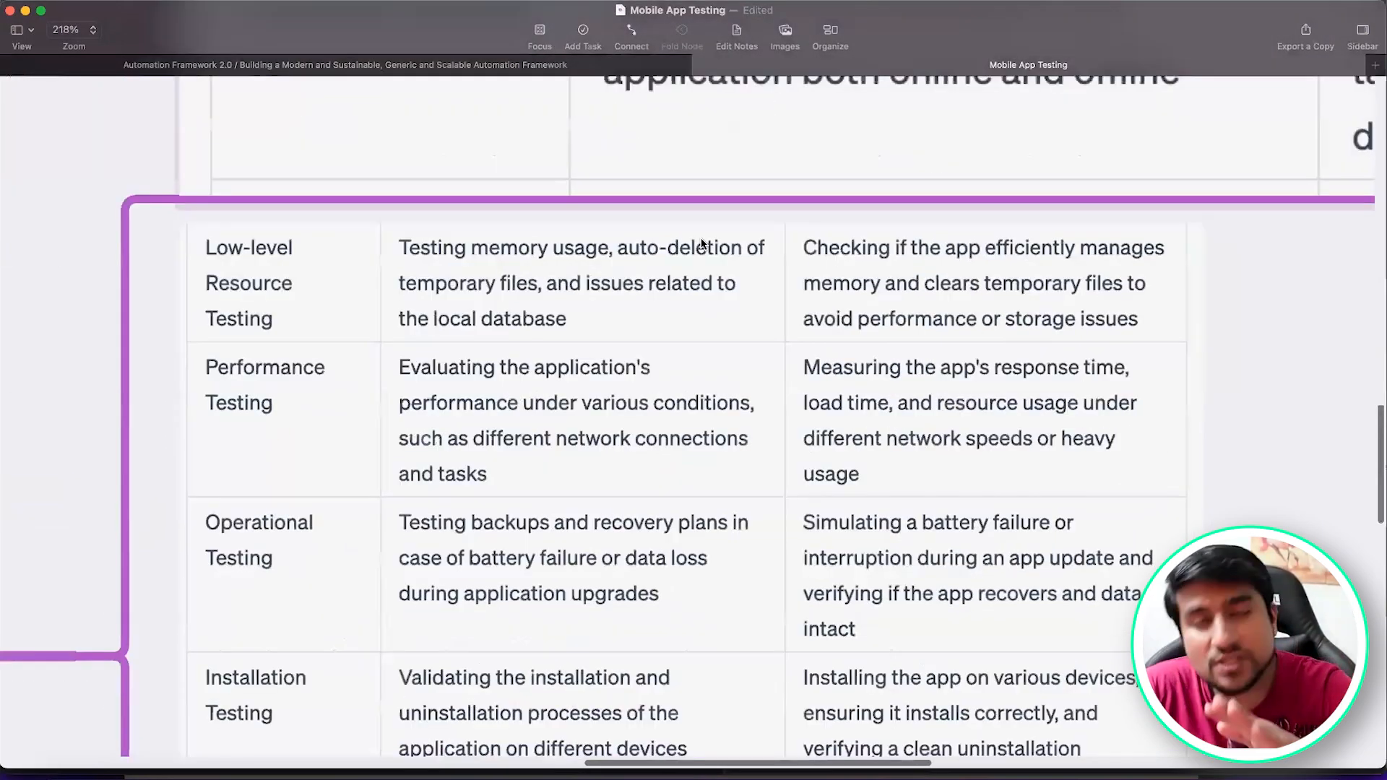
scroll("down", 3)
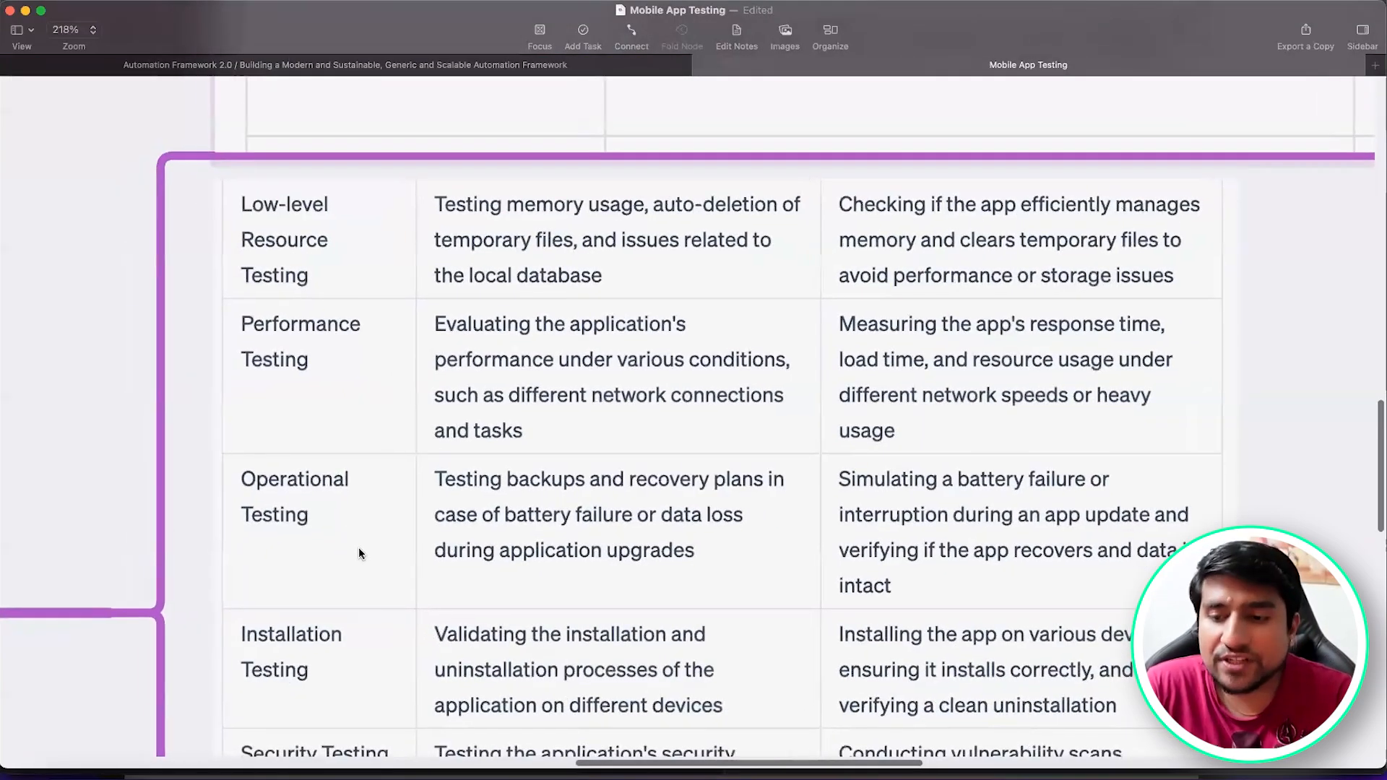
scroll("down", 3)
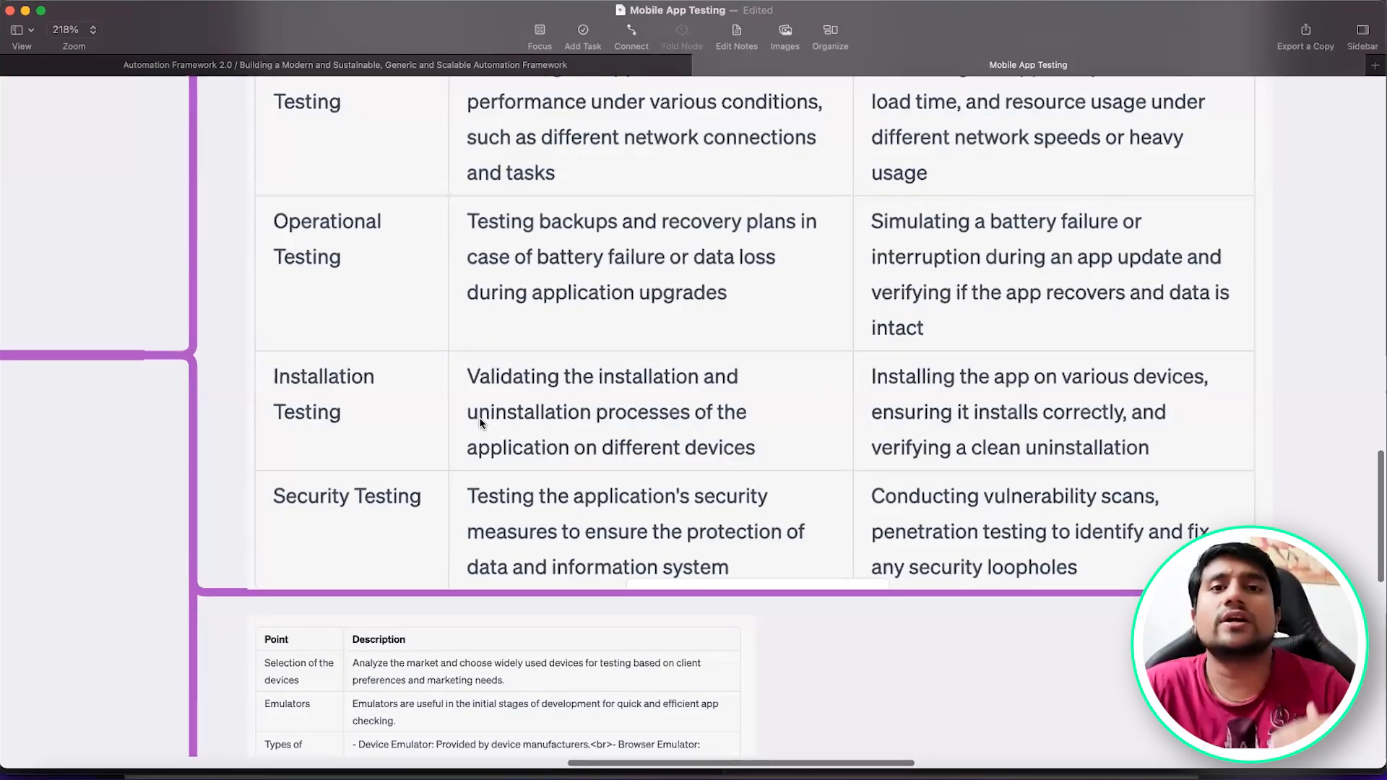
scroll("up", 3)
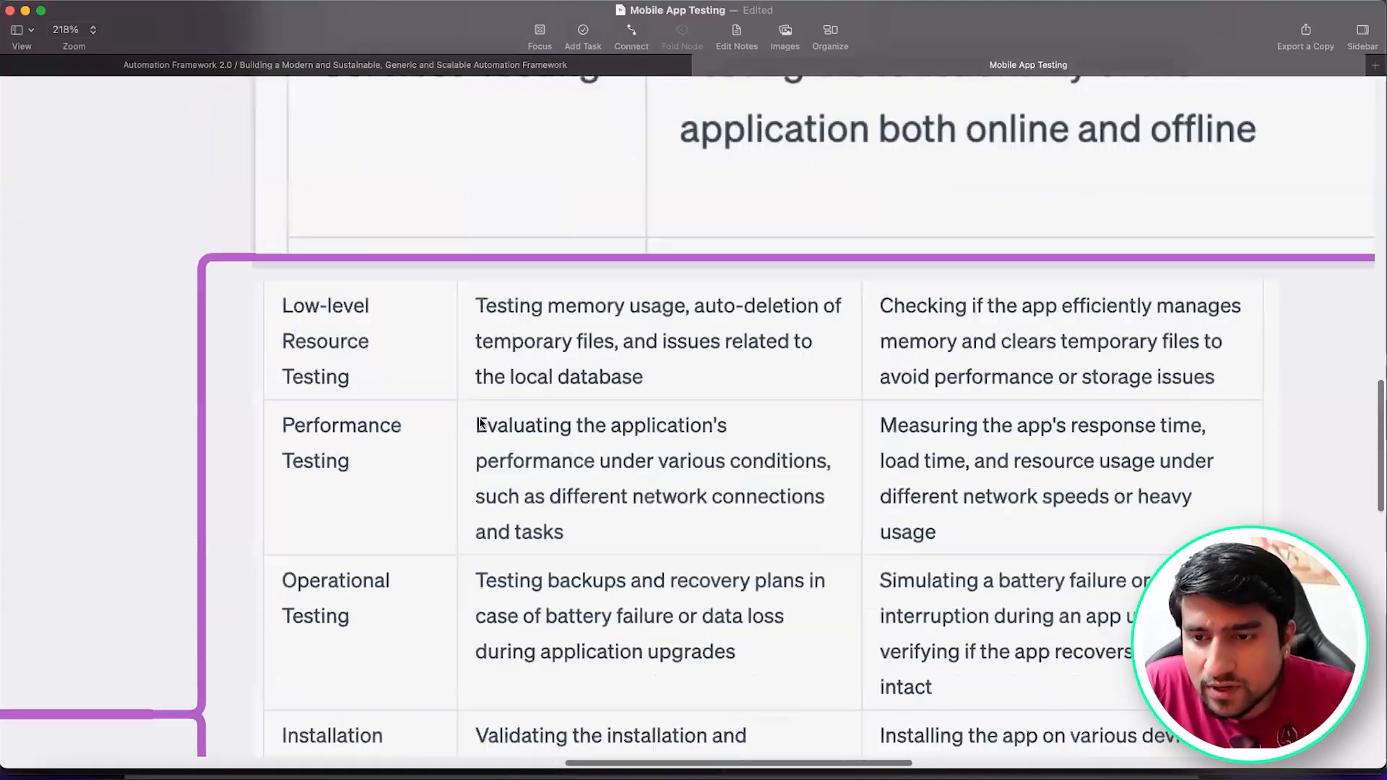
scroll("down", 3)
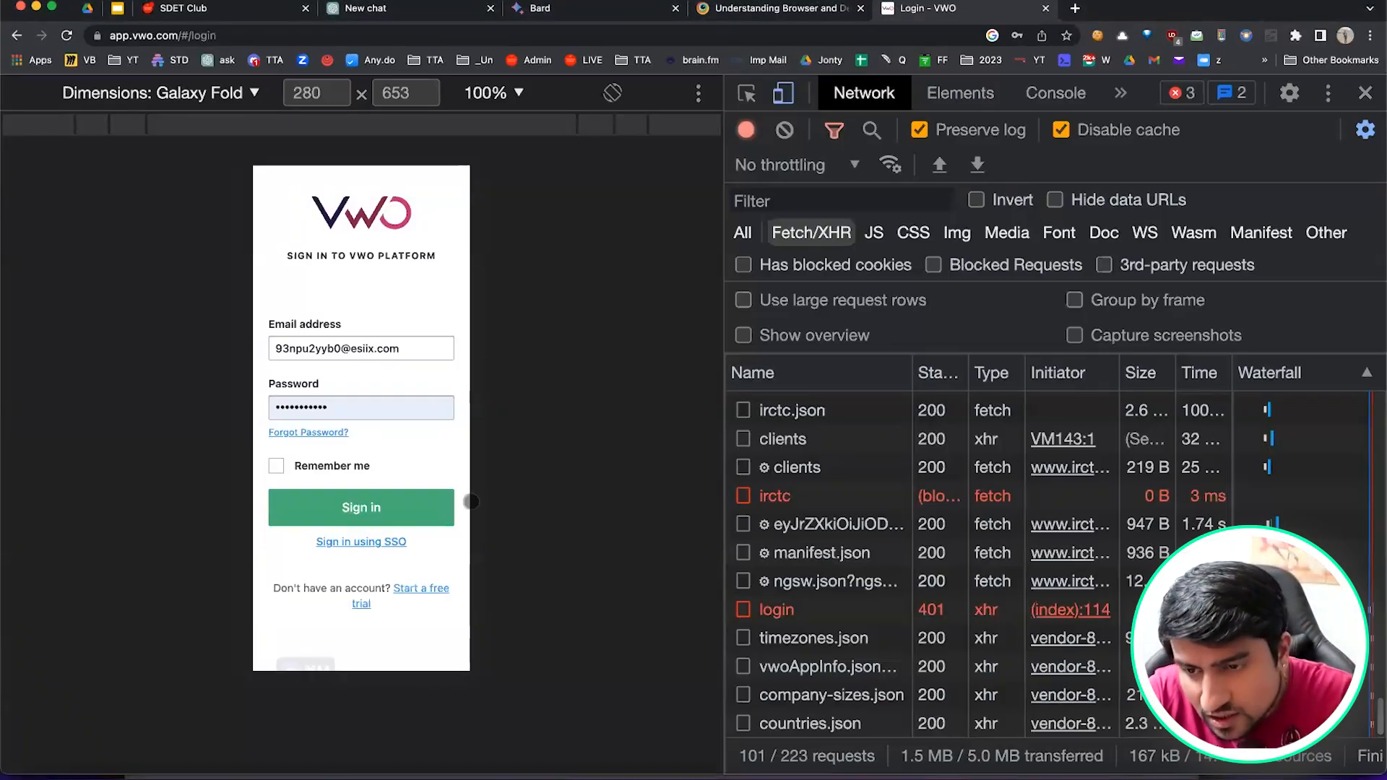
mouse_move(233, 340)
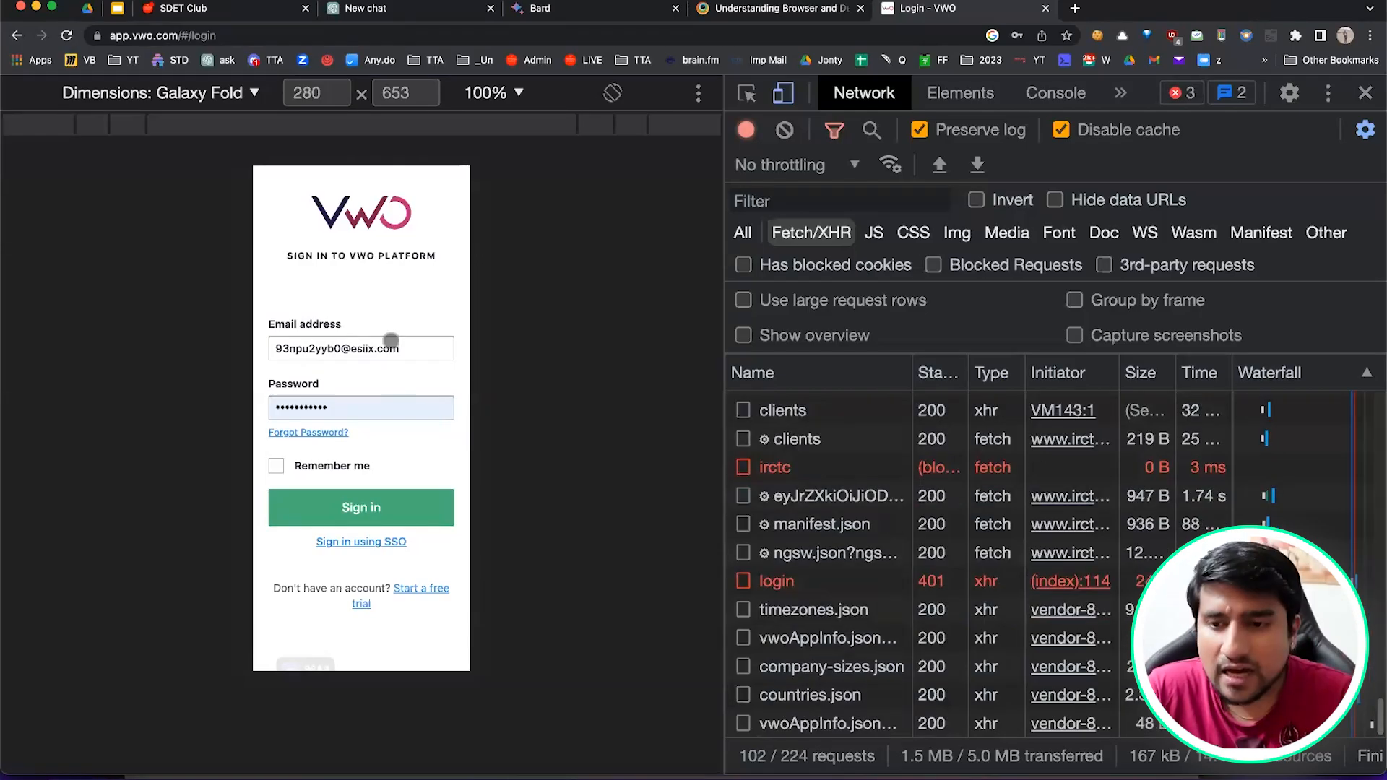
Sign in to VWO on the emulated Galaxy Fold, then log out from the account menu.
left_click(361, 507)
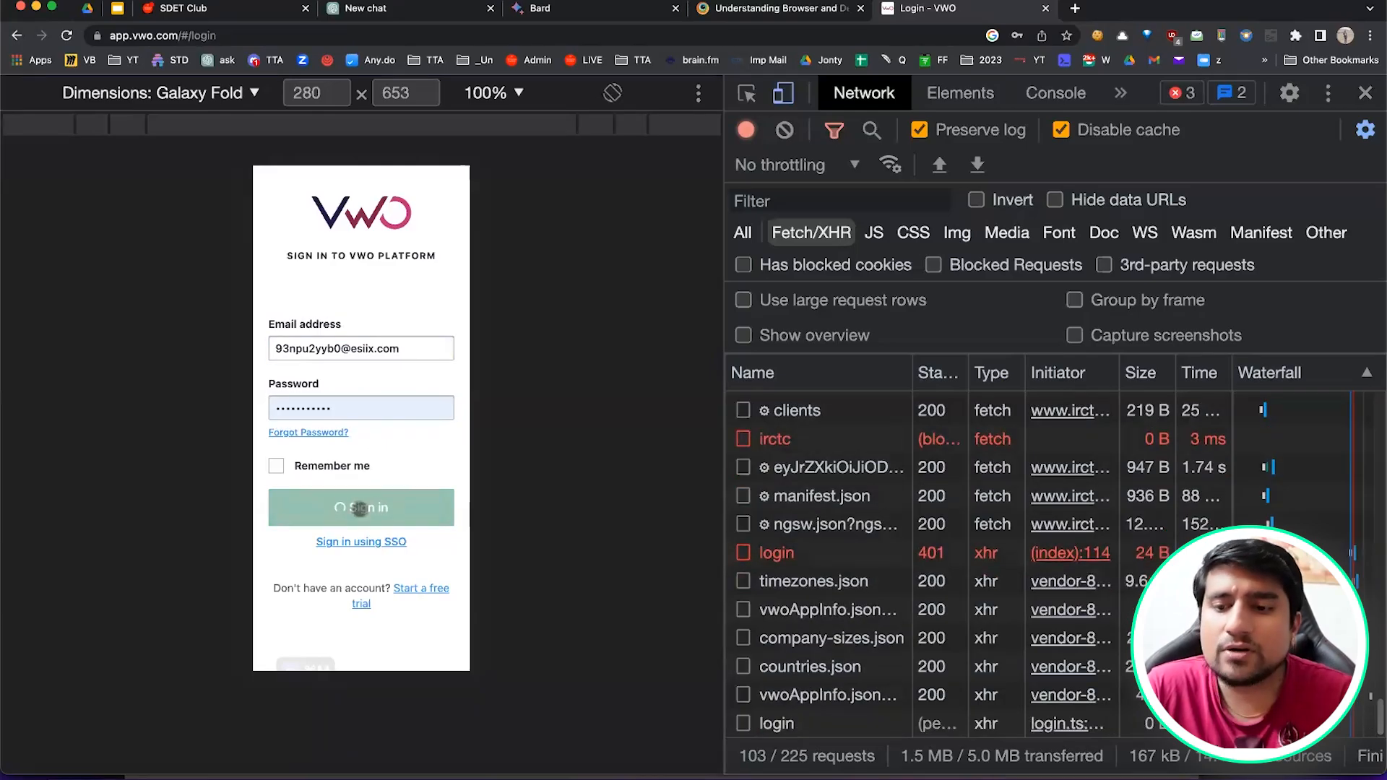
left_click(361, 507)
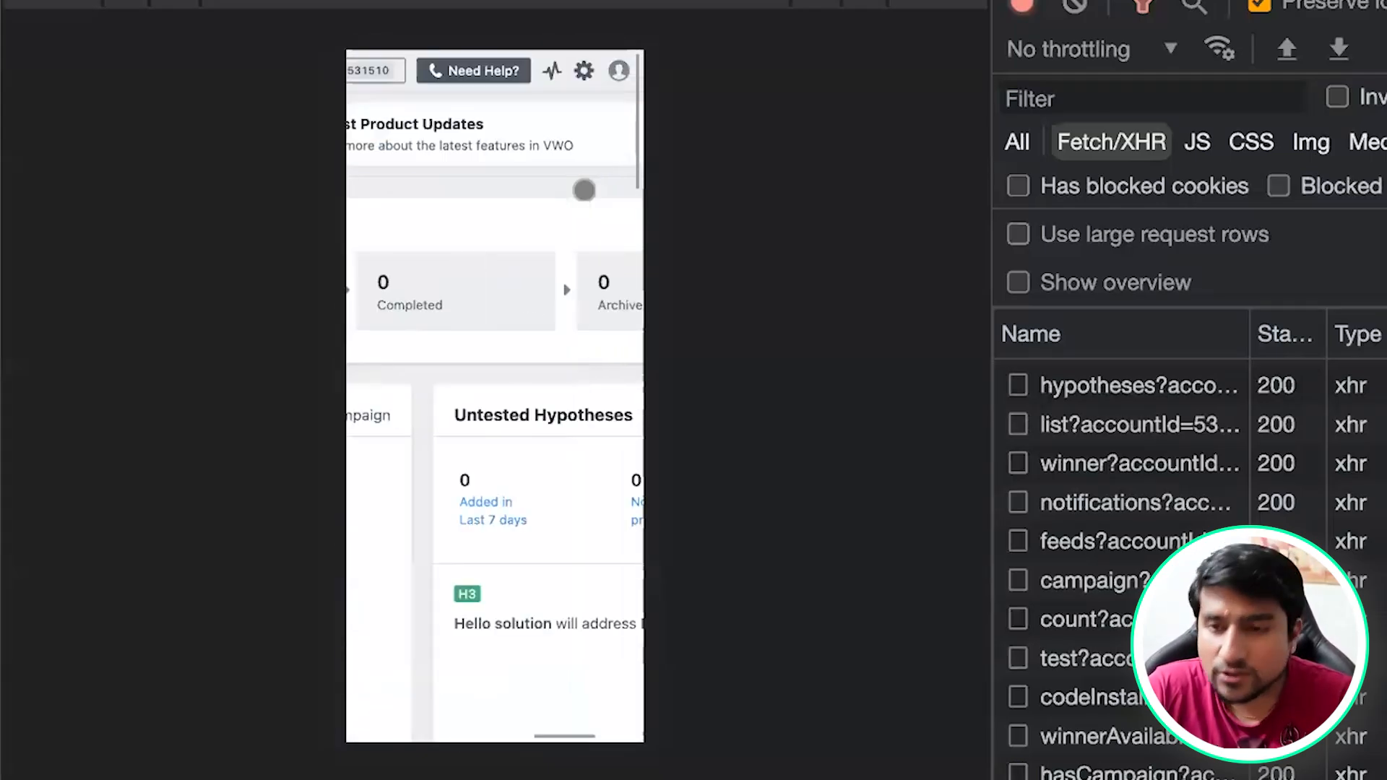
left_click(618, 70)
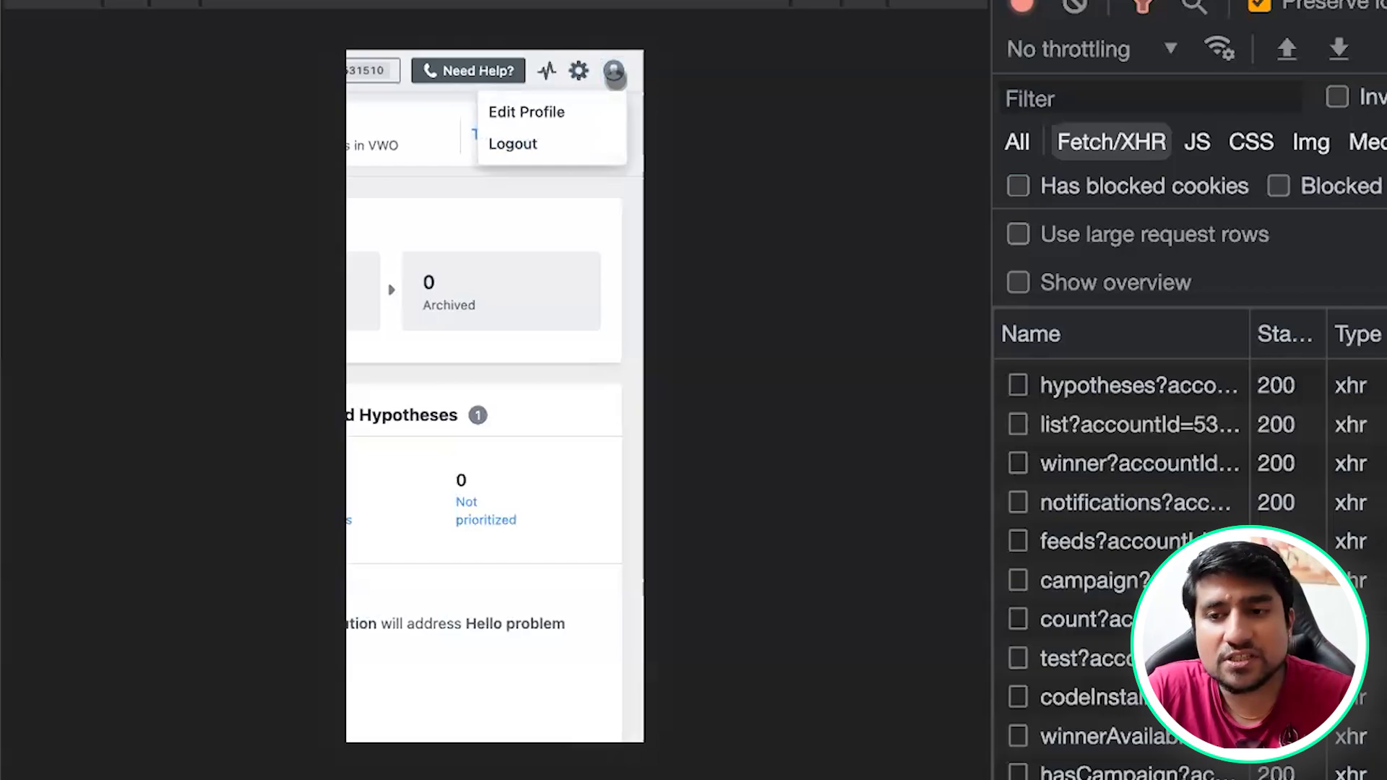
left_click(513, 143)
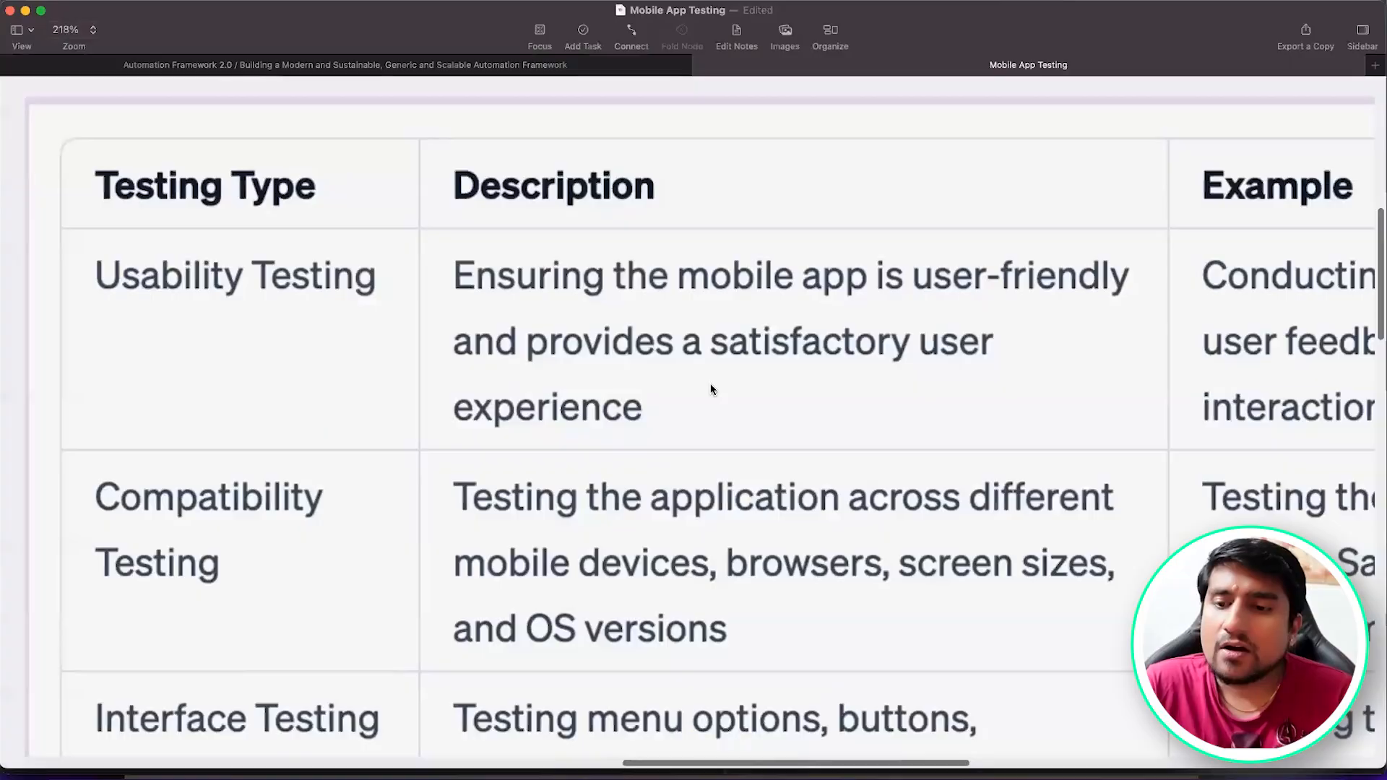
Inspect the VWO login page in DevTools with the Network panel active.
scroll("down", 3)
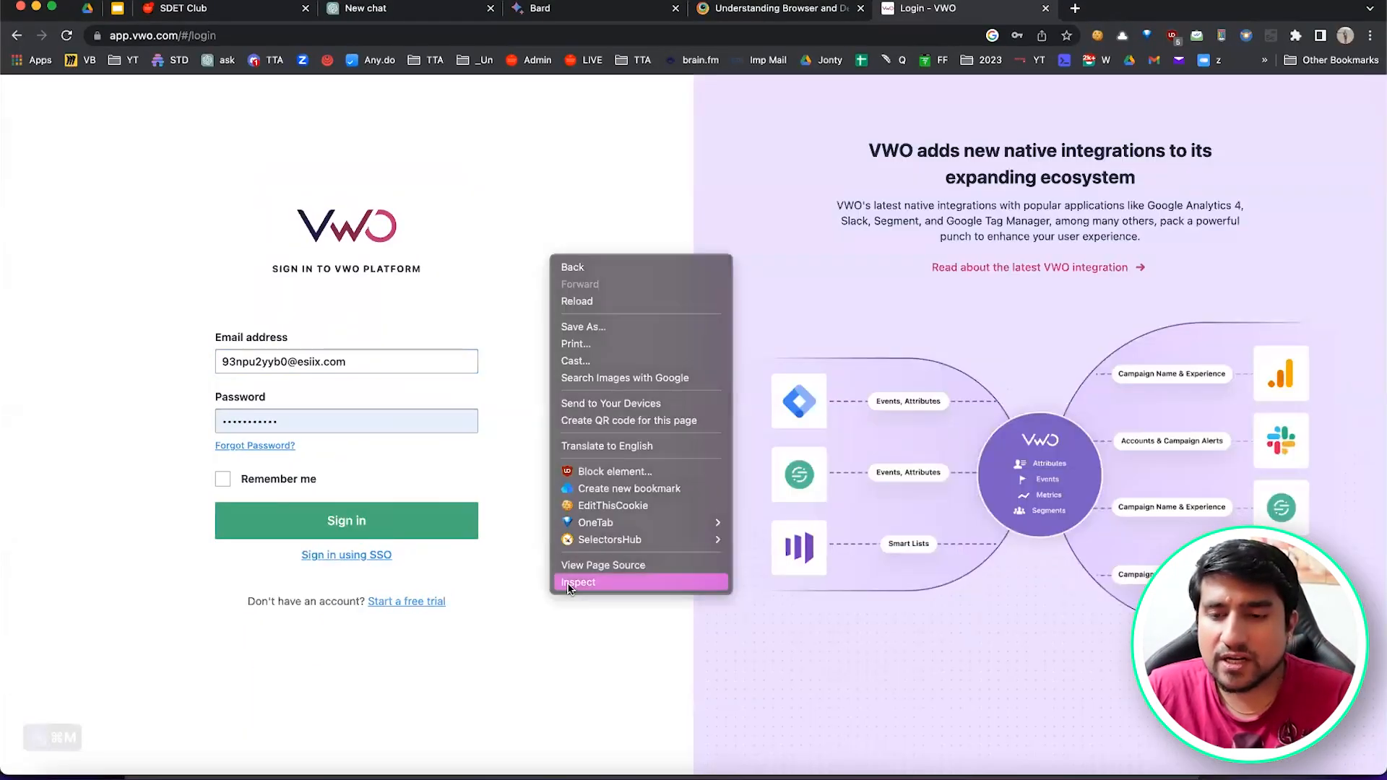
left_click(578, 581)
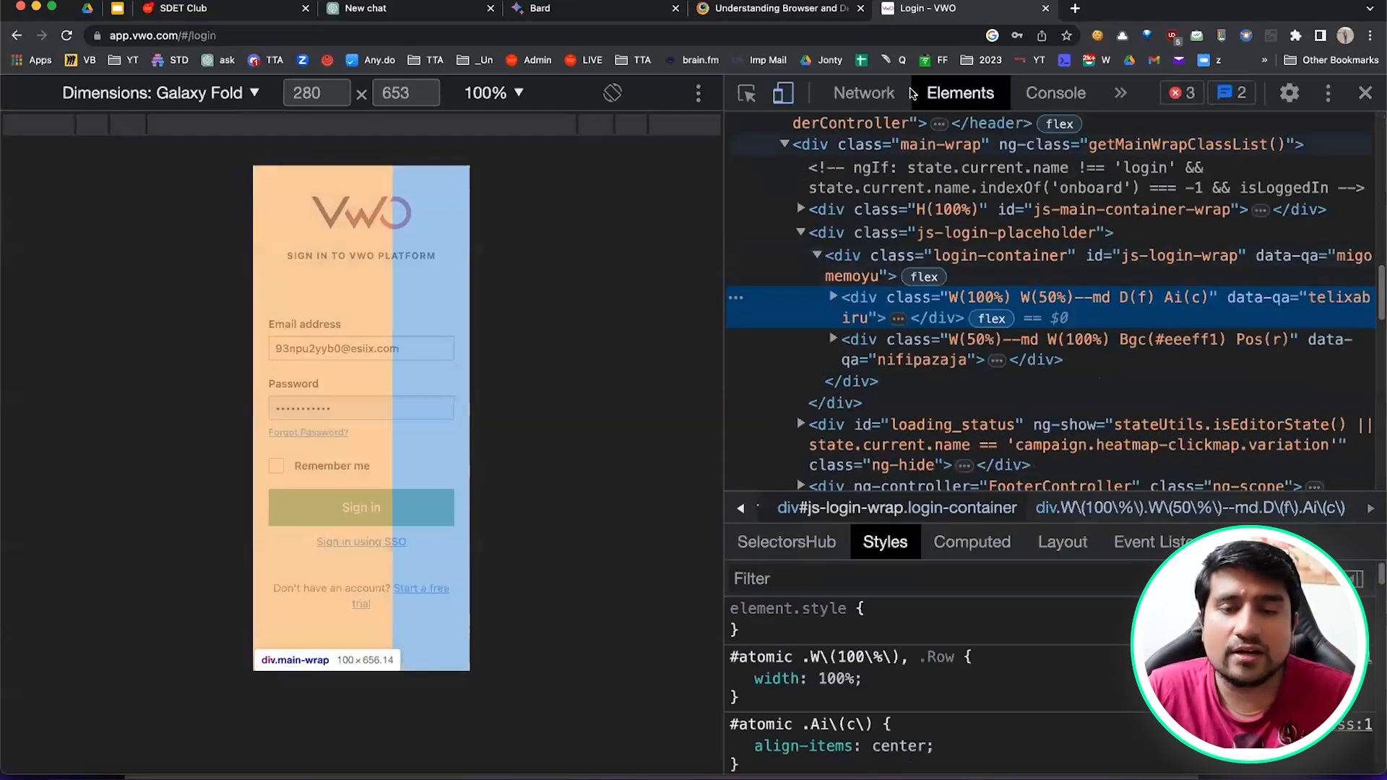
left_click(863, 92)
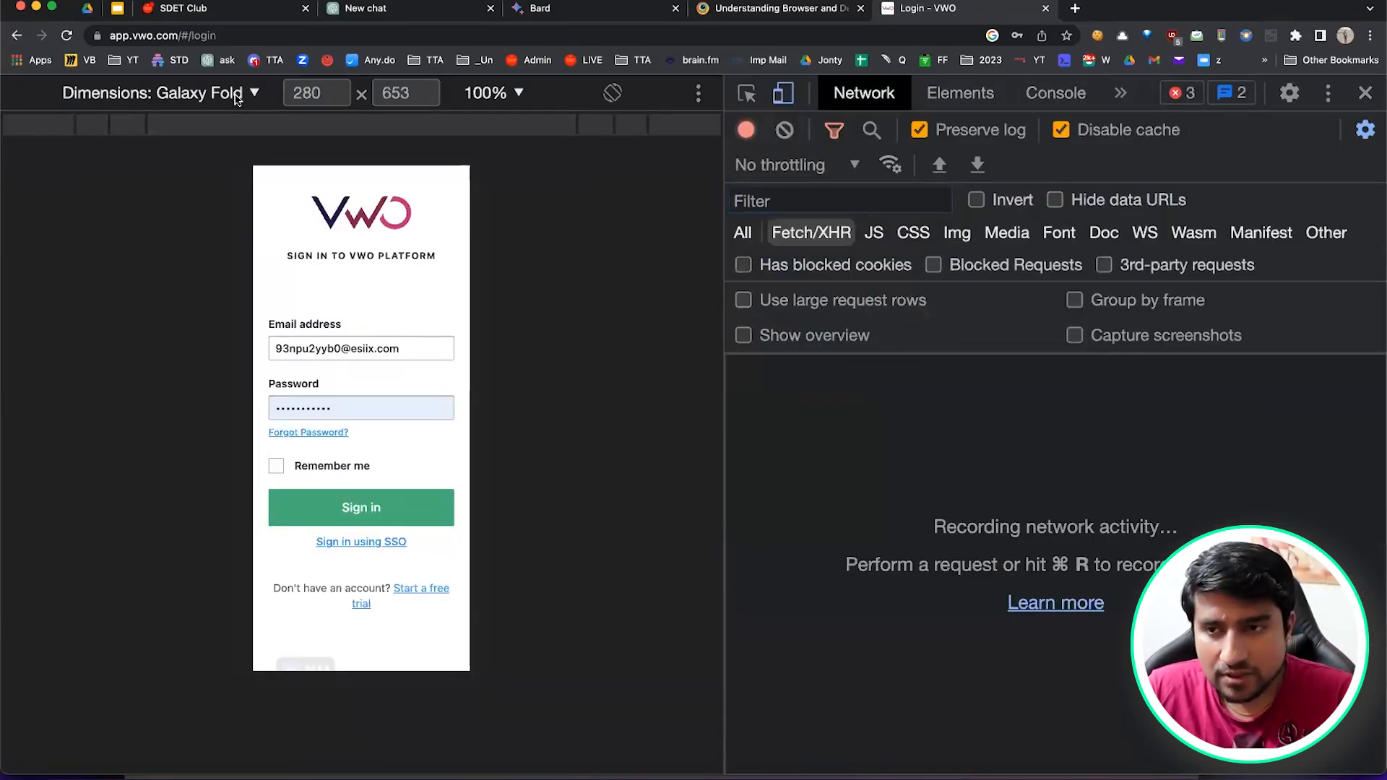
Emulate the login page on iPhone SE, then on iPhone 12 Pro.
left_click(256, 92)
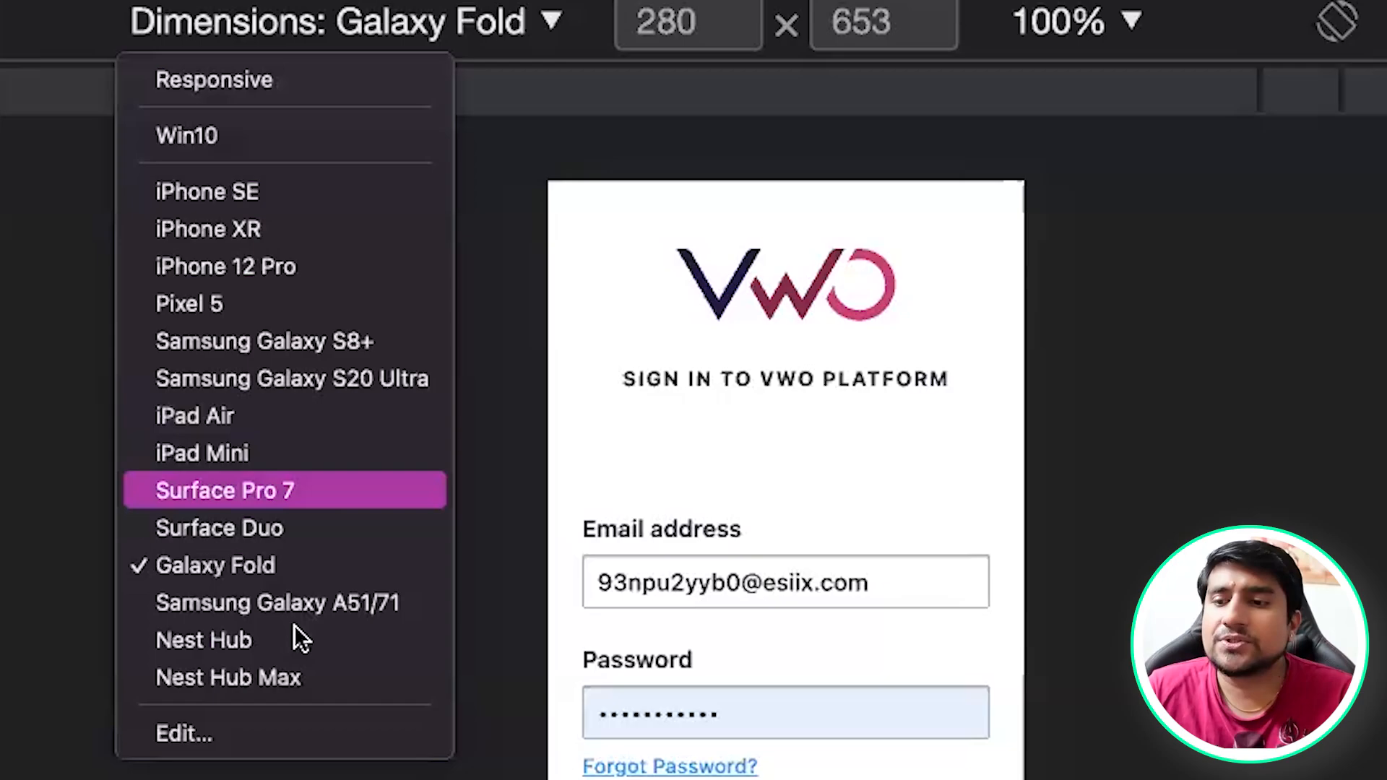
left_click(202, 191)
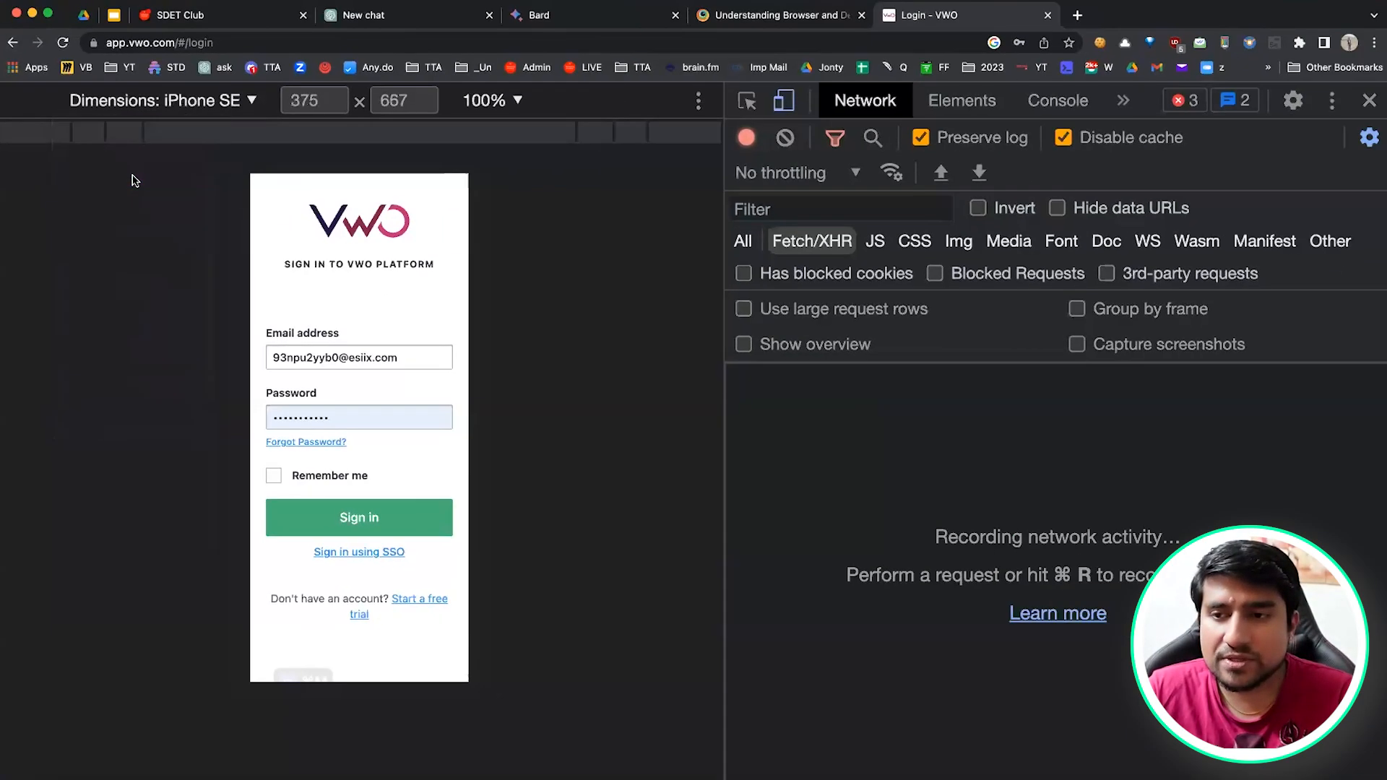
left_click(161, 100)
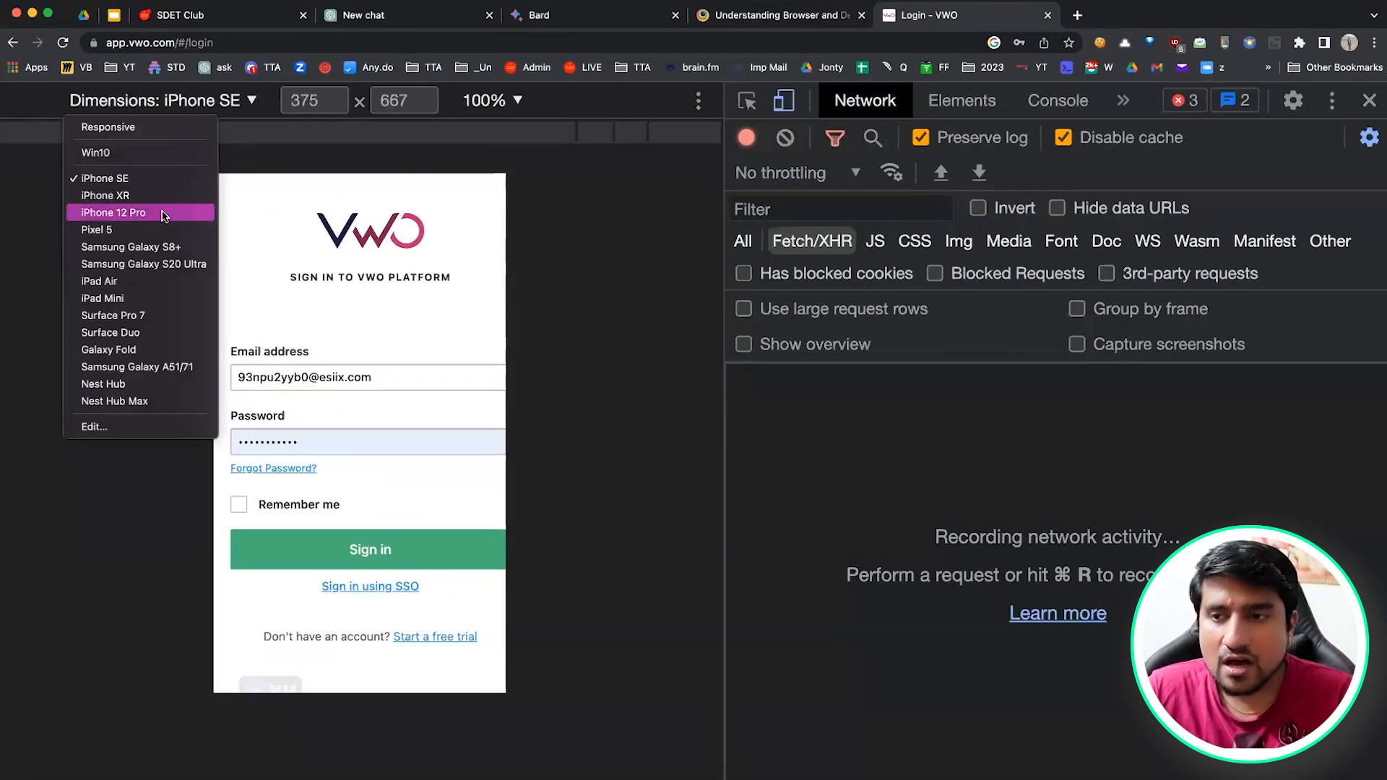
left_click(112, 212)
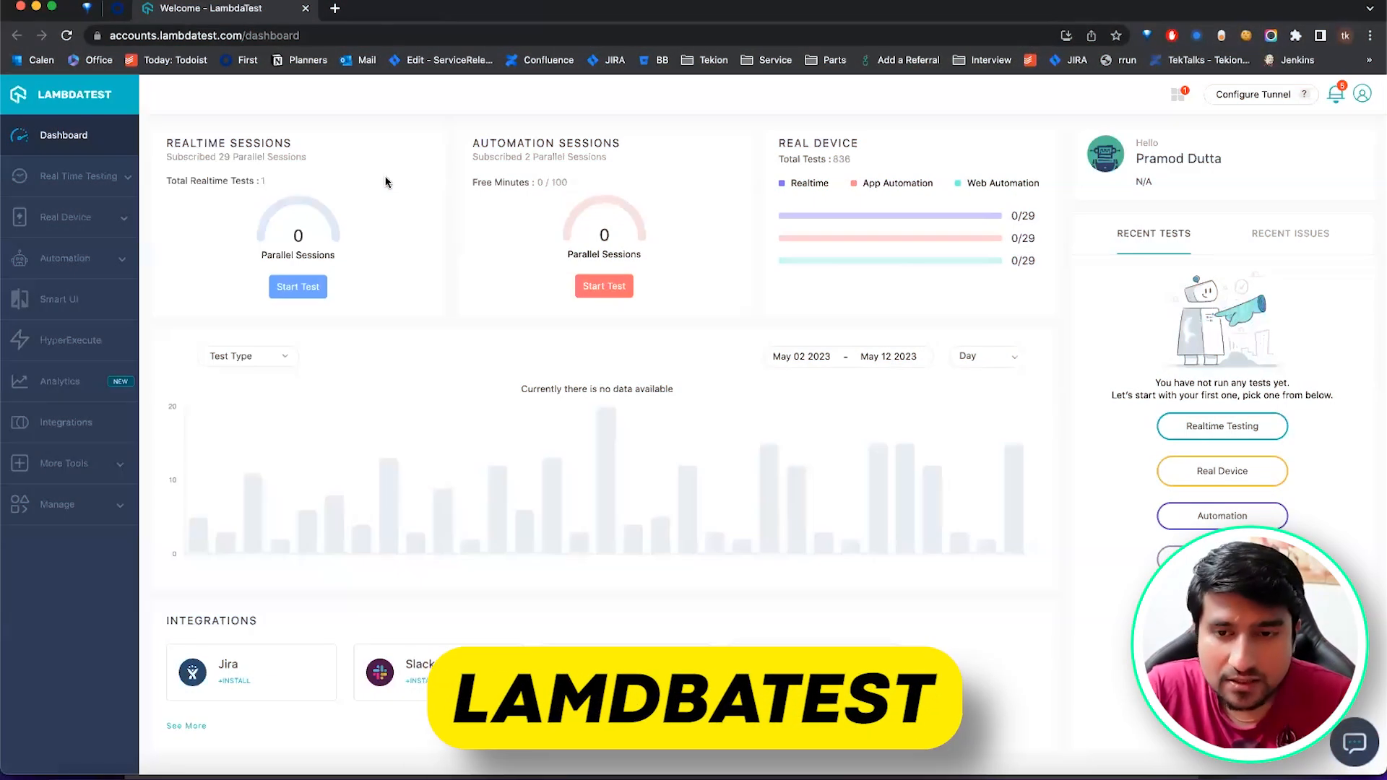
mouse_move(84, 221)
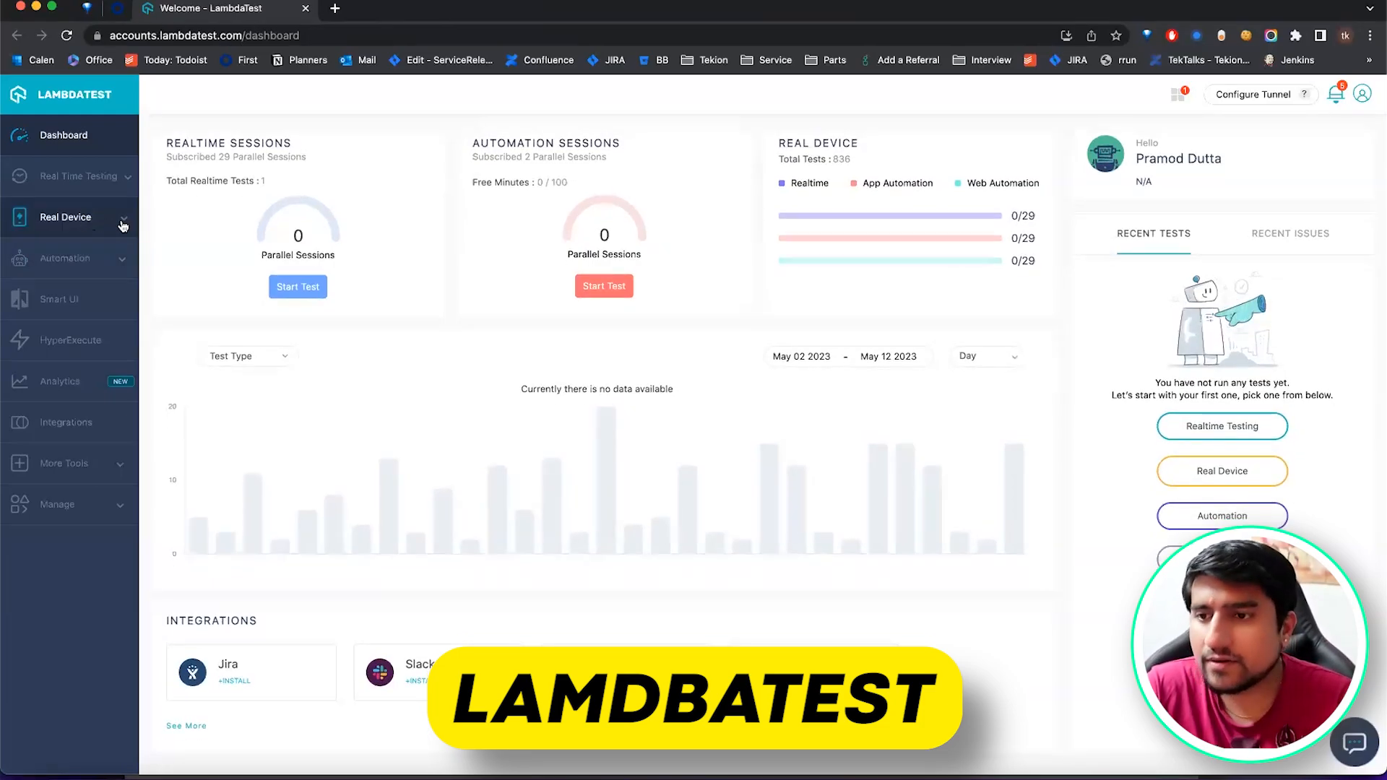
Start a real-device Browser Testing session on Samsung Galaxy S23 Ultra with Chrome.
left_click(64, 217)
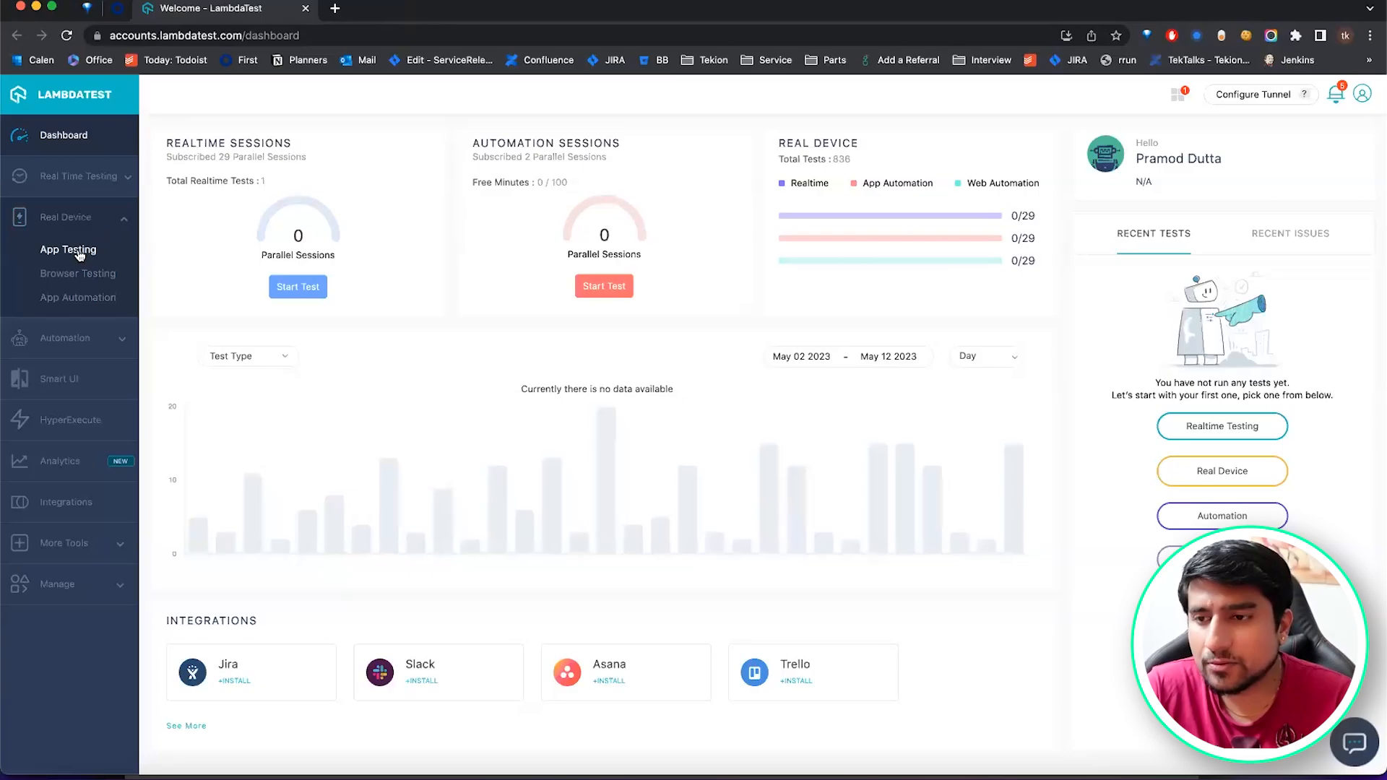
left_click(78, 275)
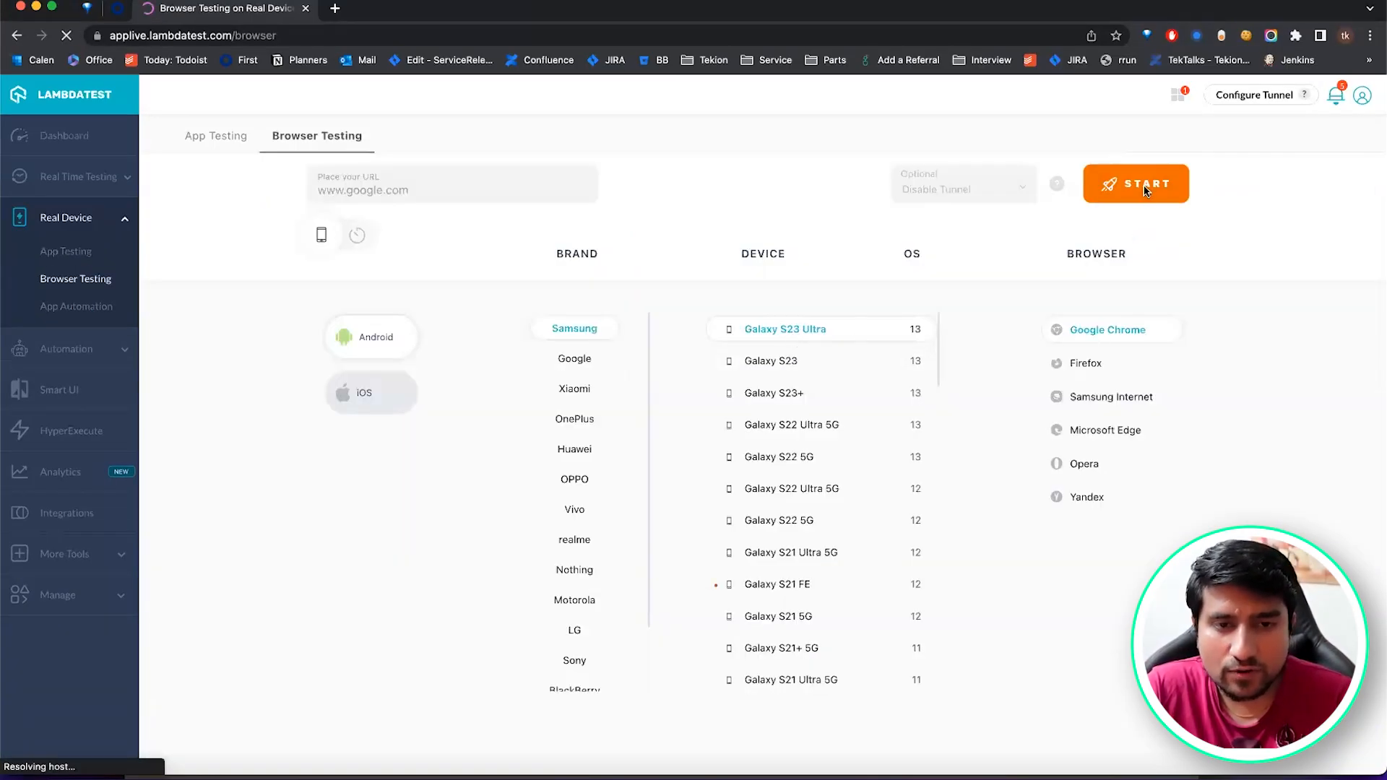
left_click(1145, 184)
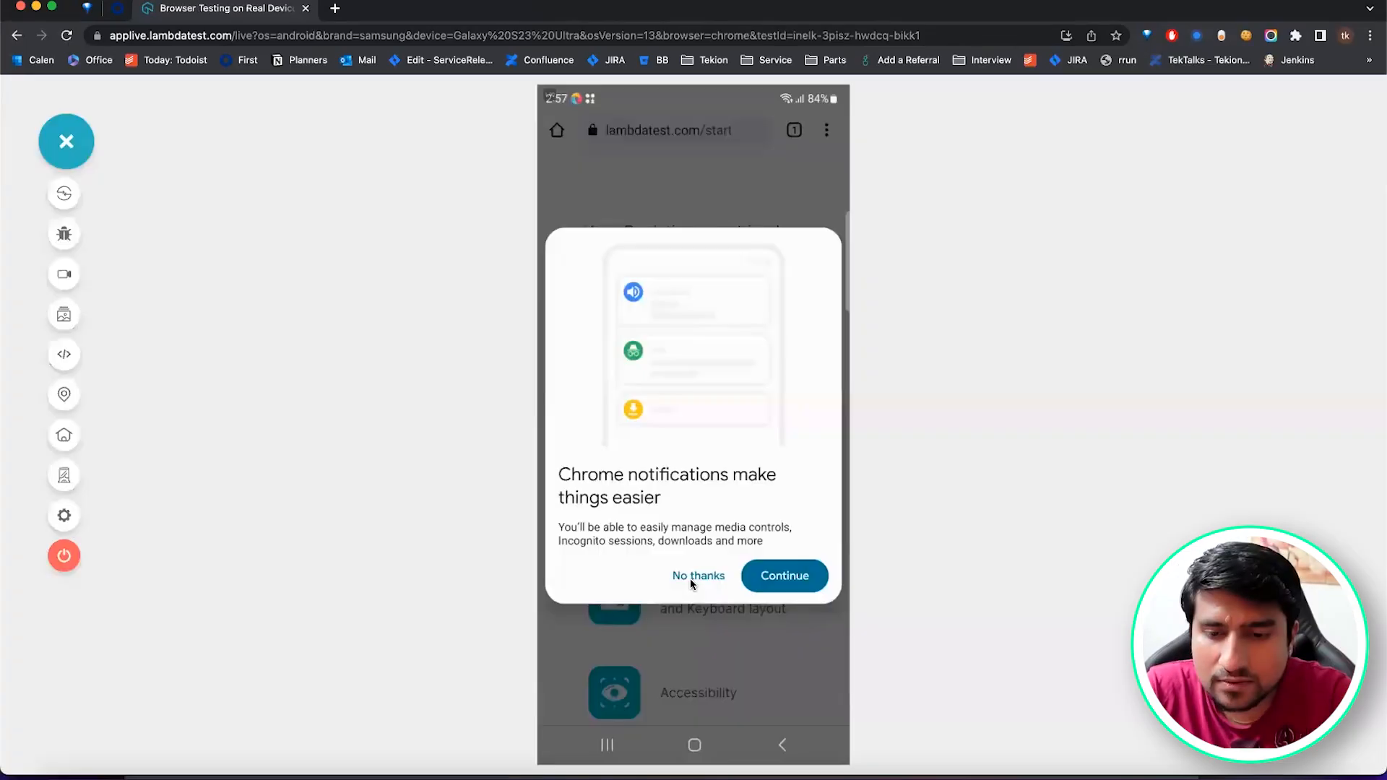
Decline Chrome notifications on the remote phone and begin entering 'app.vw' in the address bar.
left_click(699, 575)
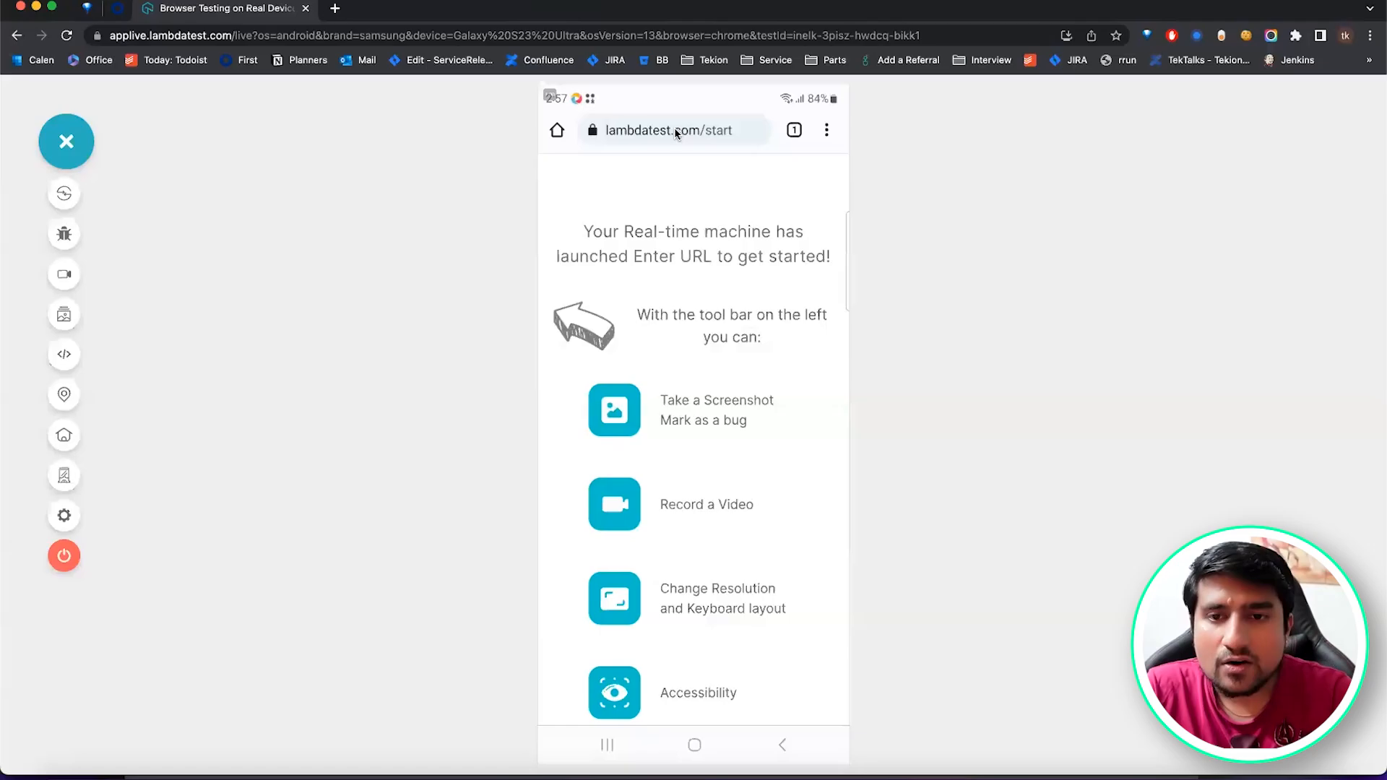
left_click(676, 130)
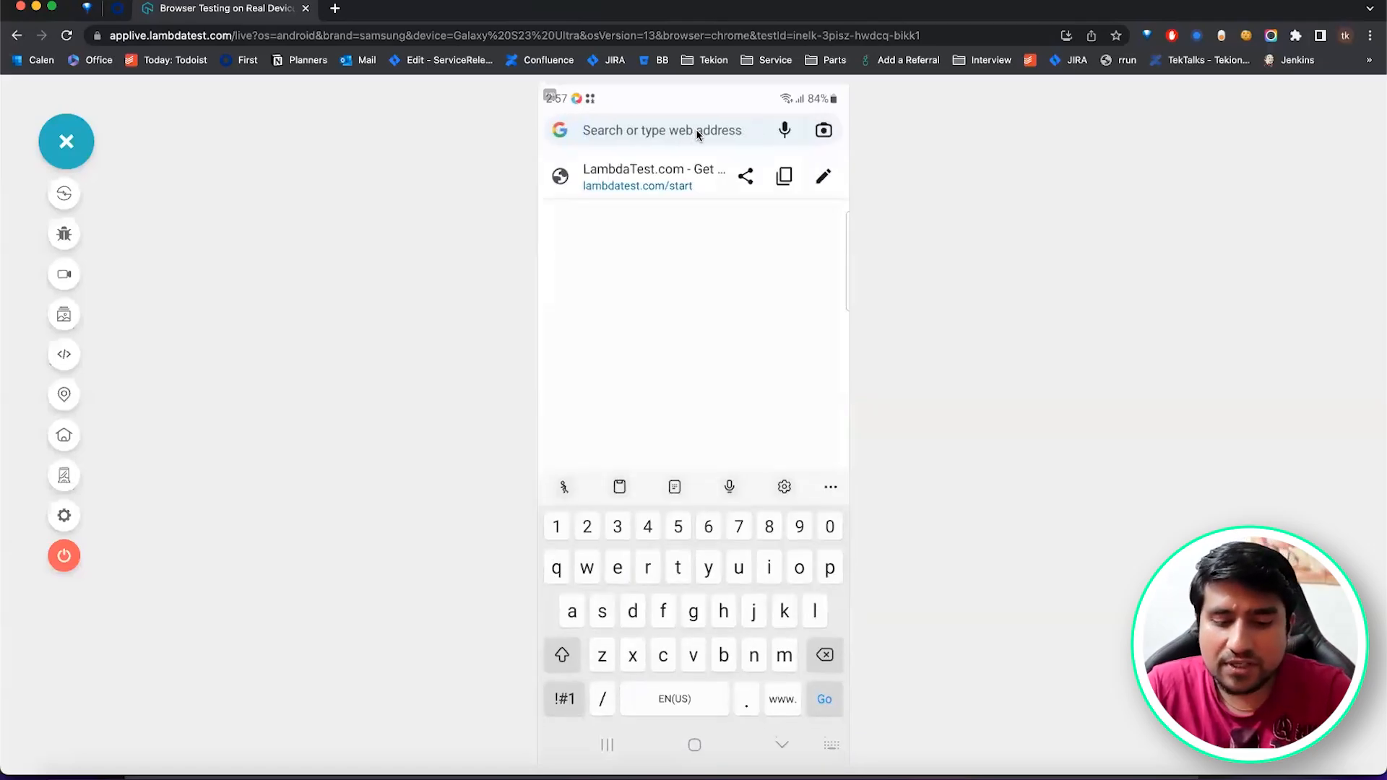
type("app.vw")
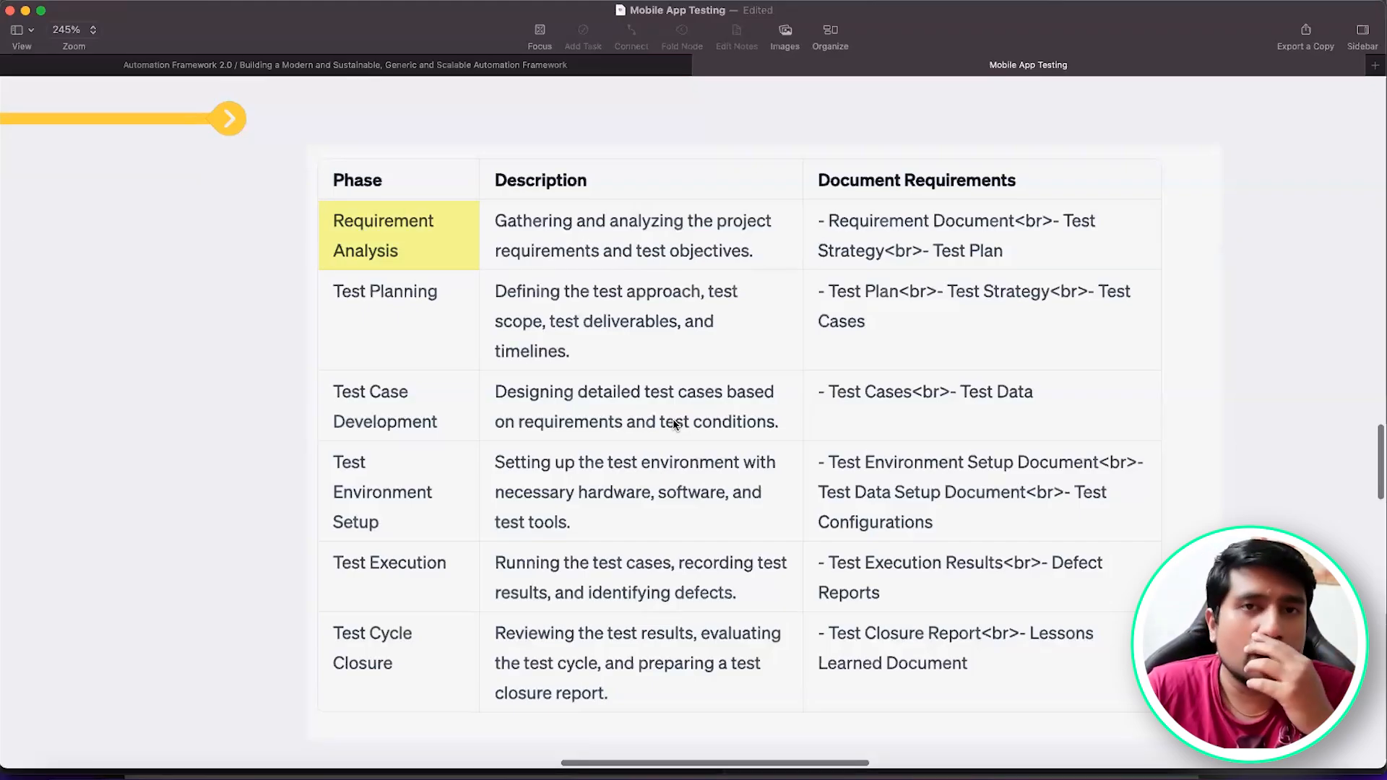
Show the Phase / Description / Document Requirements table in the Mobile App Testing map.
left_click(384, 292)
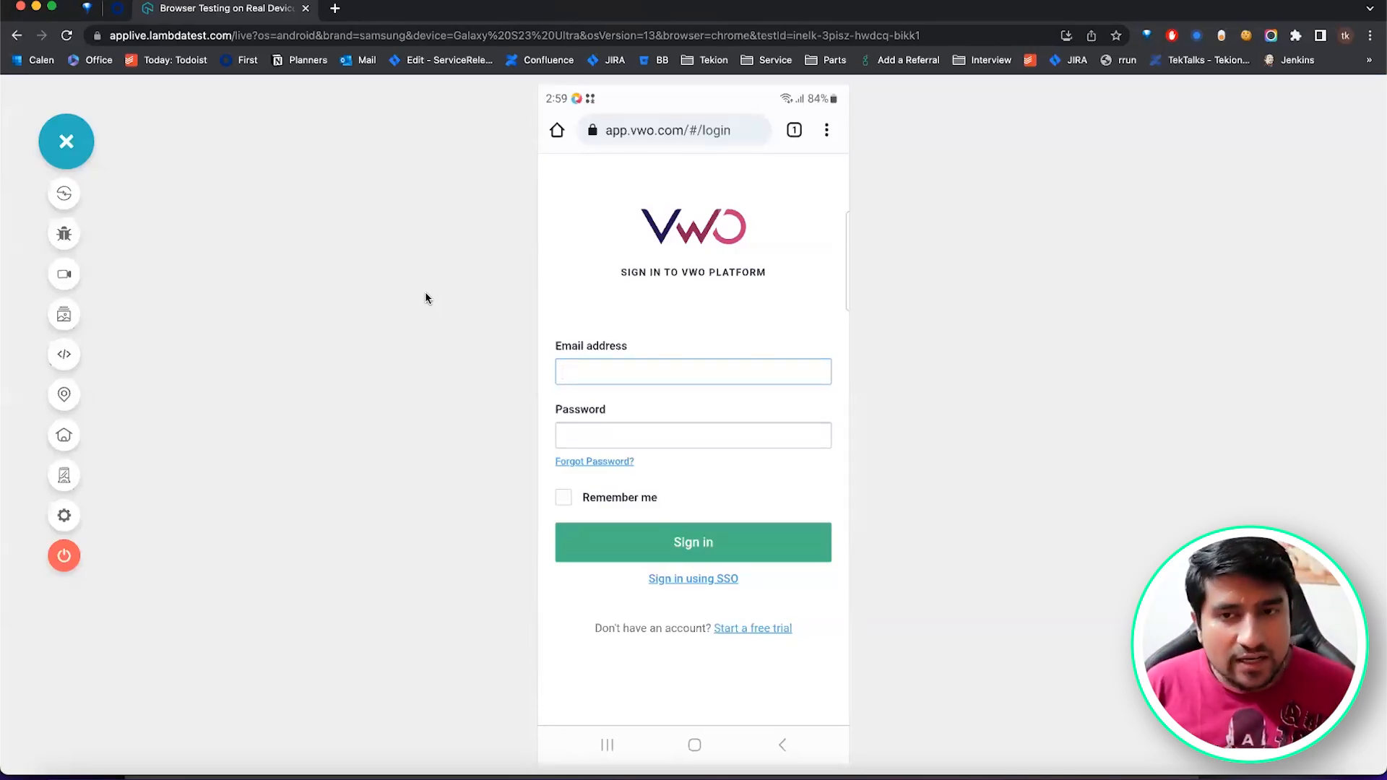
Return the remote Galaxy S23 Ultra to its home screen and confirm ending the session.
left_click(694, 371)
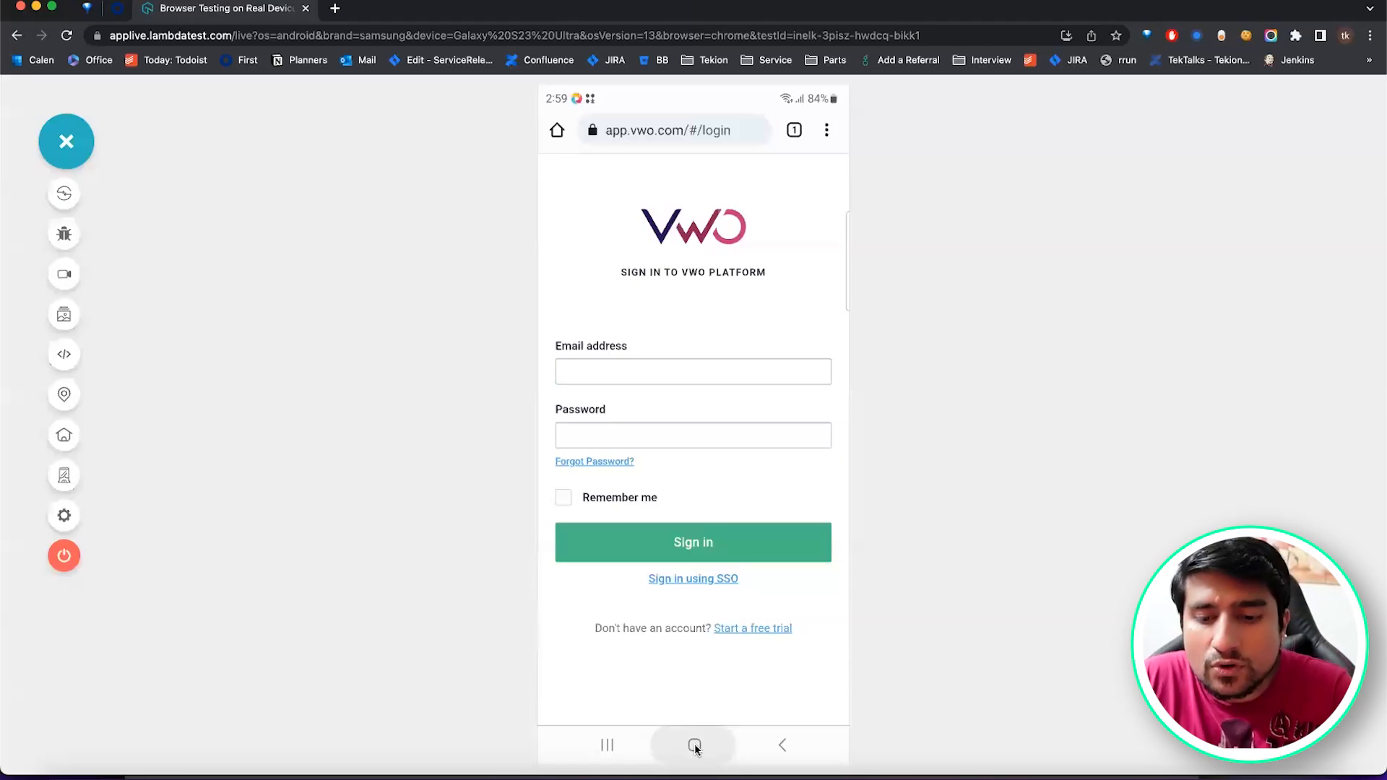
left_click(694, 745)
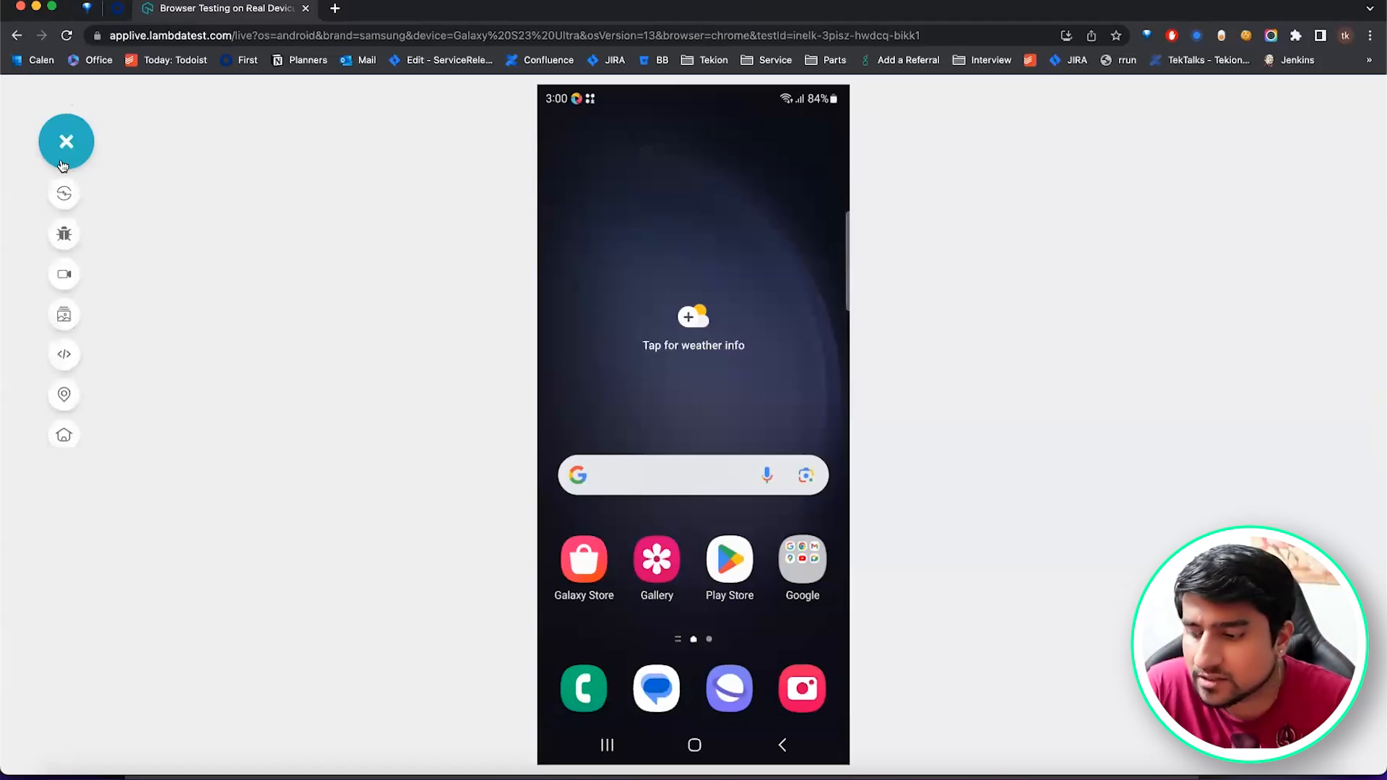
left_click(63, 555)
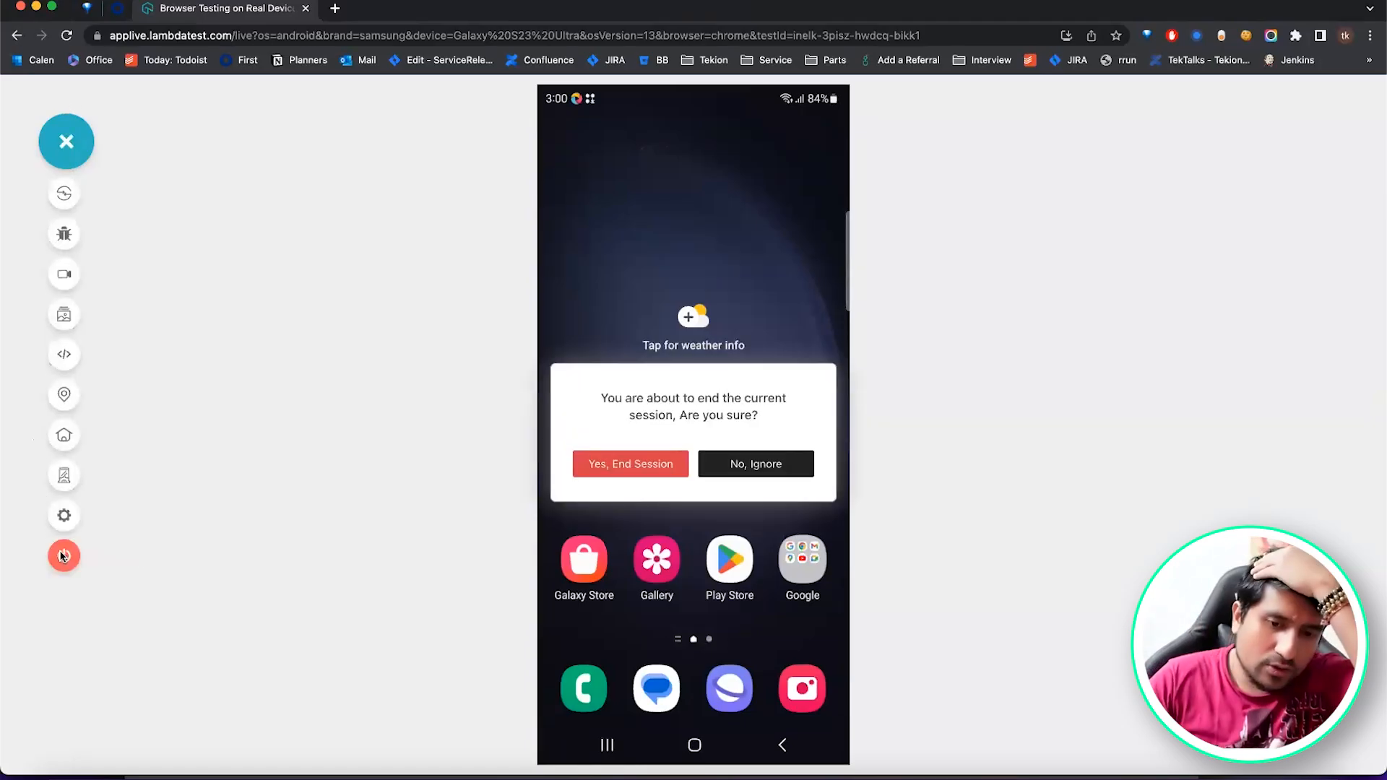
left_click(630, 464)
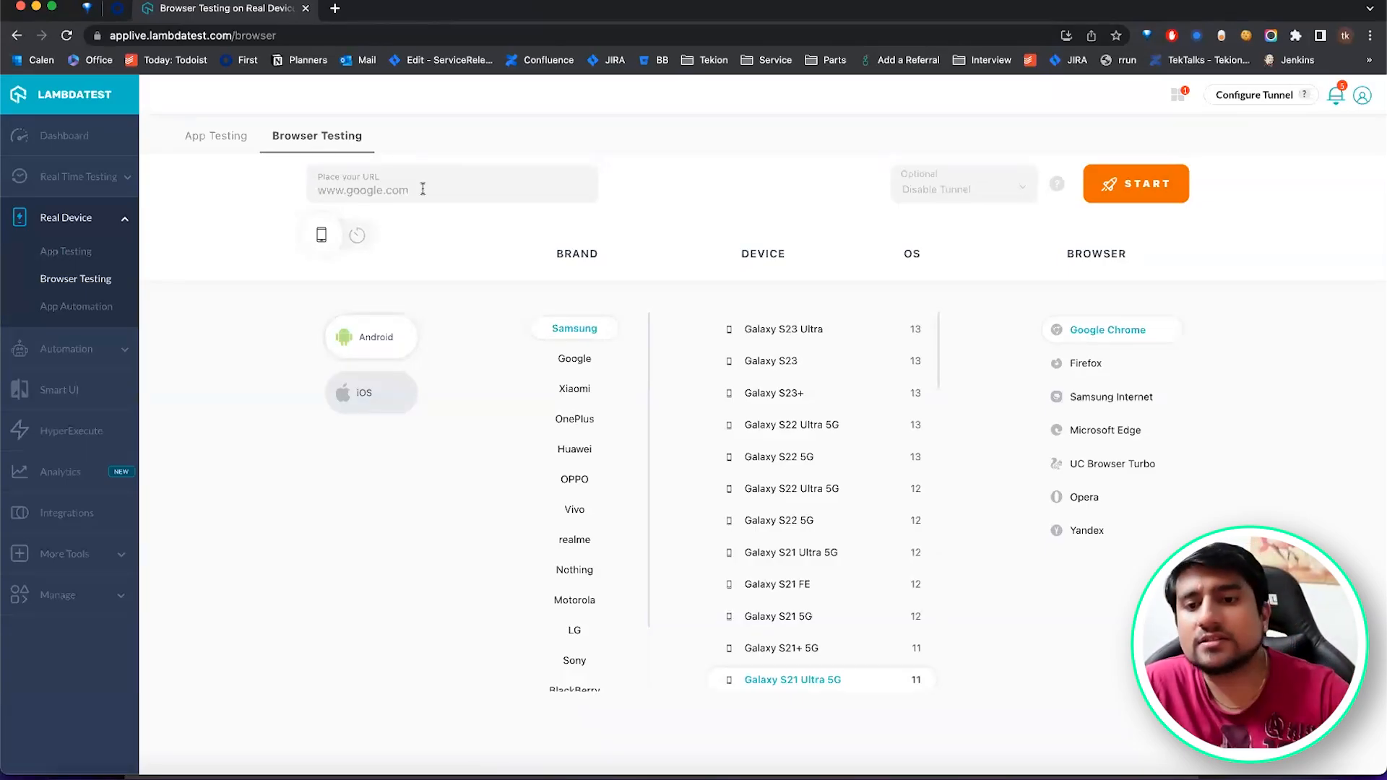
Browse the Google Pixel and then Xiaomi phone lists in the device picker.
left_click(575, 358)
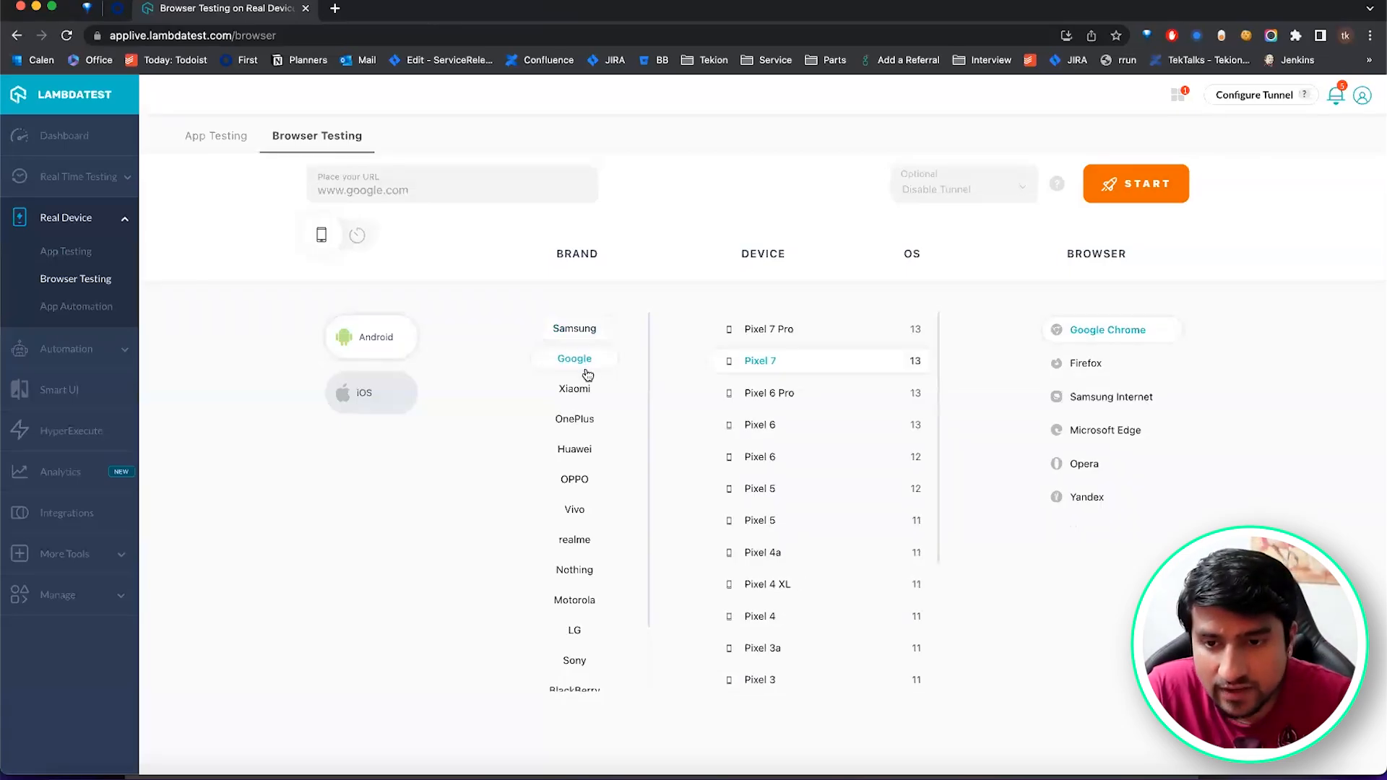
left_click(573, 388)
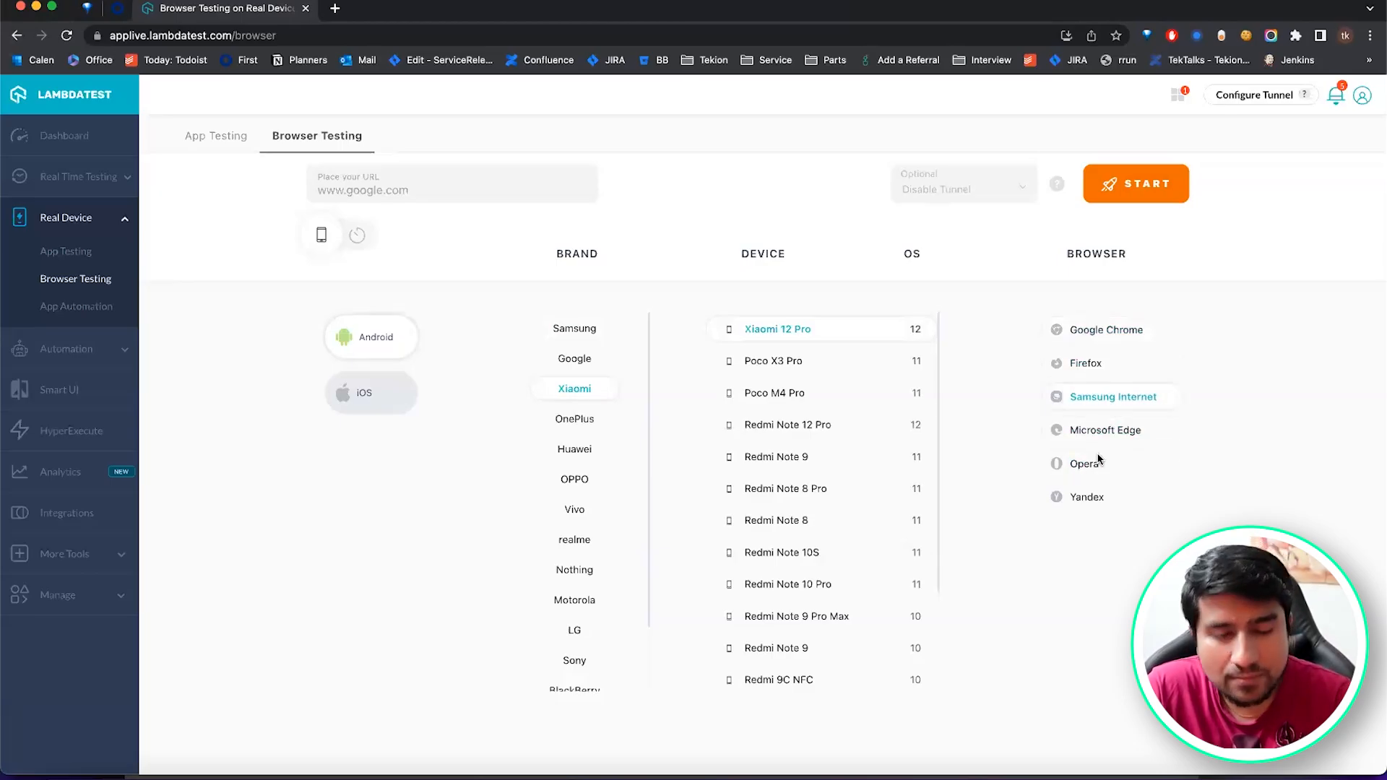
mouse_move(101, 257)
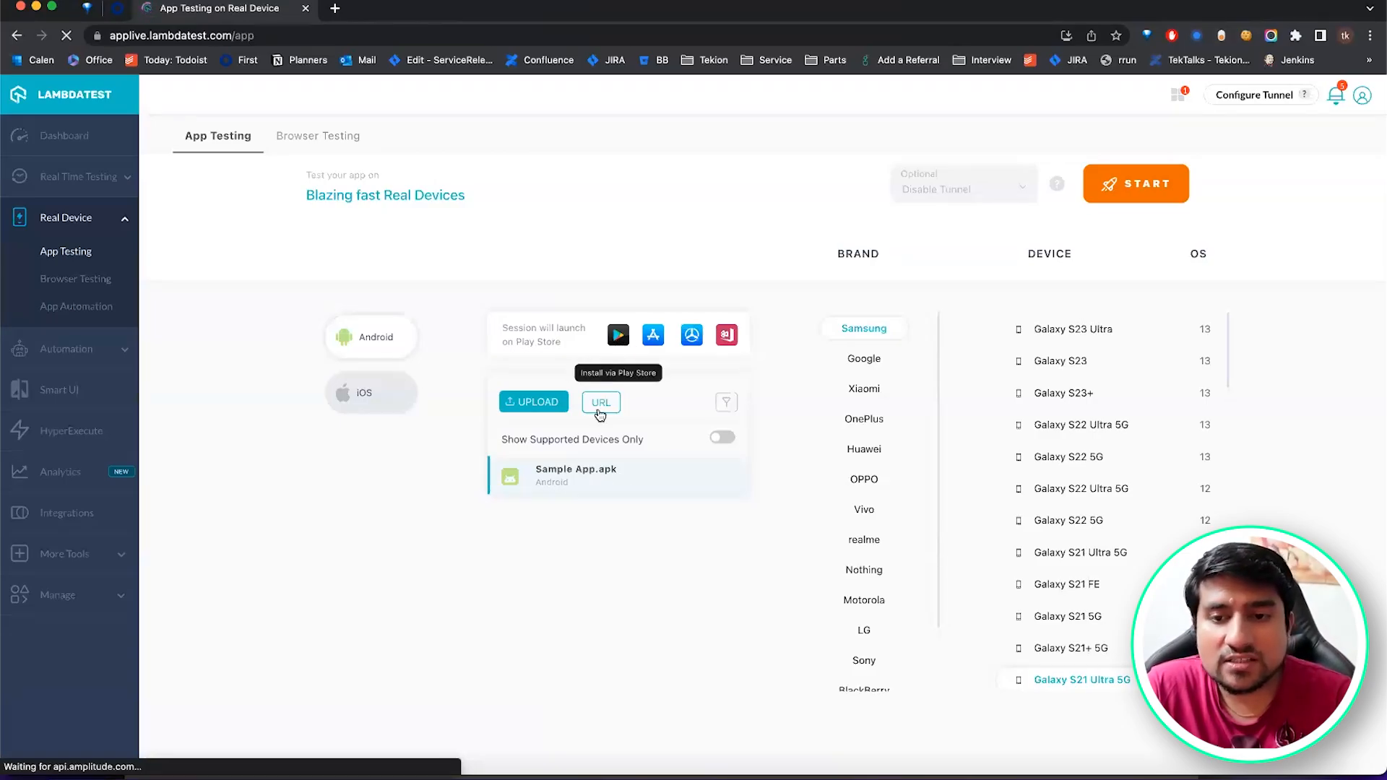
mouse_move(698, 407)
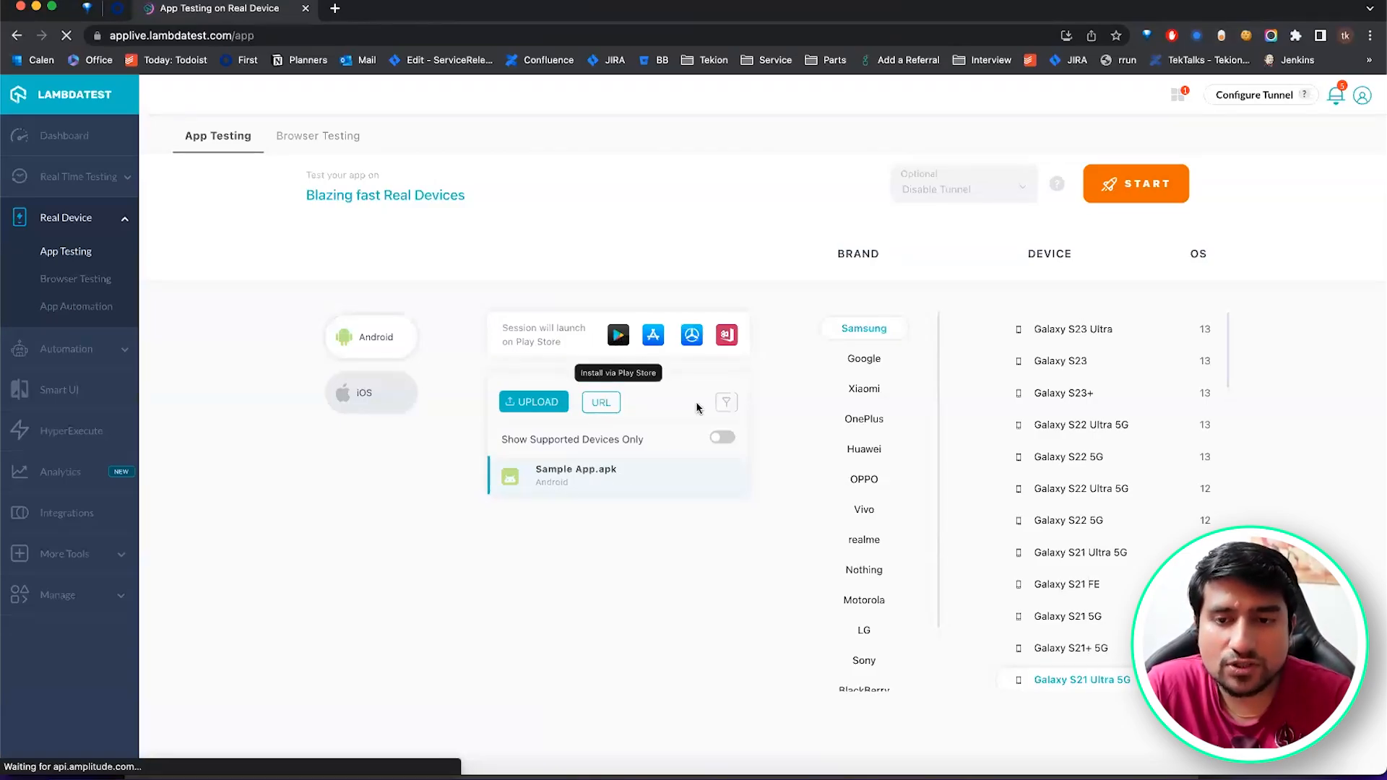
mouse_move(649, 460)
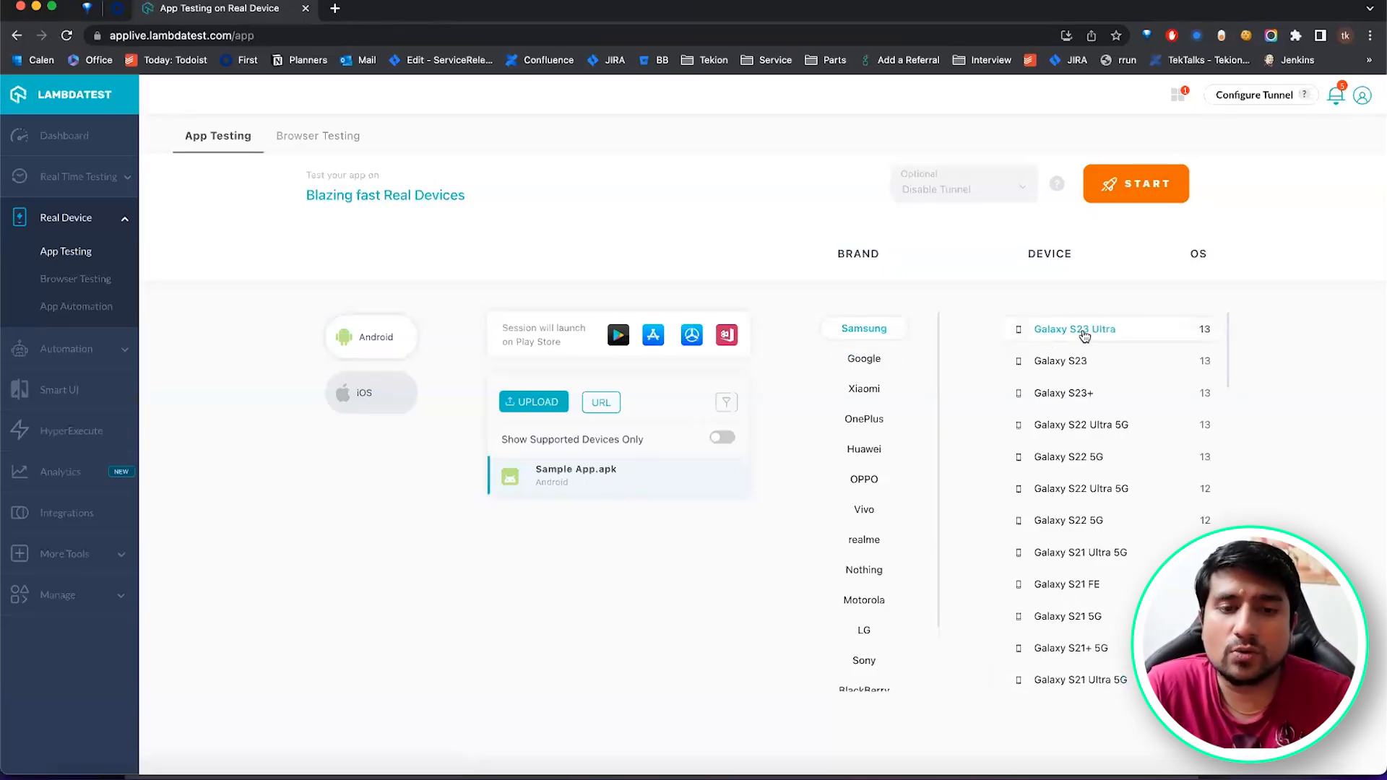
Start the Galaxy S23 Ultra session and enter 'Test' in the to-do field.
left_click(1135, 183)
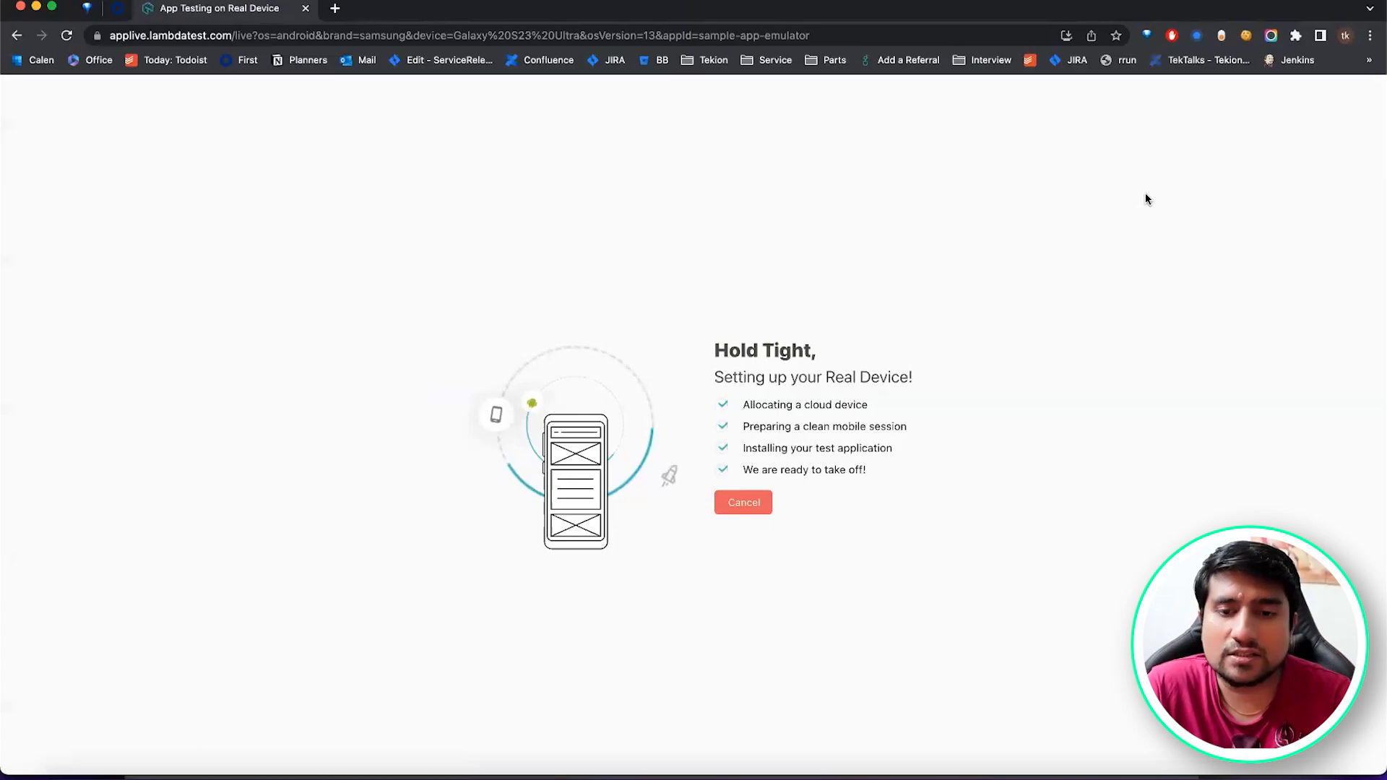
mouse_move(912, 352)
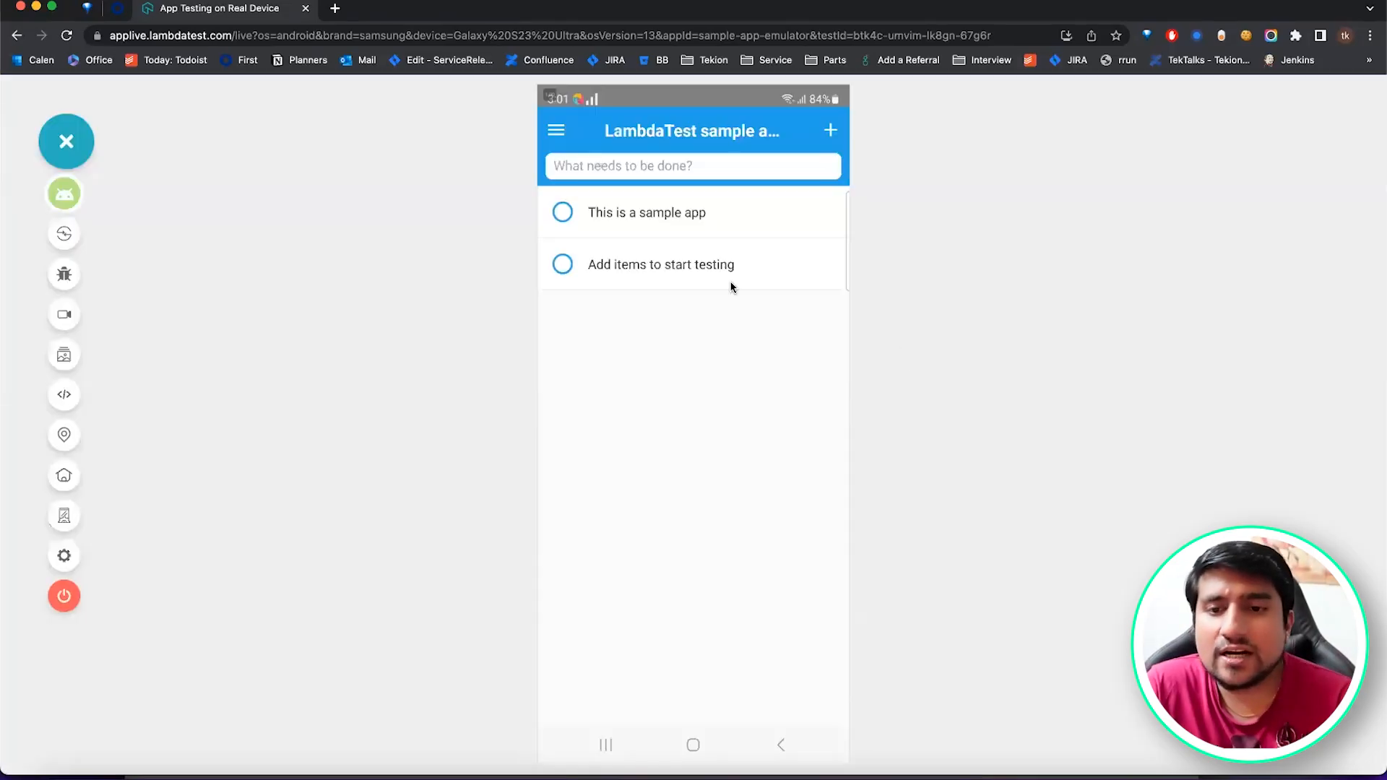
left_click(692, 166)
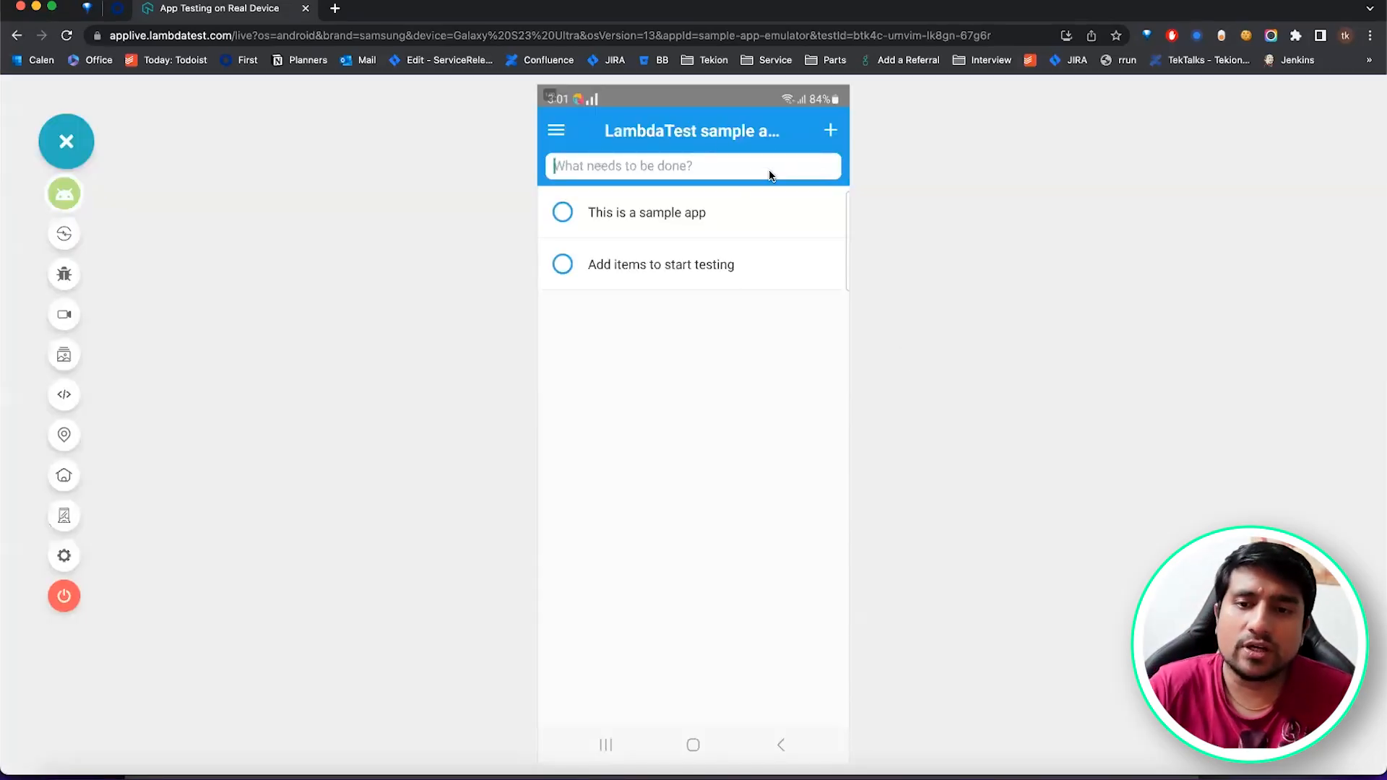
left_click(692, 166)
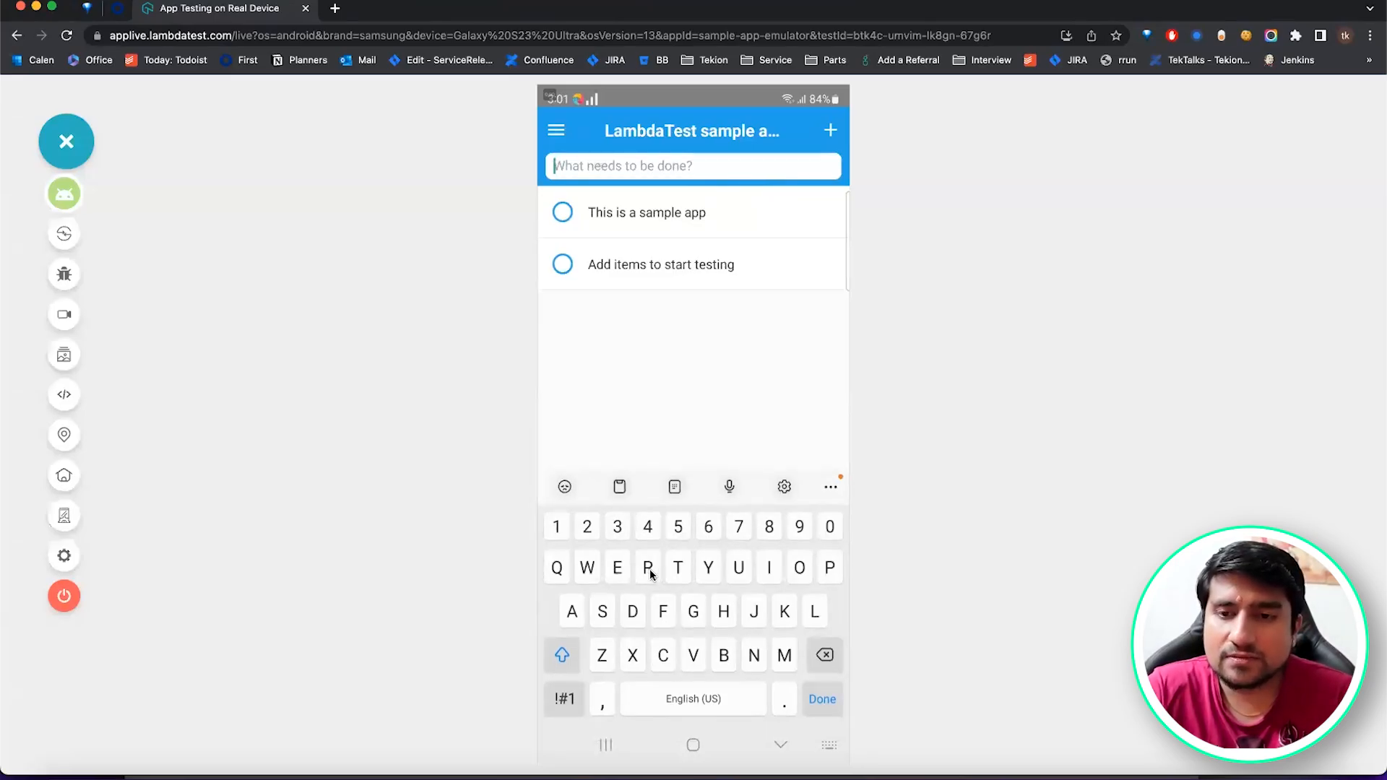
type("Test")
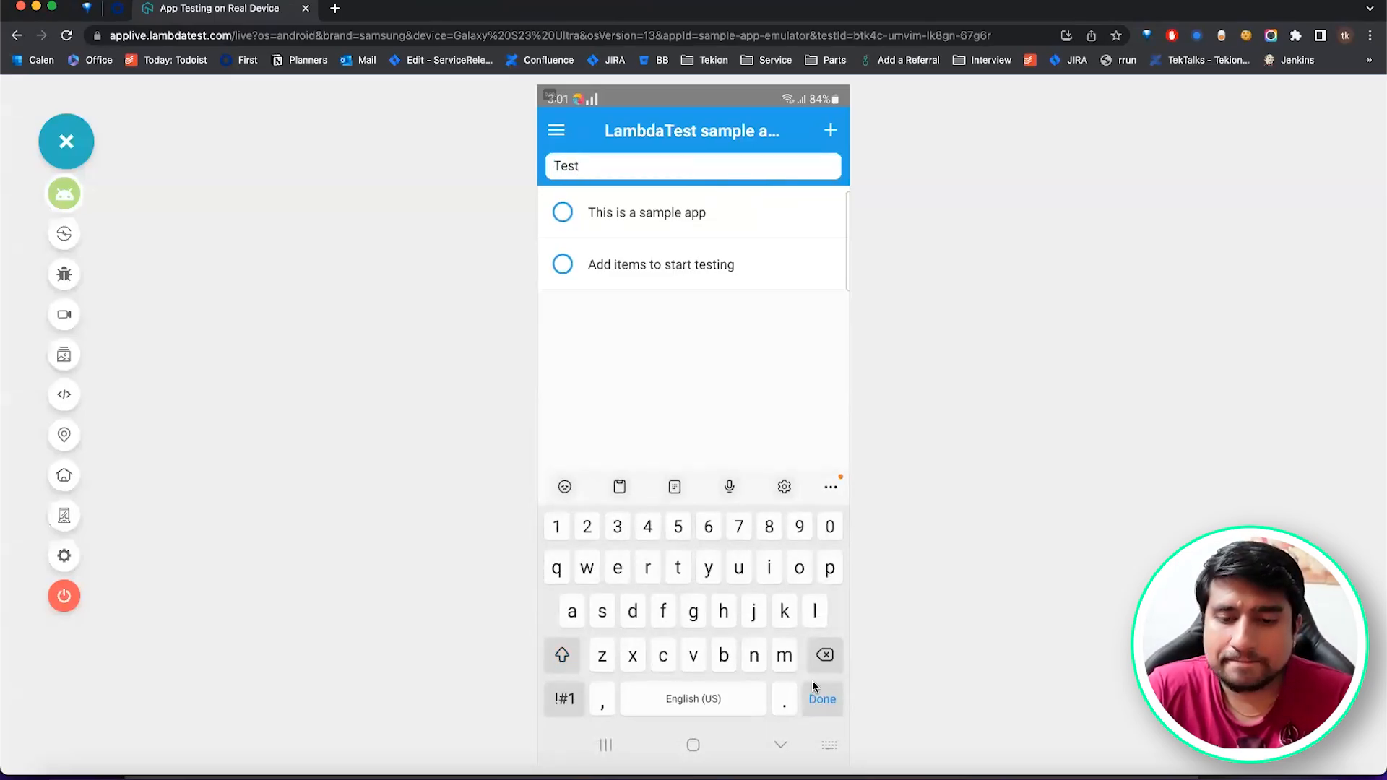
Submit the new to-do item so it appears in the sample app's list.
left_click(822, 699)
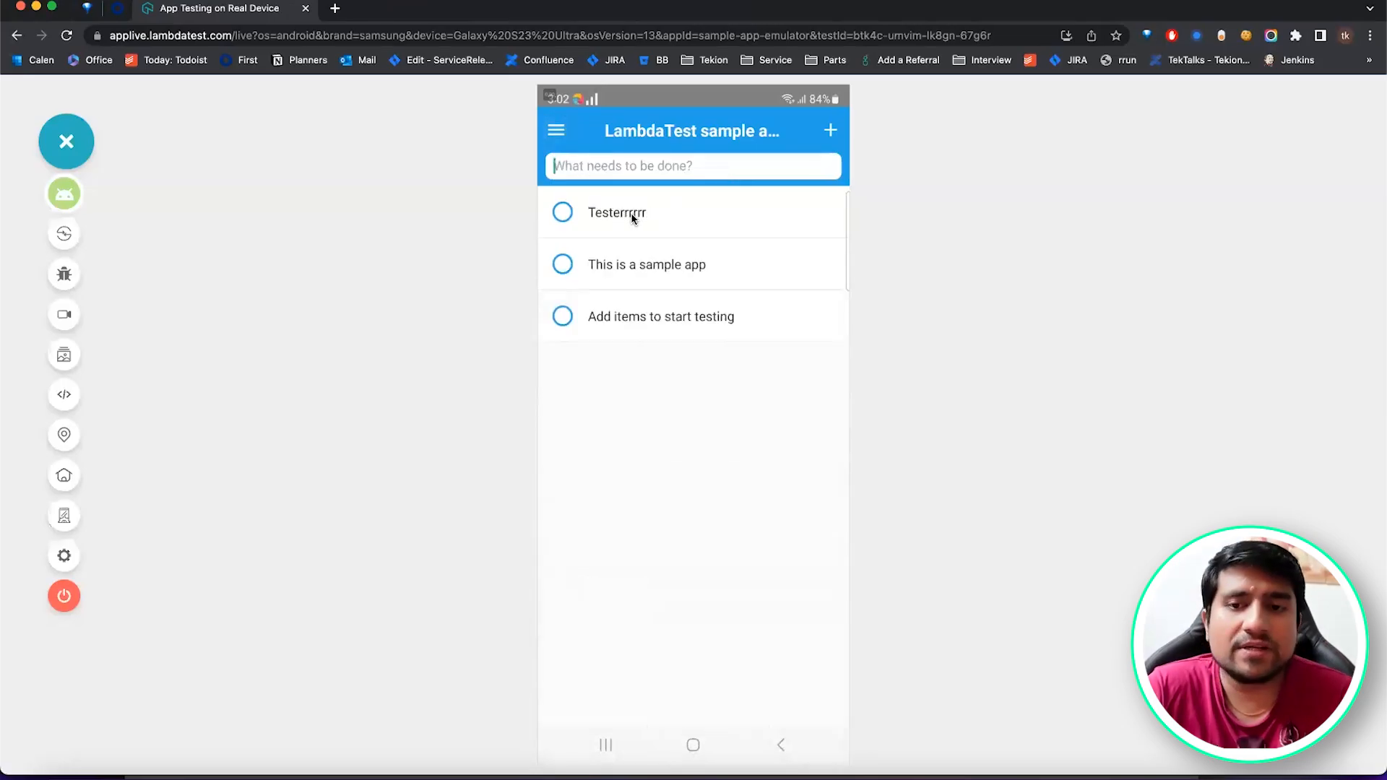
left_click(691, 166)
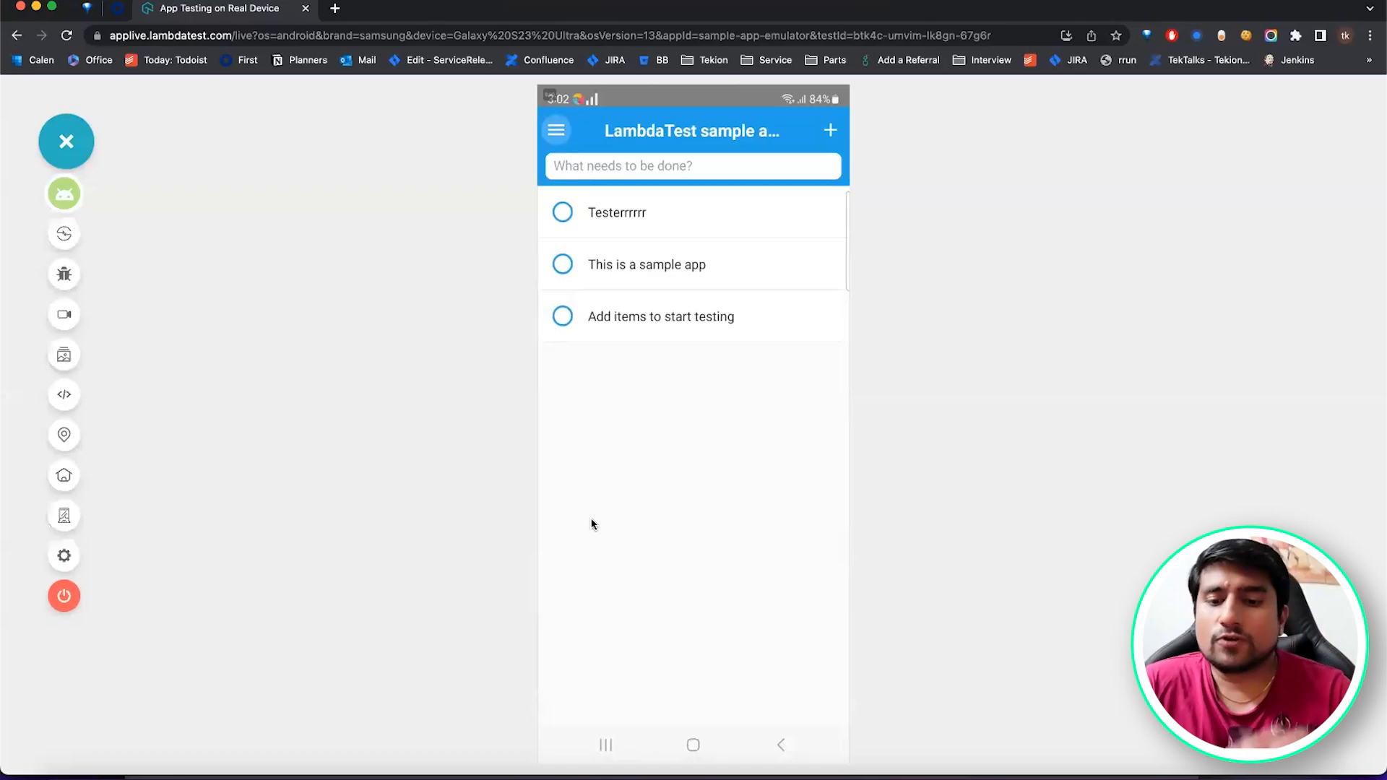
left_click(692, 744)
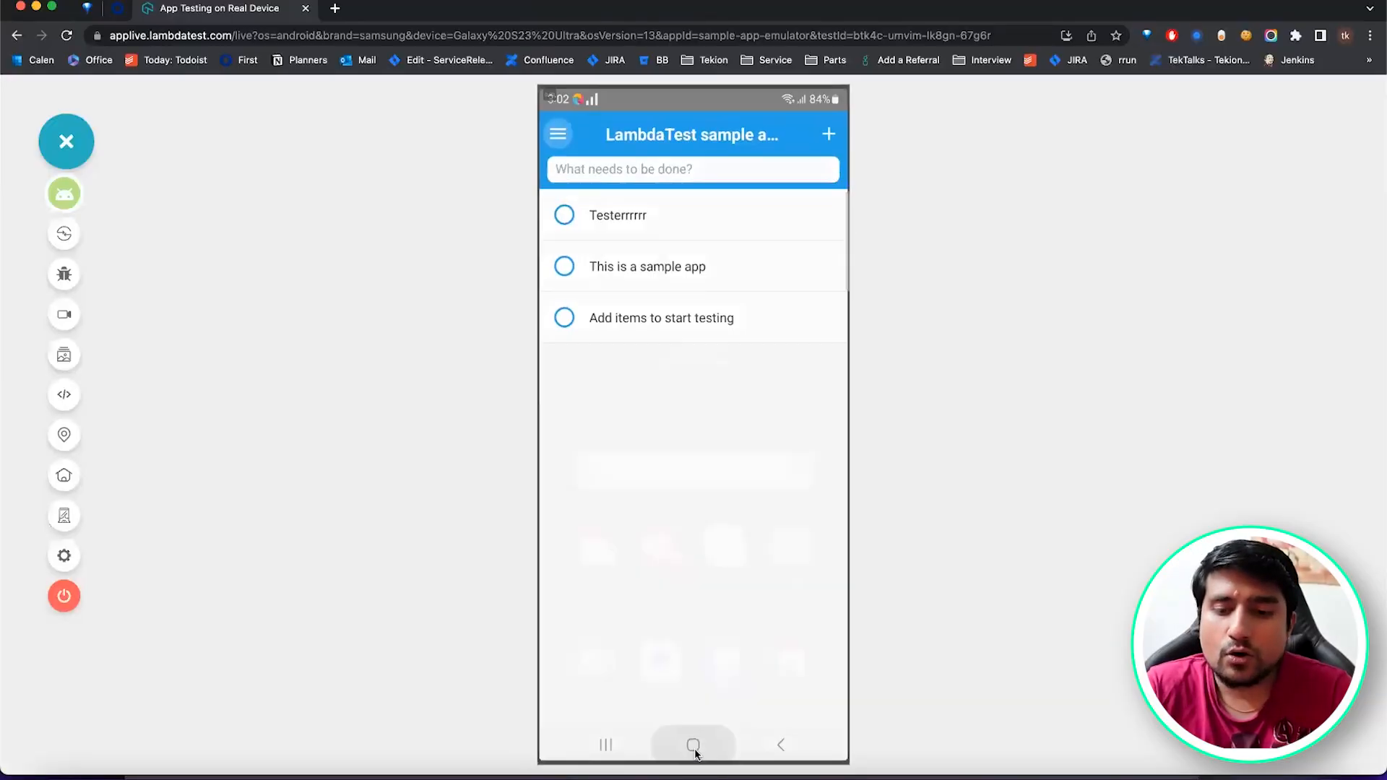
From the home screen, uninstall LT Sample App and confirm with OK.
left_click(694, 744)
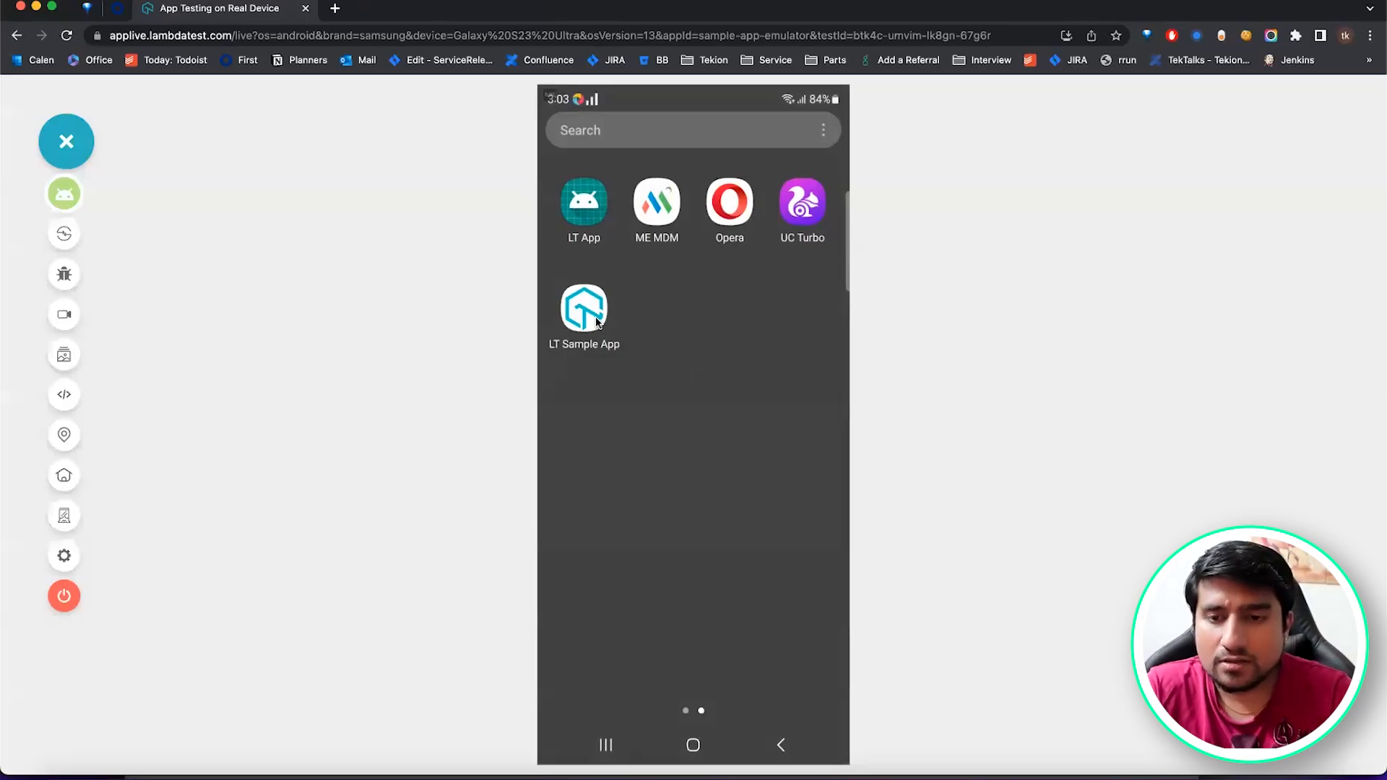
left_click(584, 307)
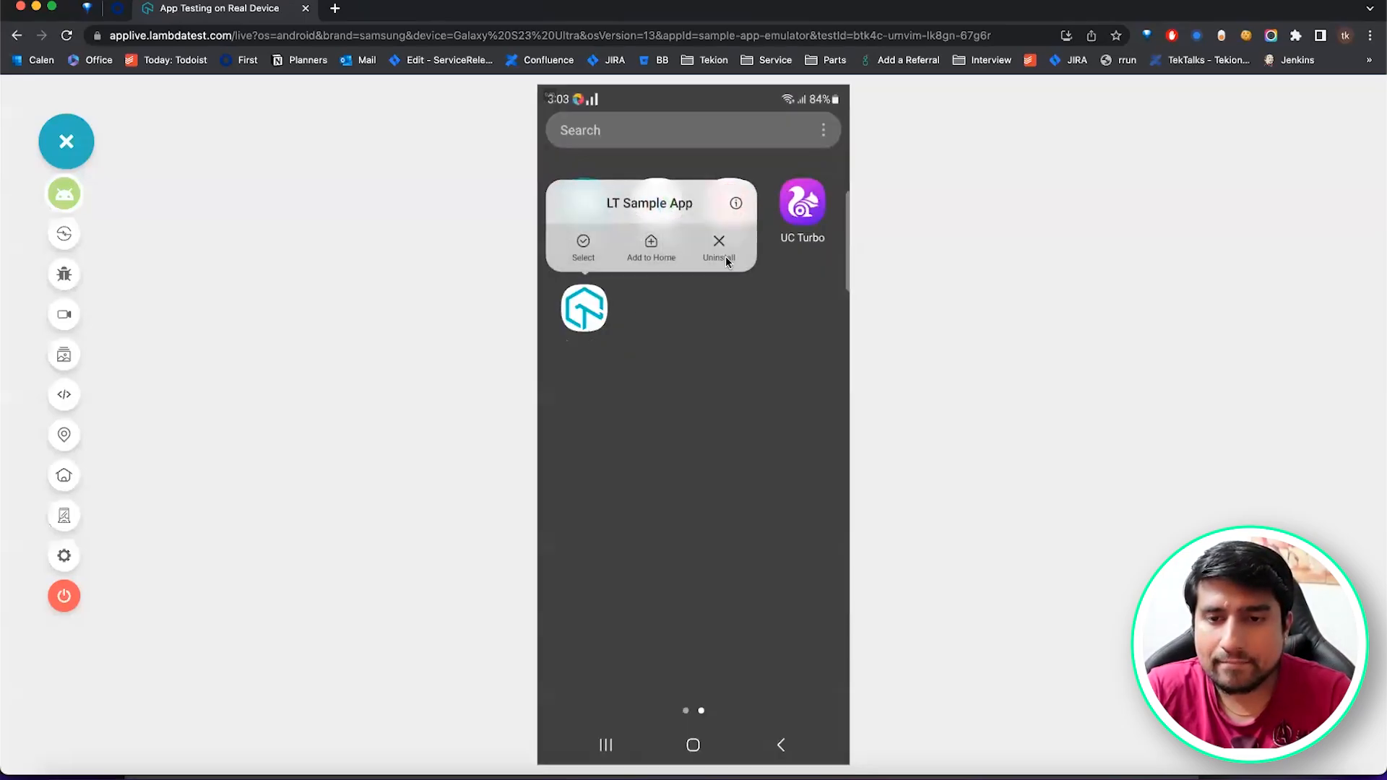
left_click(718, 243)
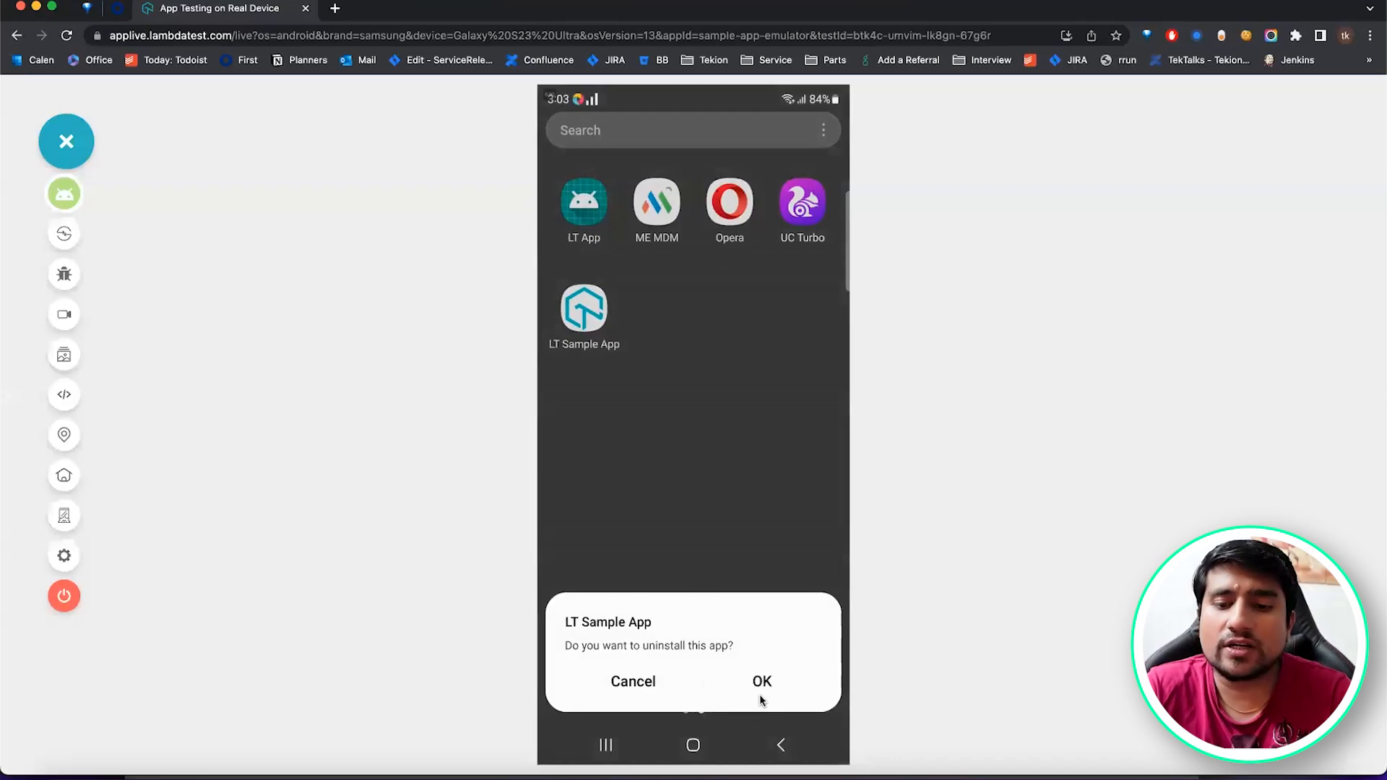
left_click(762, 682)
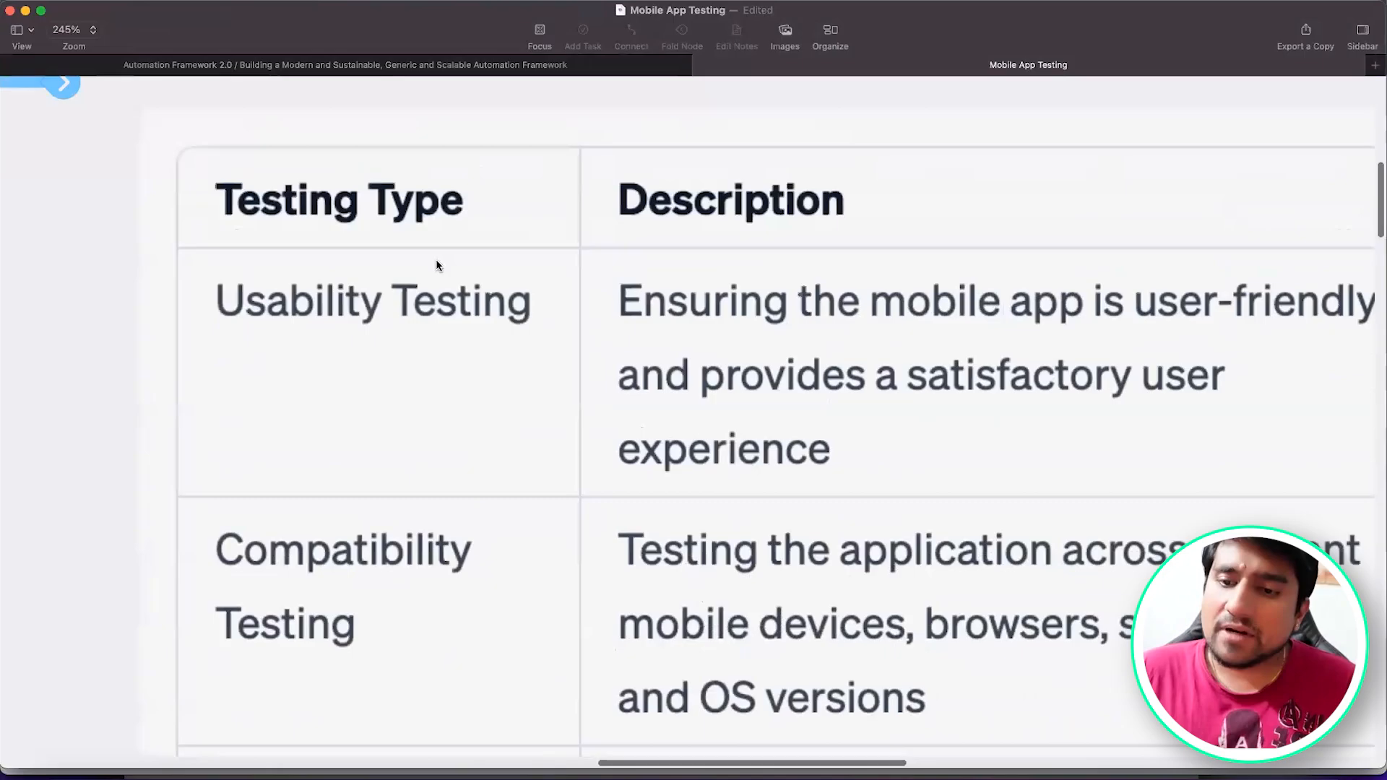
scroll("down", 3)
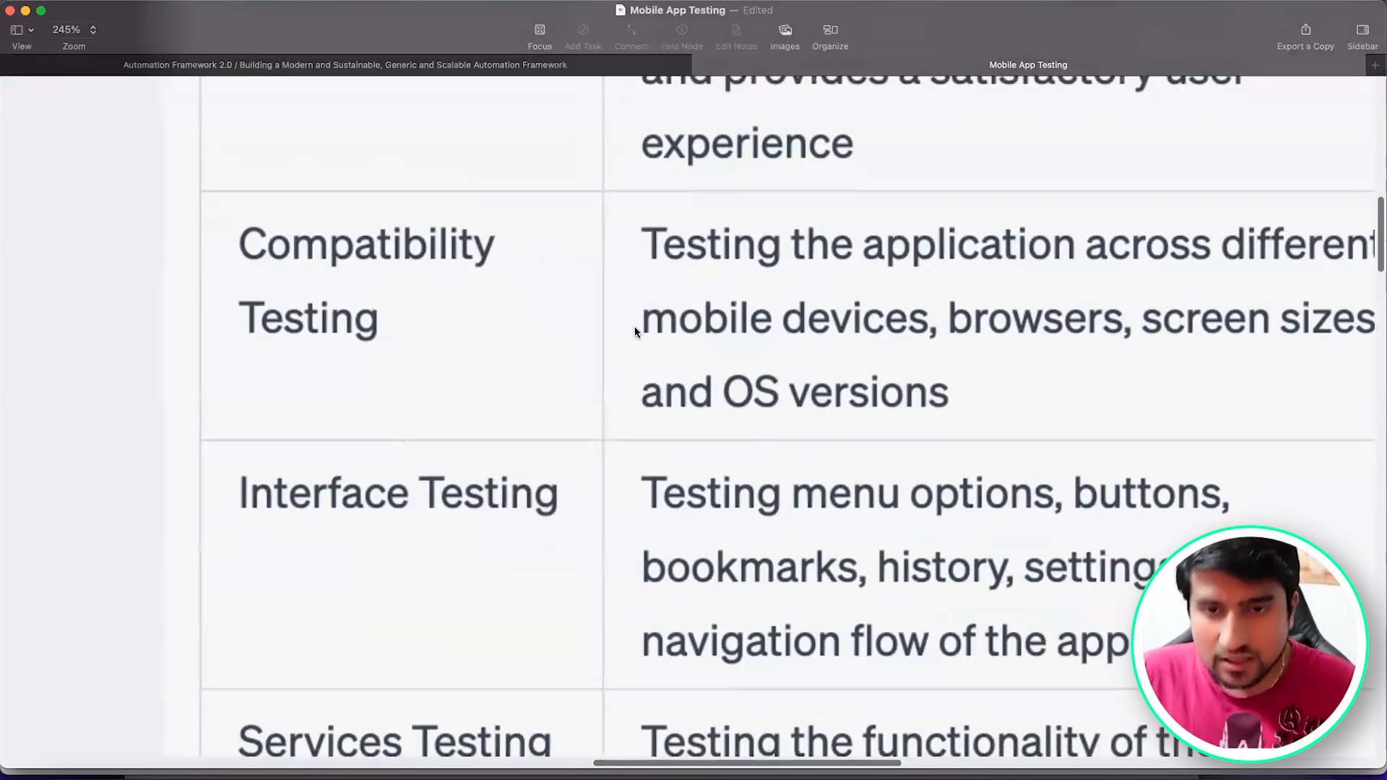
scroll("down", 3)
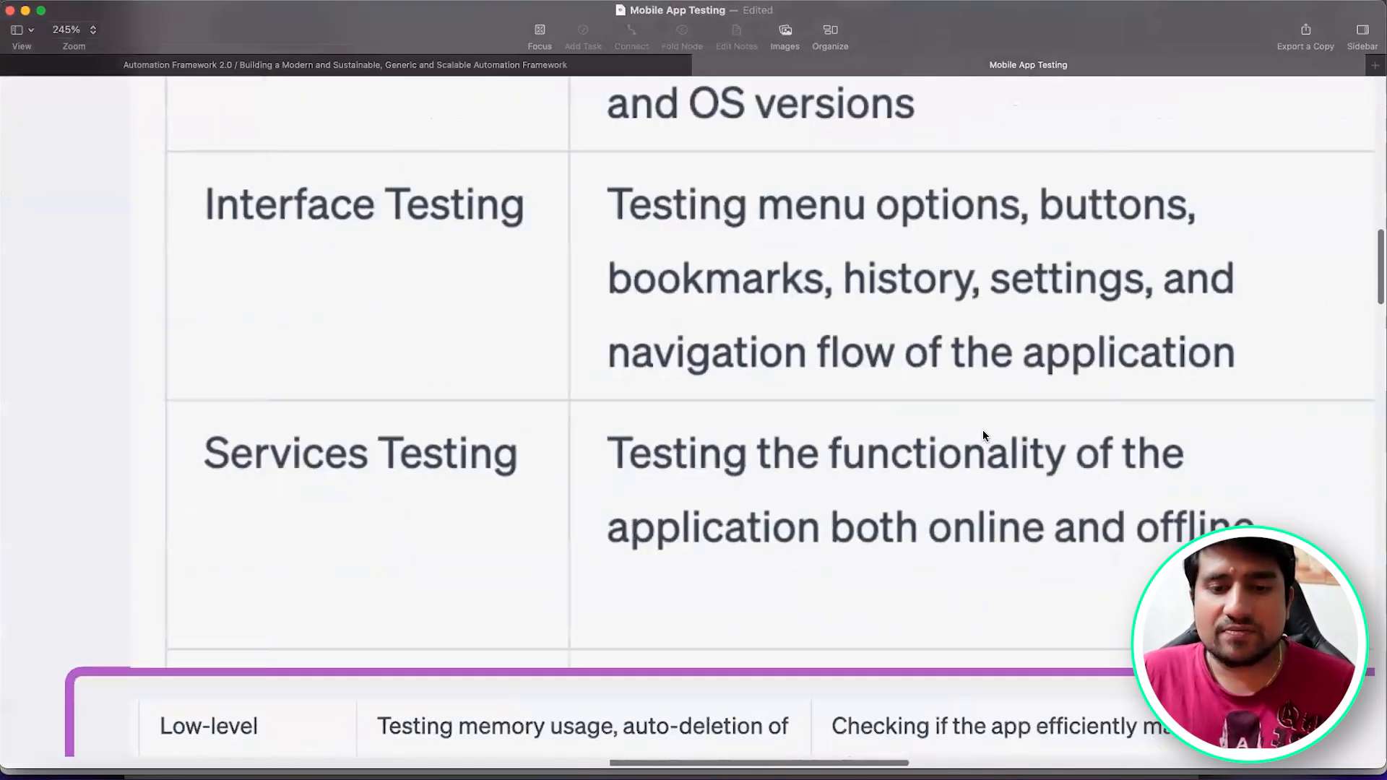
scroll("down", 3)
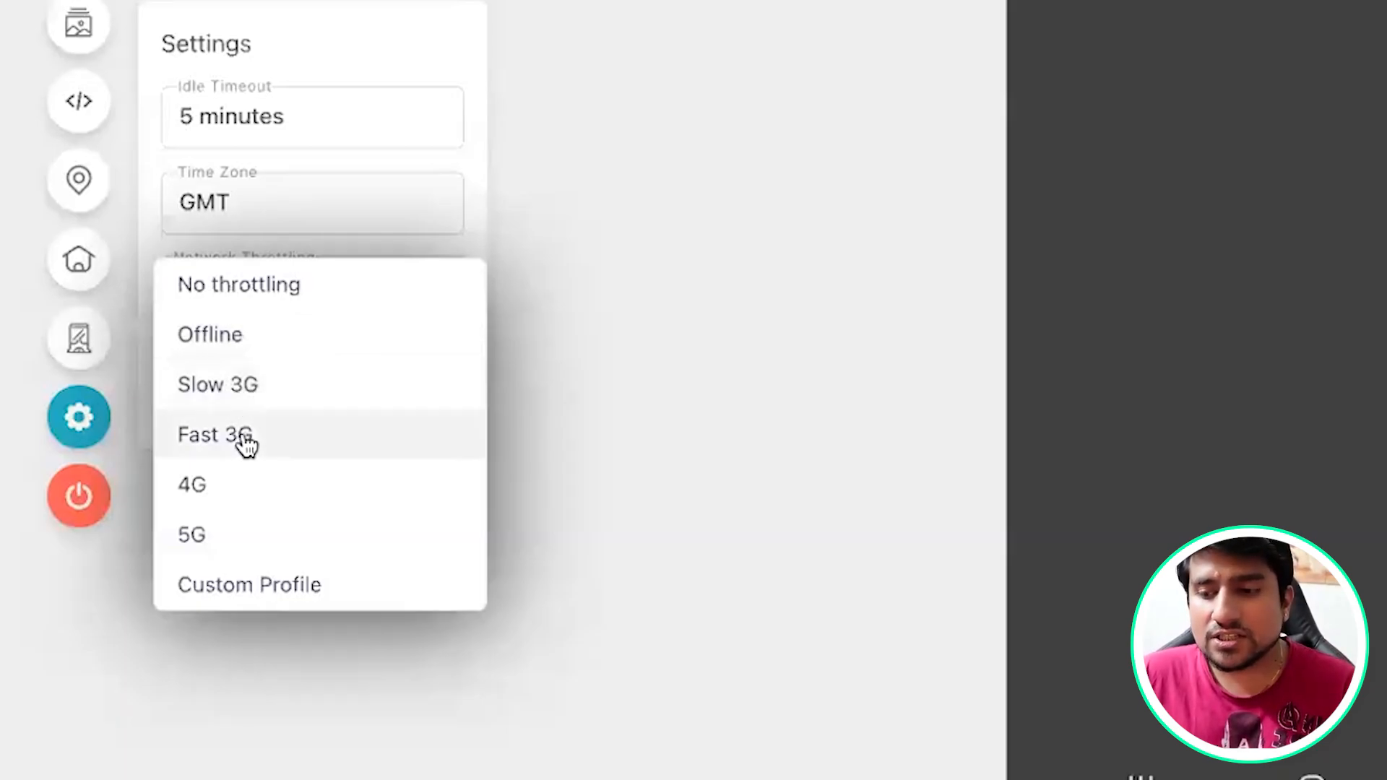
mouse_move(262, 303)
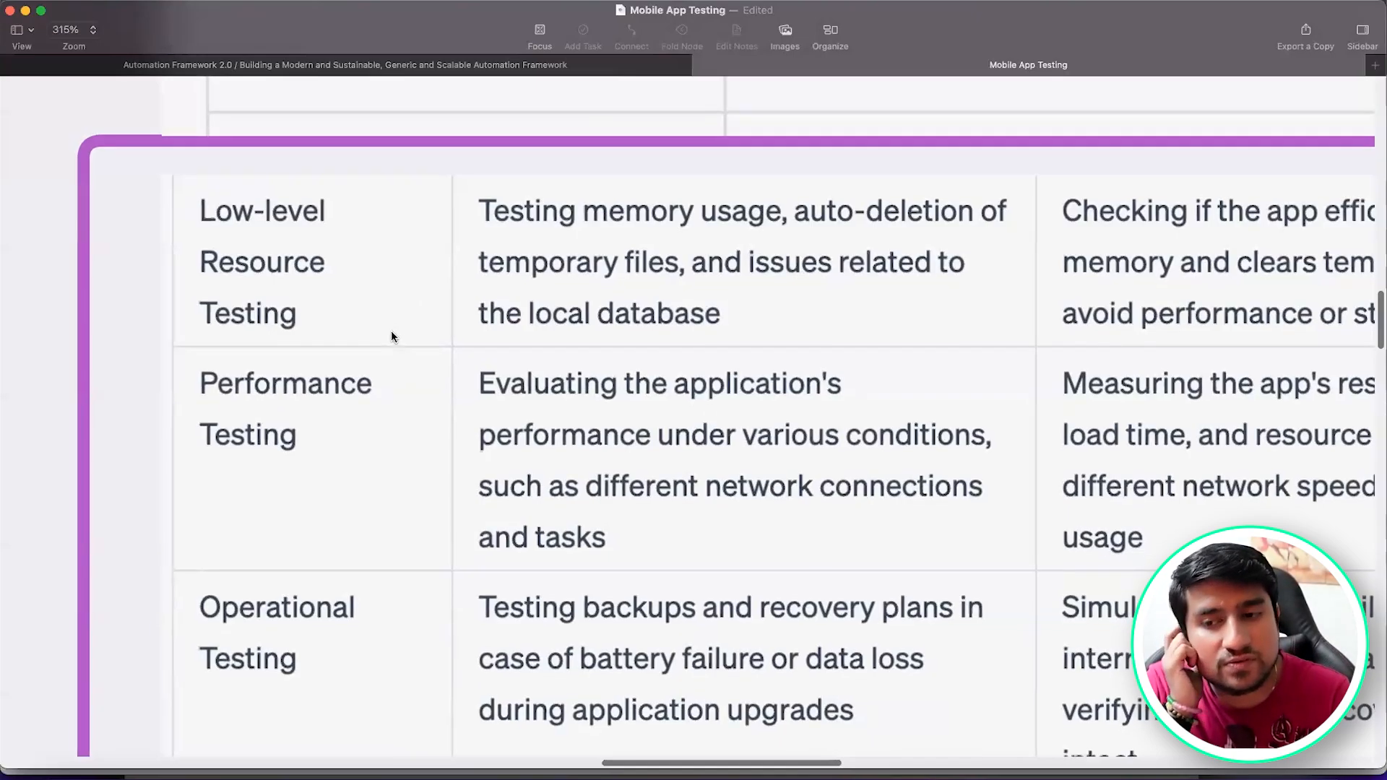
scroll("down", 3)
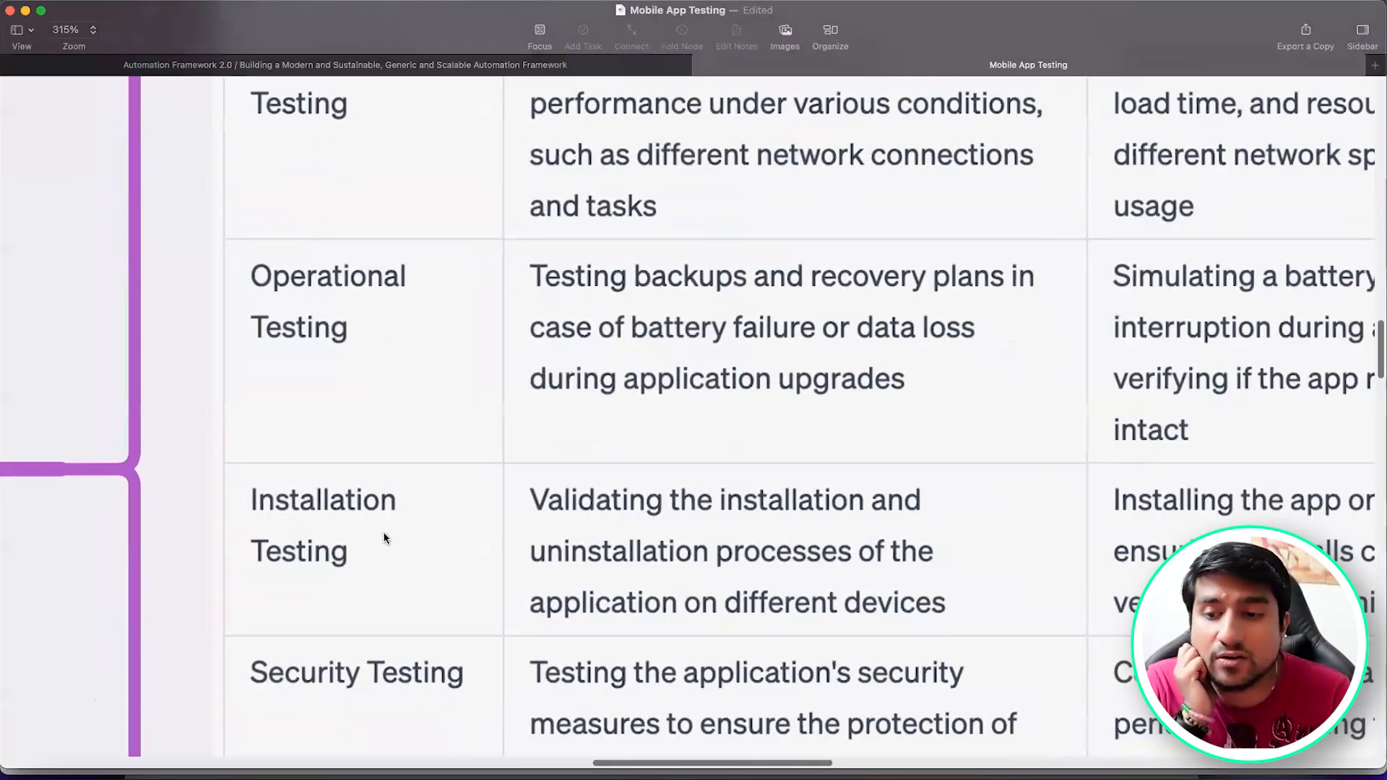
scroll("down", 3)
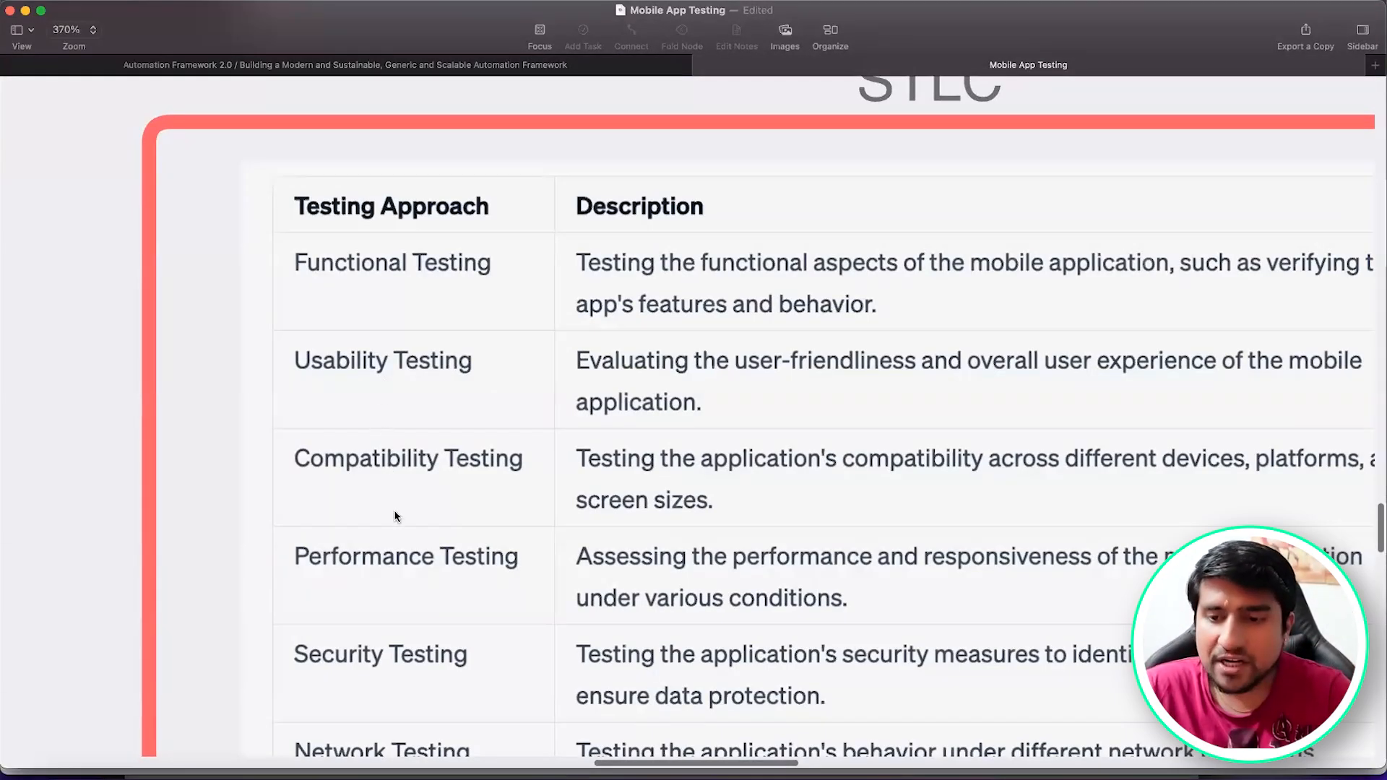
scroll("down", 3)
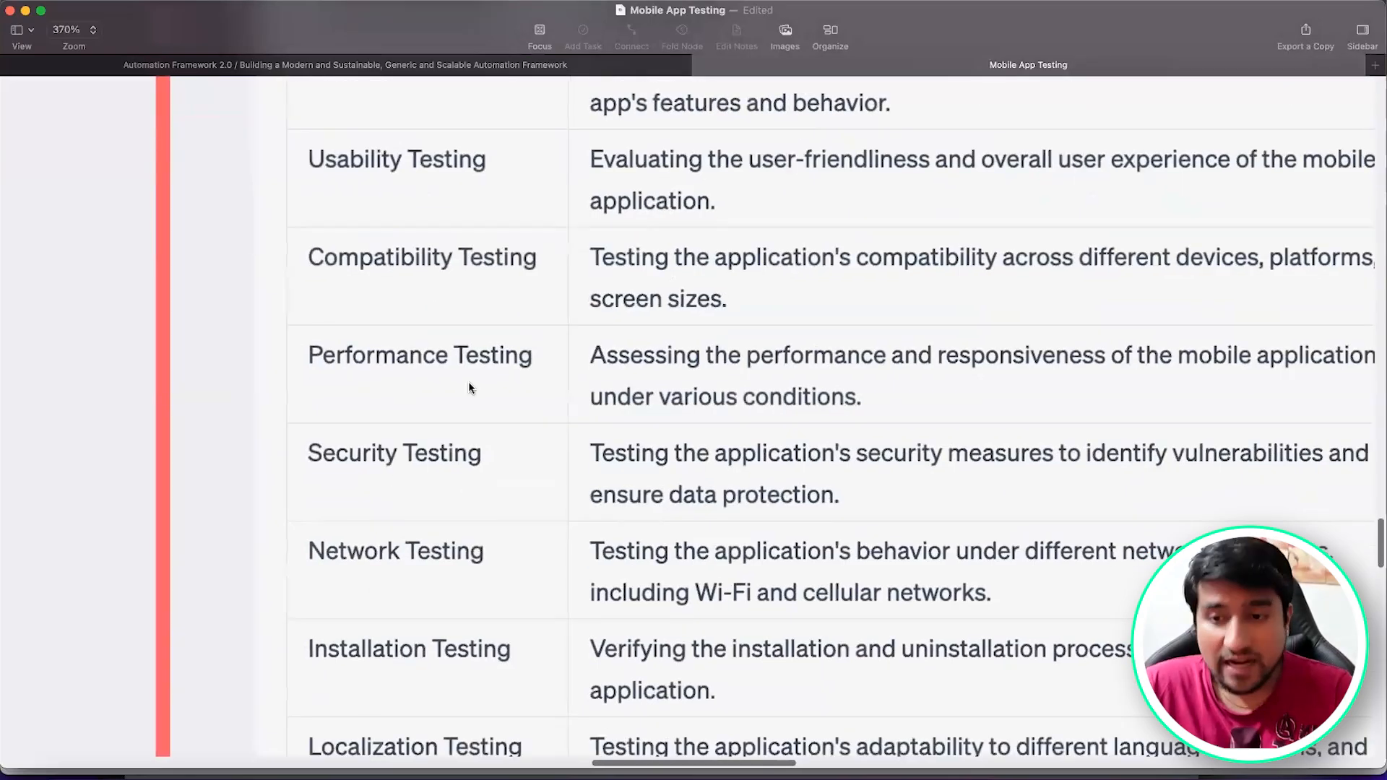
scroll("down", 3)
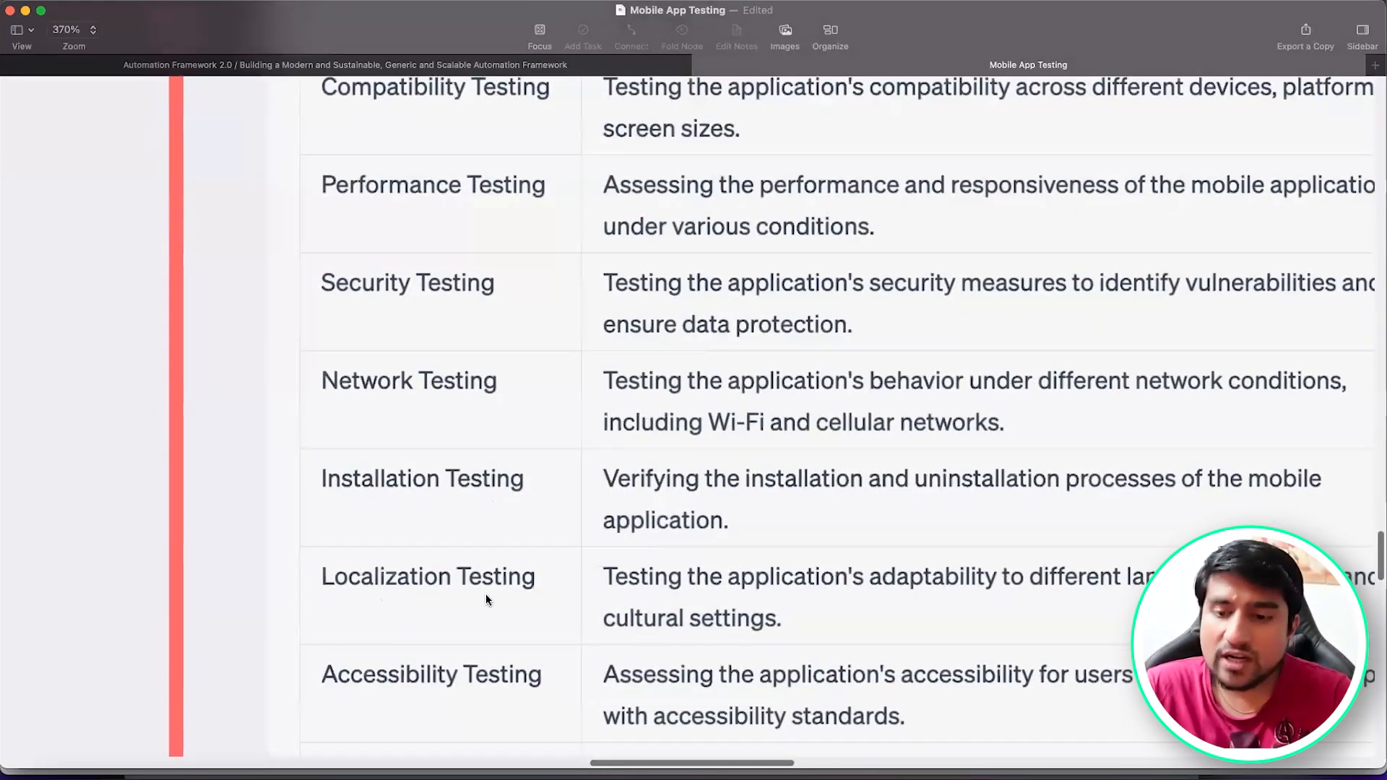
scroll("down", 3)
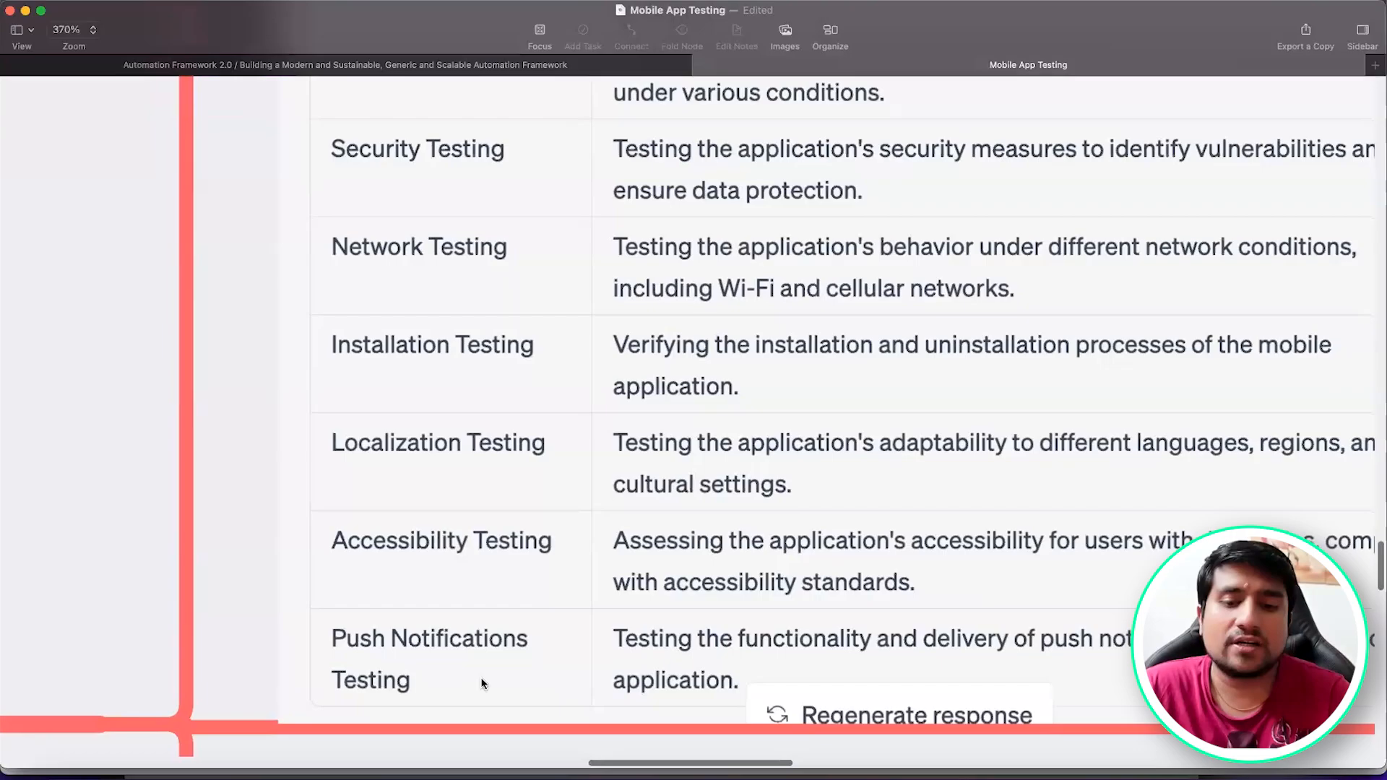
scroll("down", 3)
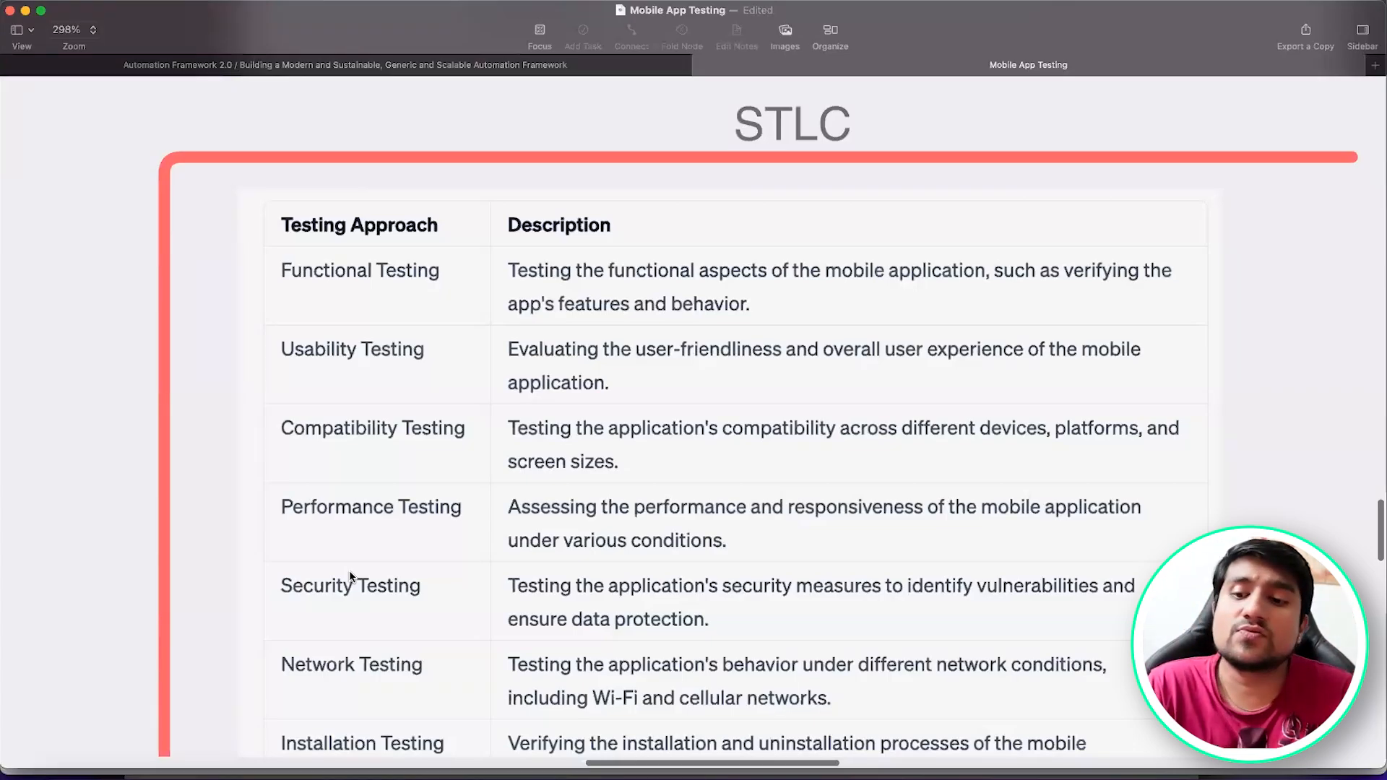
mouse_move(289, 614)
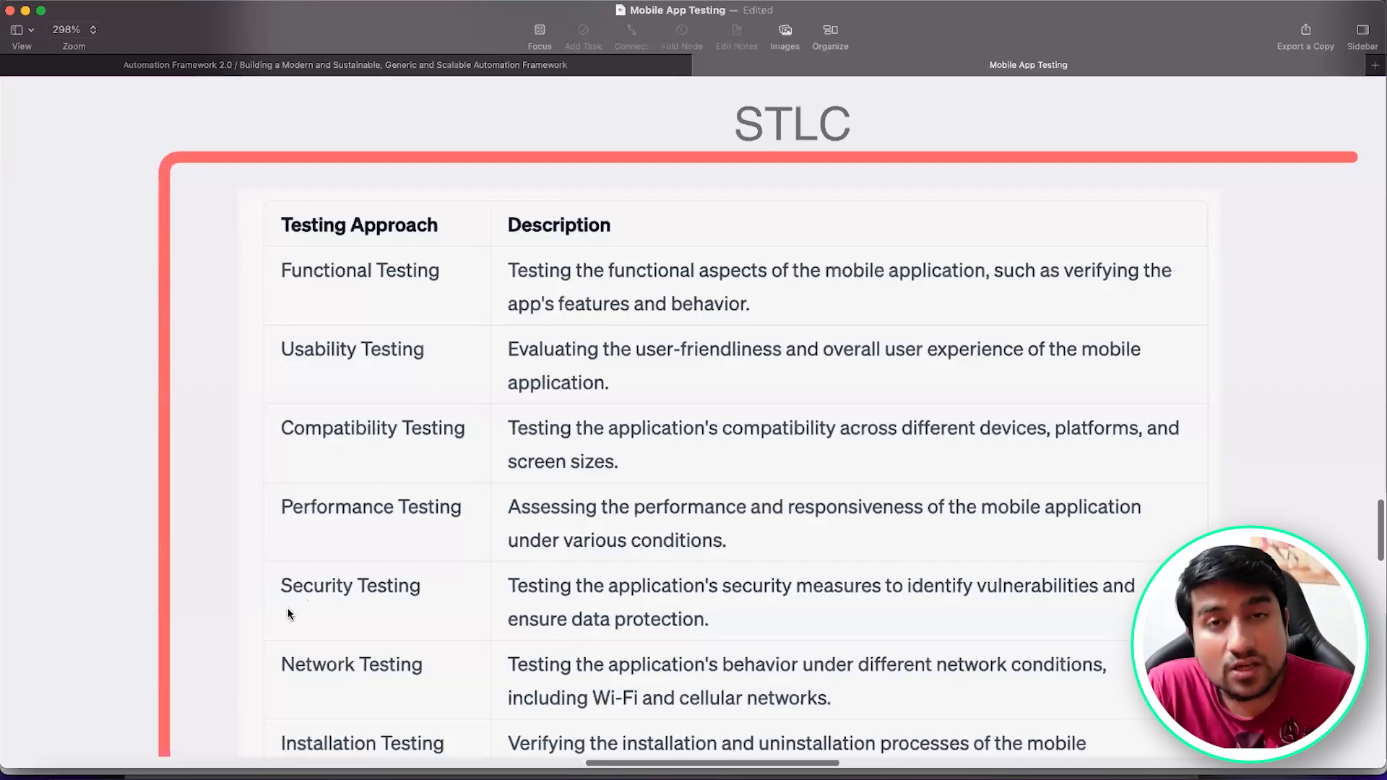